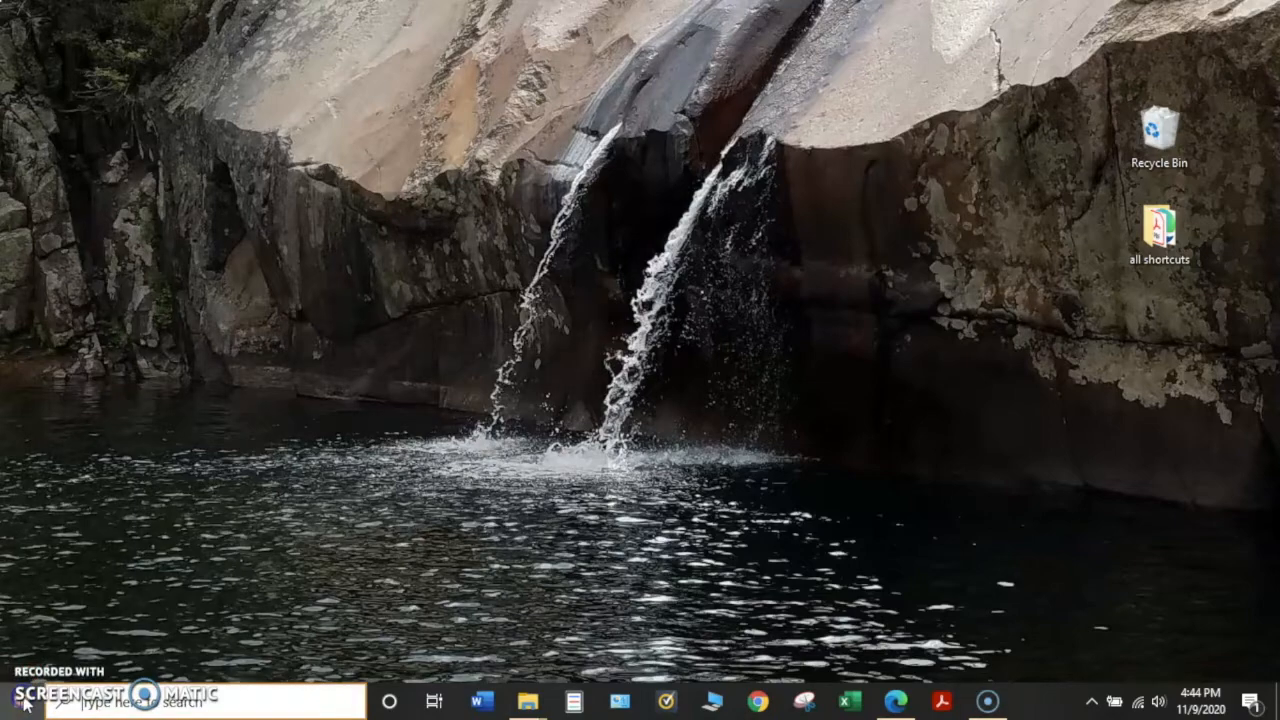
Step: Launch the Settings app from the Start menu
{"action": "left_click", "coordinate": [16, 700]}
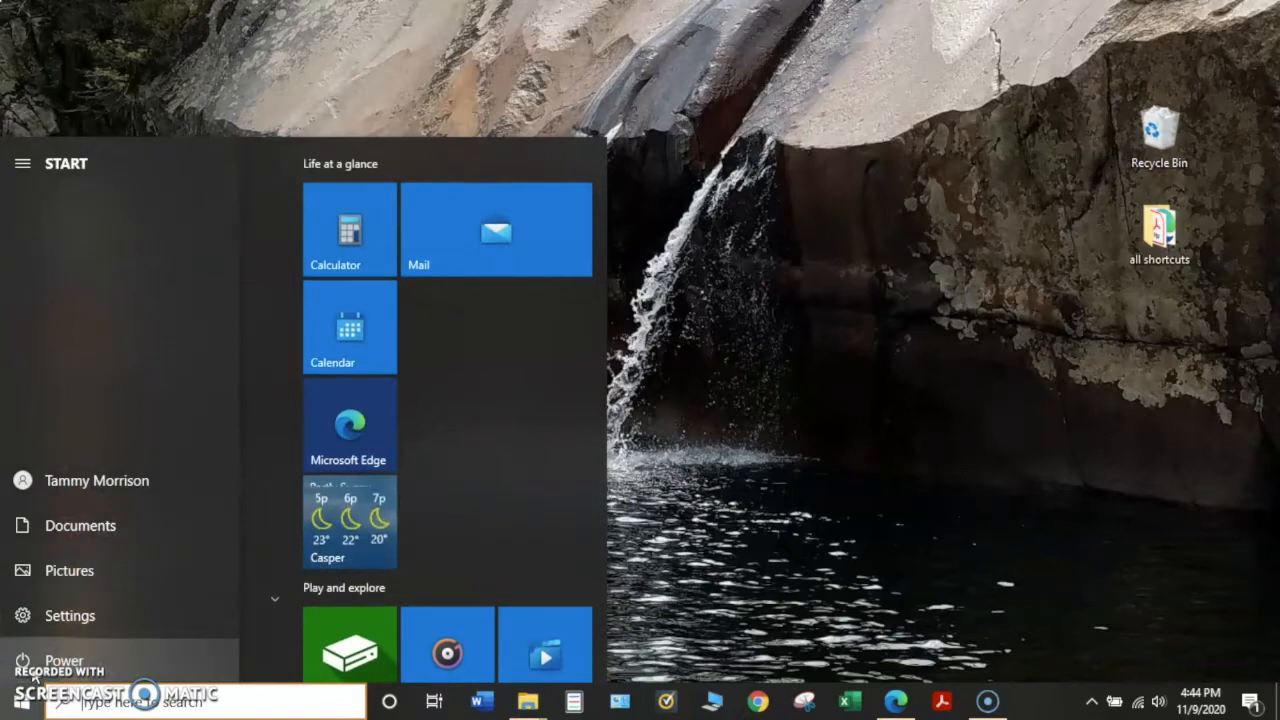
{"action": "mouse_move", "coordinate": [36, 636]}
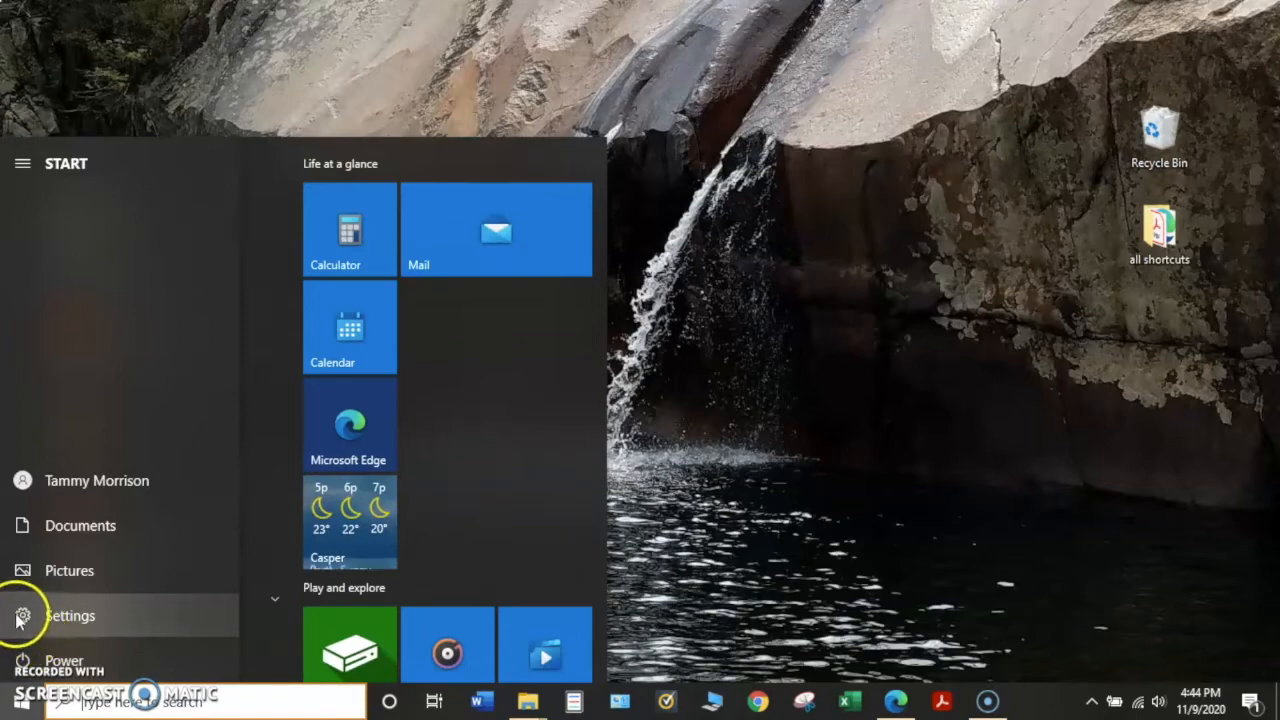
{"action": "left_click", "coordinate": [70, 616]}
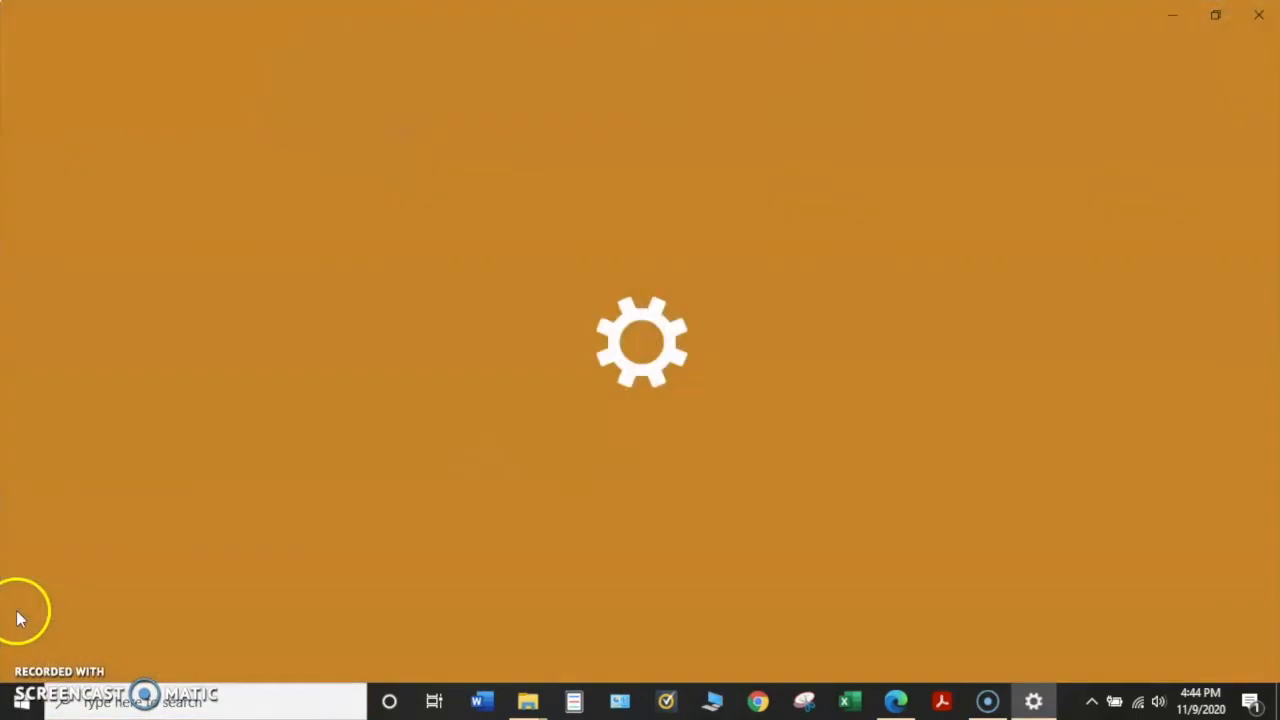
Step: Go to Ease of Access and scroll the category list down to the Hearing section
{"action": "left_click", "coordinate": [1032, 700]}
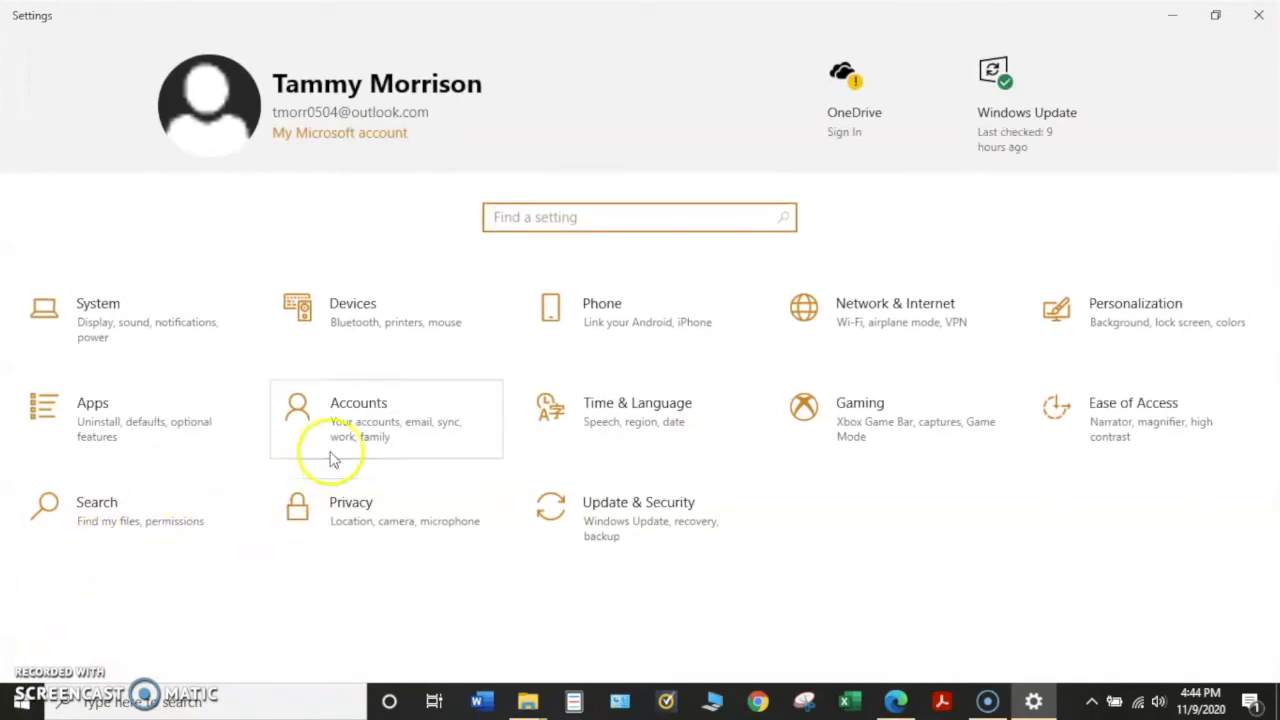
{"action": "mouse_move", "coordinate": [1096, 424]}
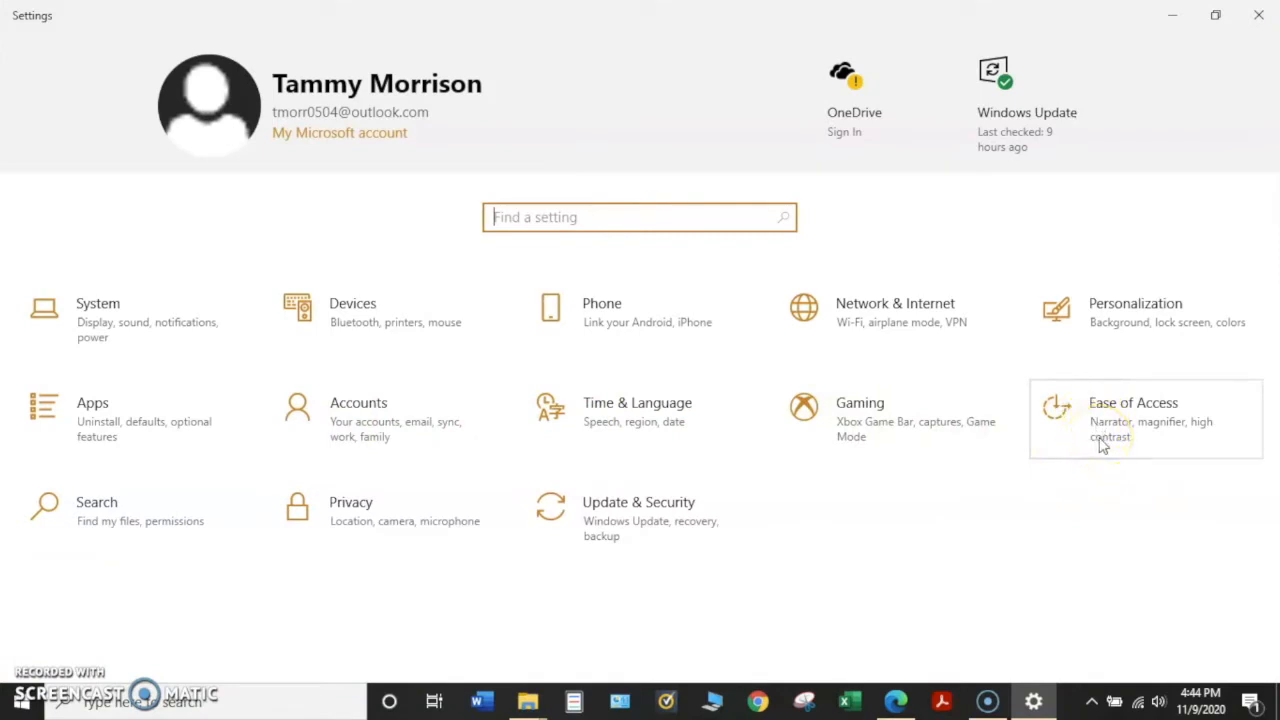
{"action": "left_click", "coordinate": [1132, 402]}
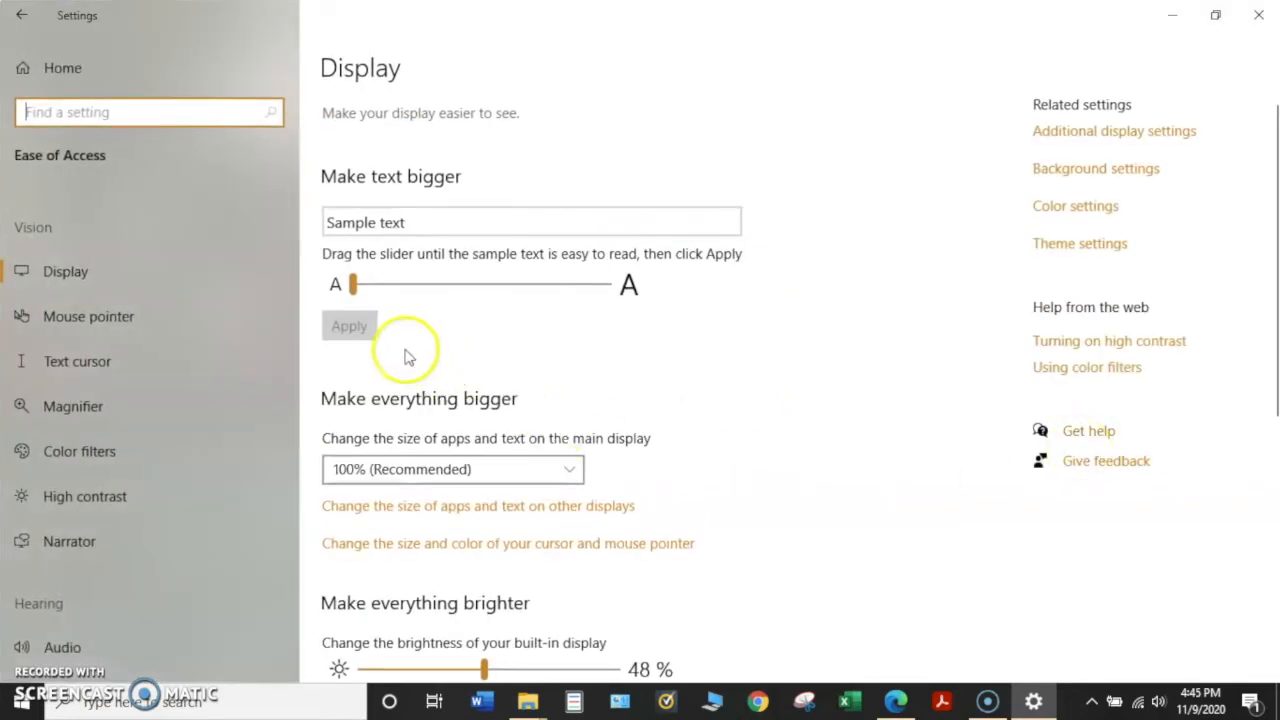
{"action": "mouse_move", "coordinate": [184, 378]}
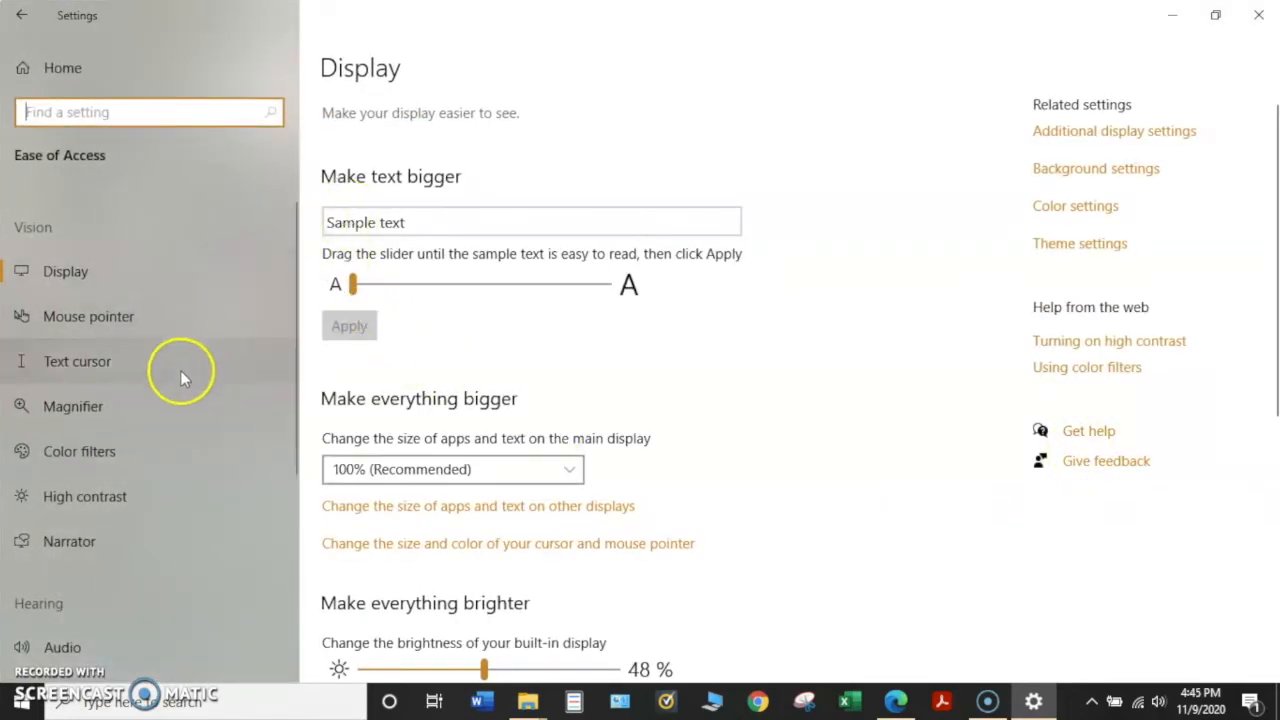
{"action": "mouse_move", "coordinate": [198, 372]}
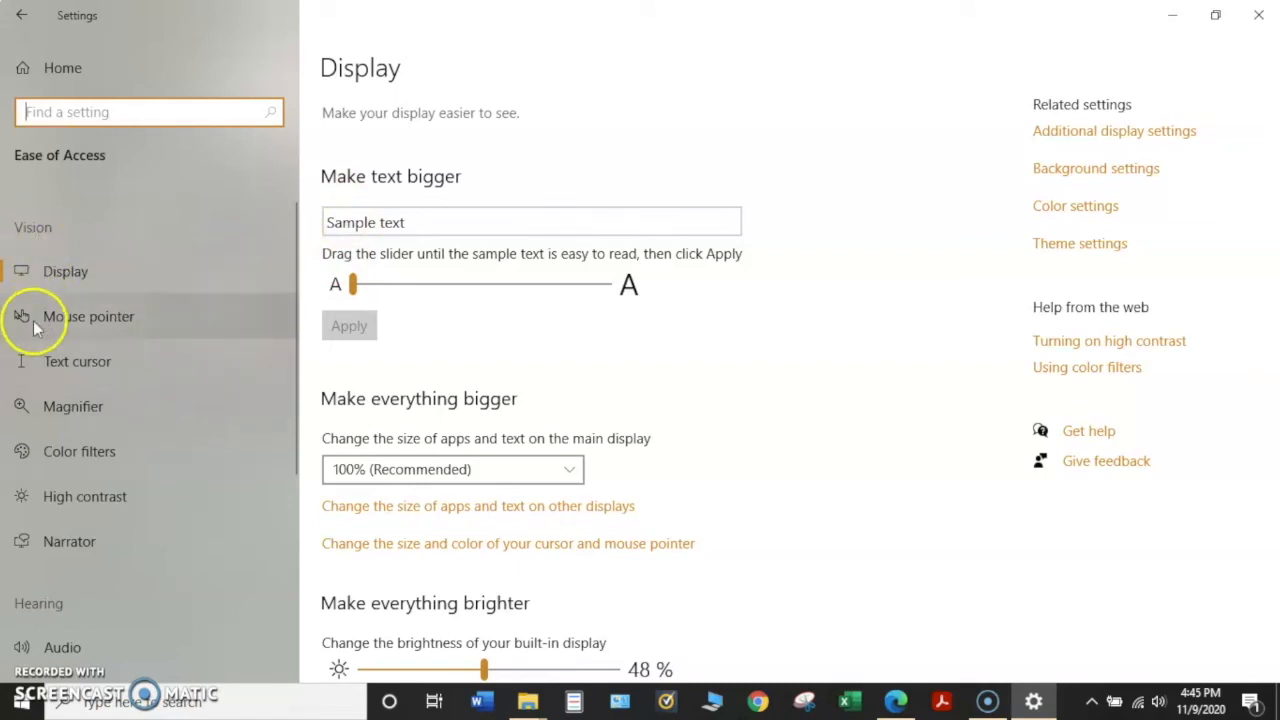
{"action": "scroll", "scroll_direction": "down", "scroll_amount": 3}
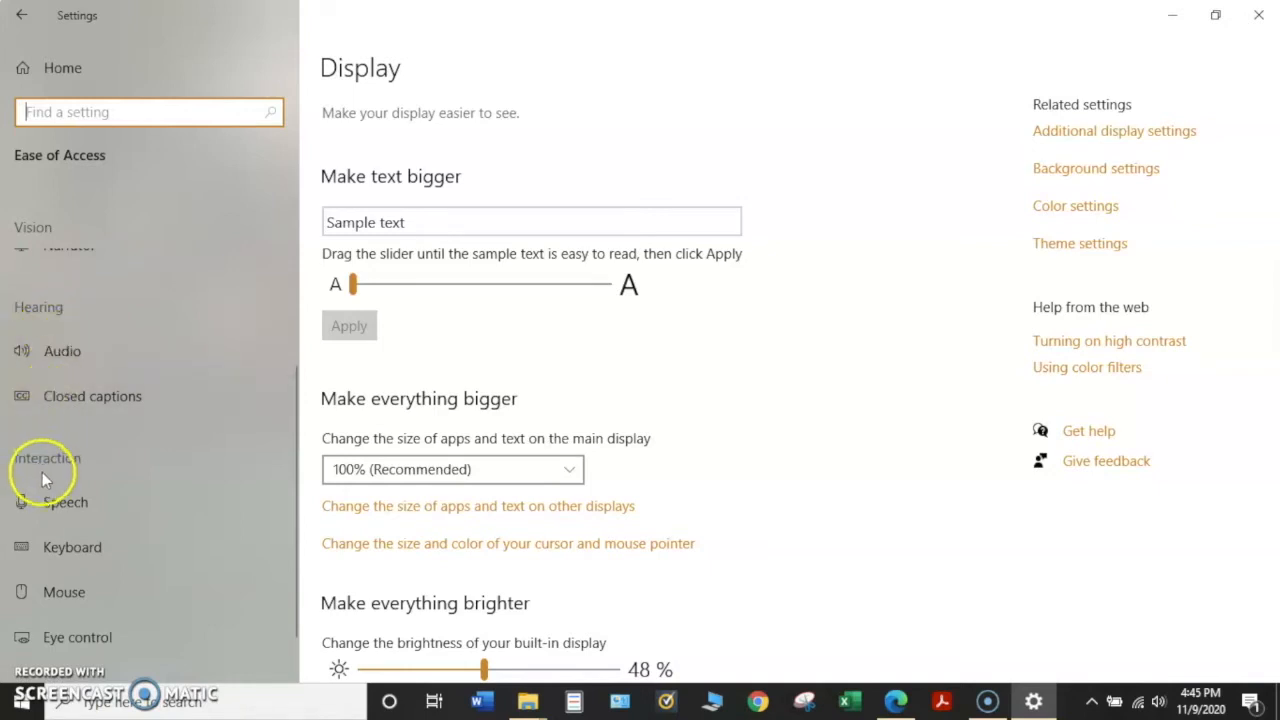
{"action": "mouse_move", "coordinate": [44, 476]}
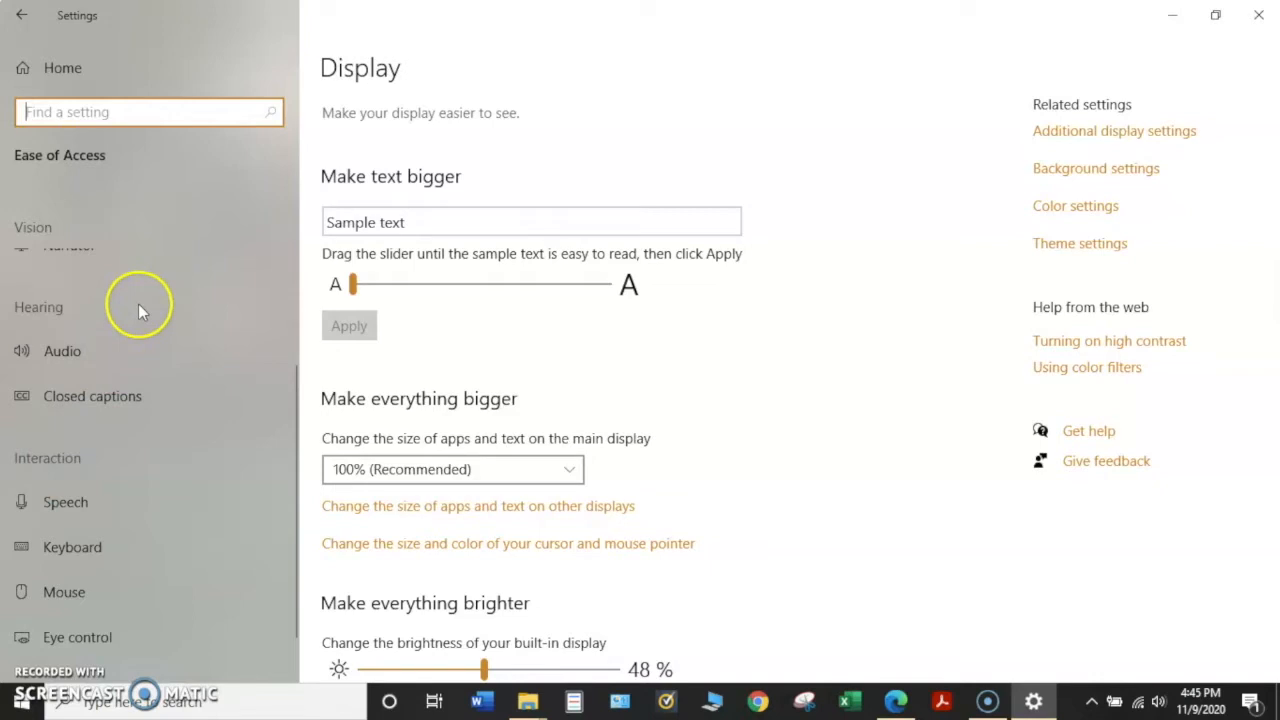
{"action": "mouse_move", "coordinate": [96, 318]}
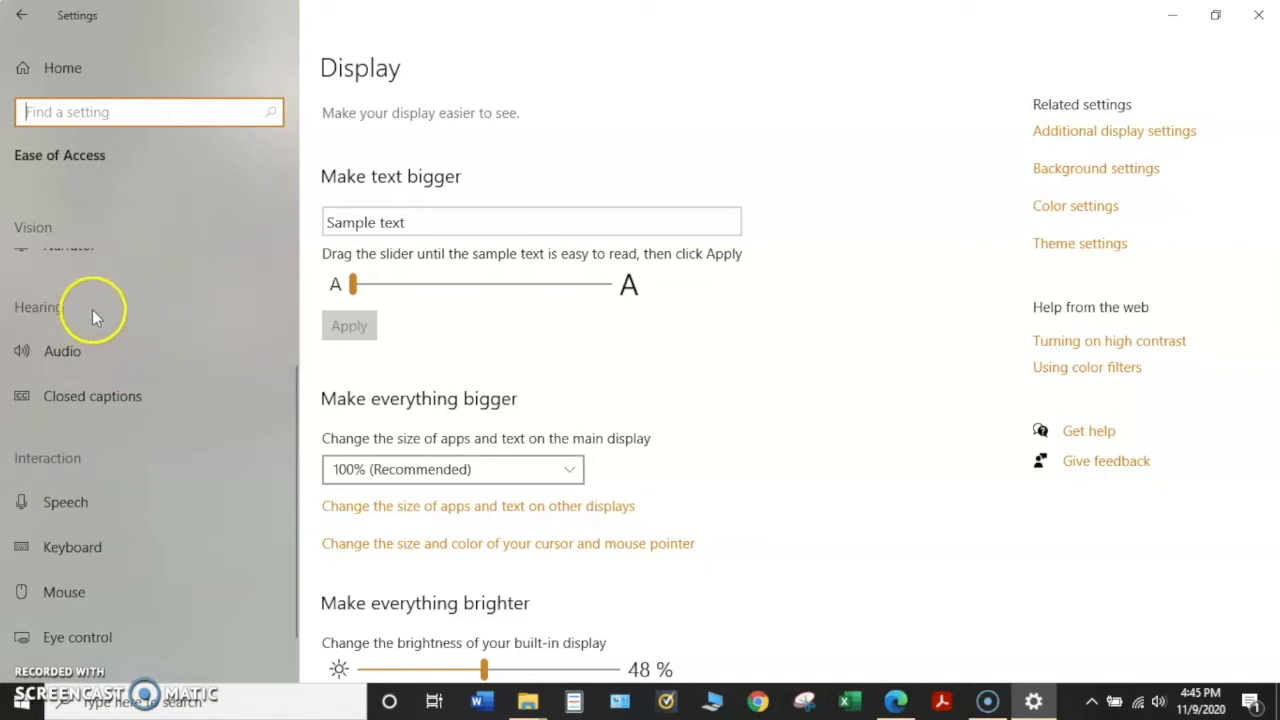
{"action": "mouse_move", "coordinate": [62, 352]}
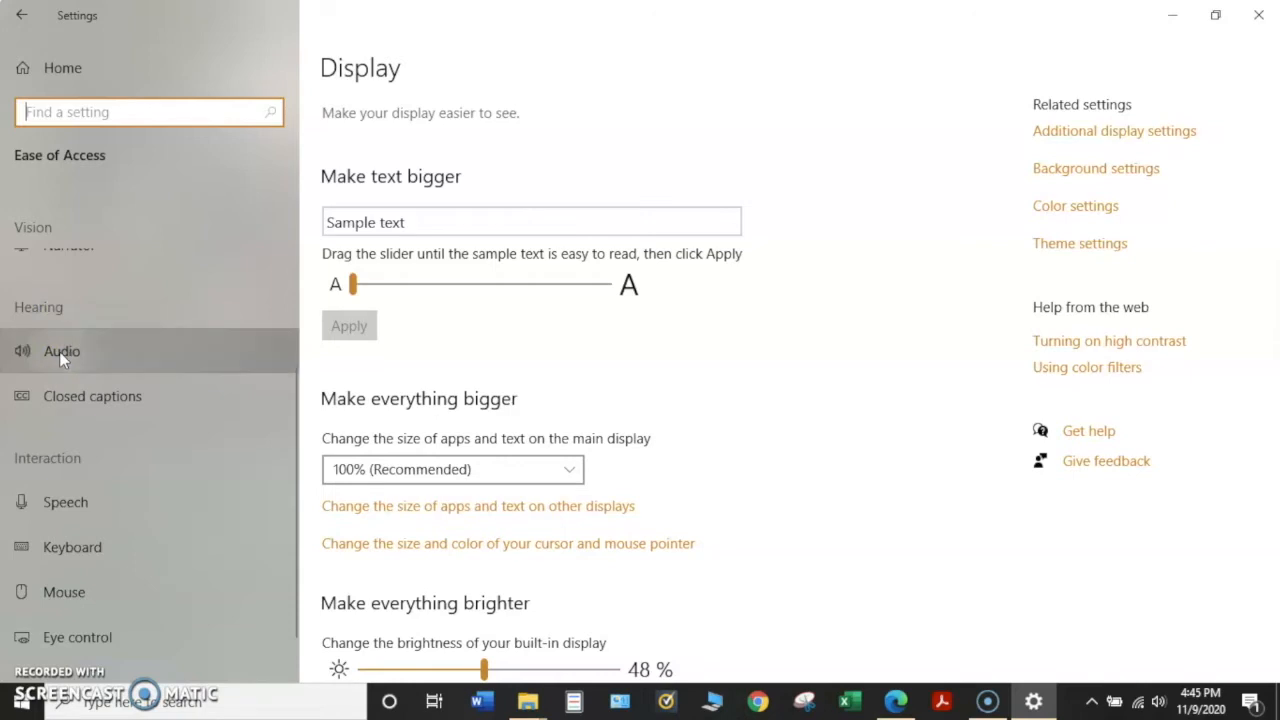
Step: On the Hearing Audio page, adjust the device volume slider and leave it at 48%
{"action": "left_click", "coordinate": [62, 352]}
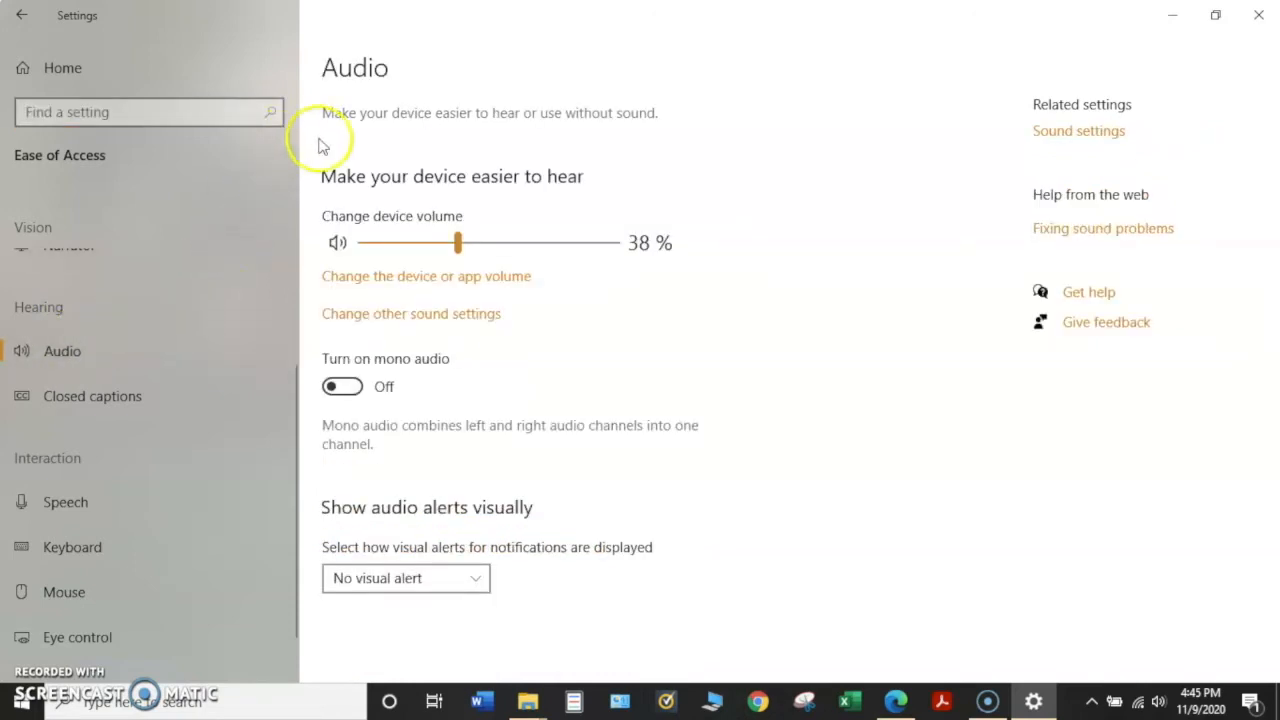
{"action": "mouse_move", "coordinate": [504, 130]}
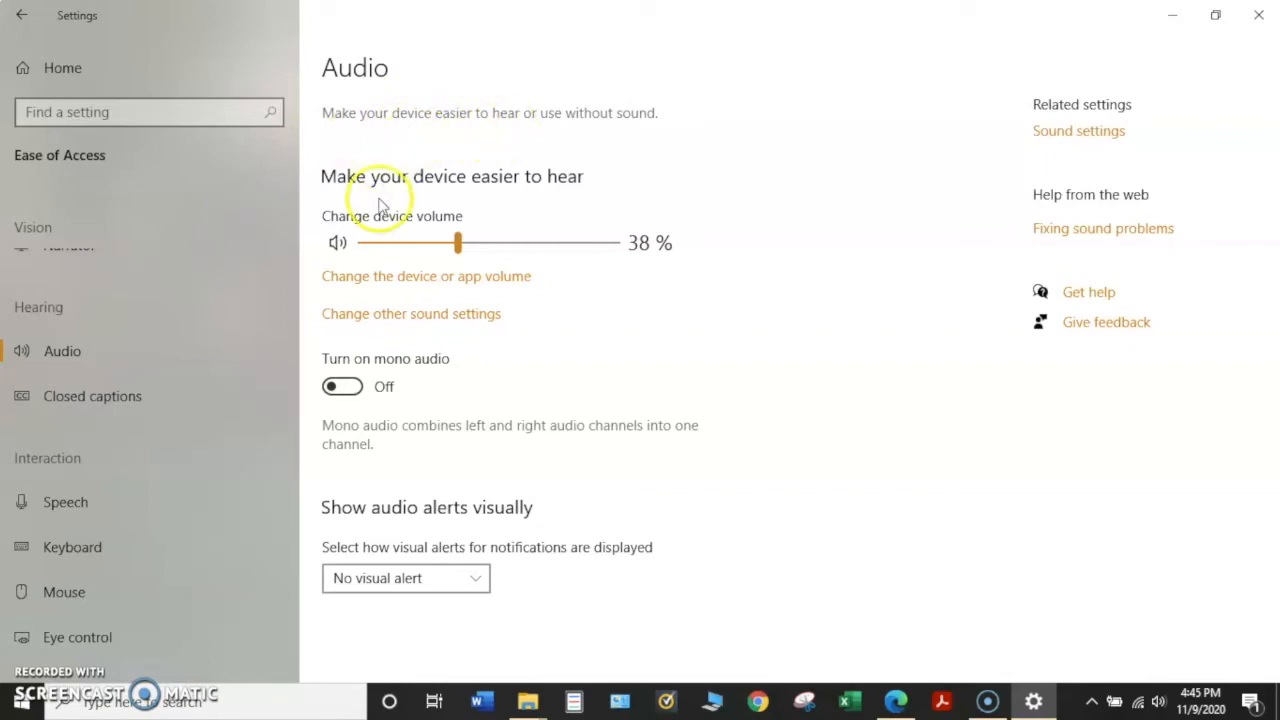
{"action": "mouse_move", "coordinate": [550, 288]}
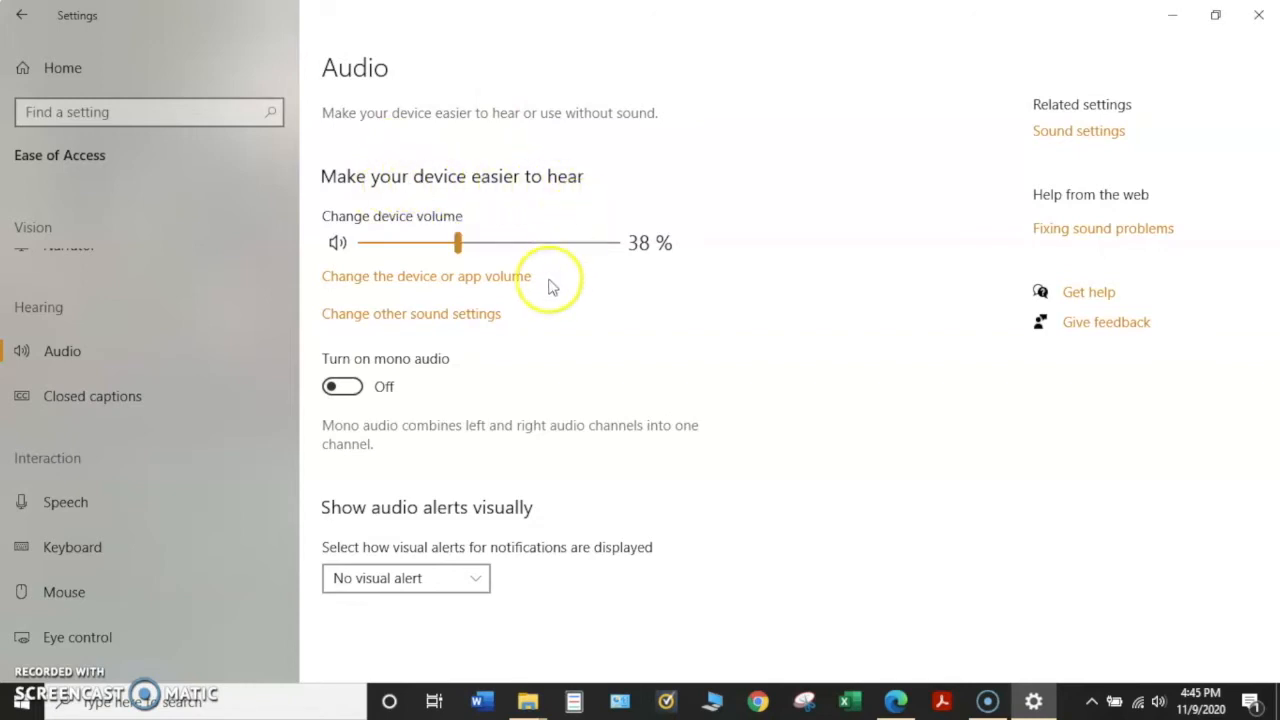
{"action": "mouse_move", "coordinate": [490, 302]}
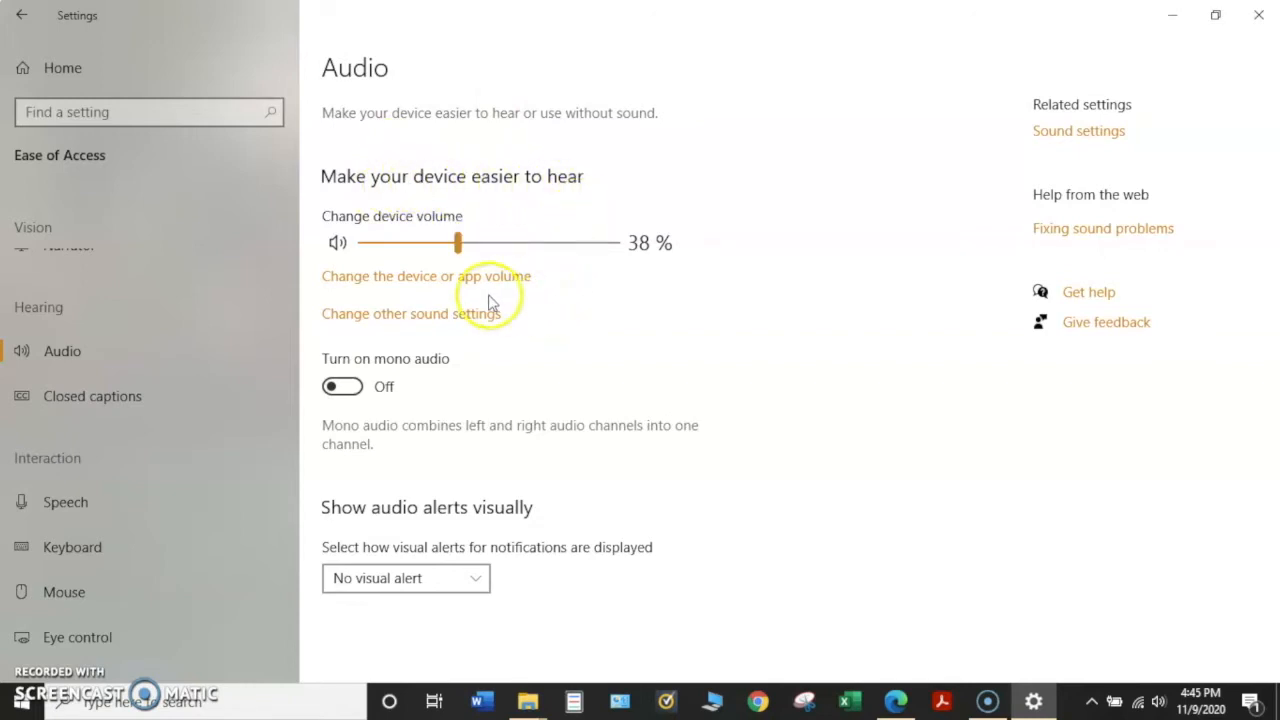
{"action": "mouse_move", "coordinate": [464, 290]}
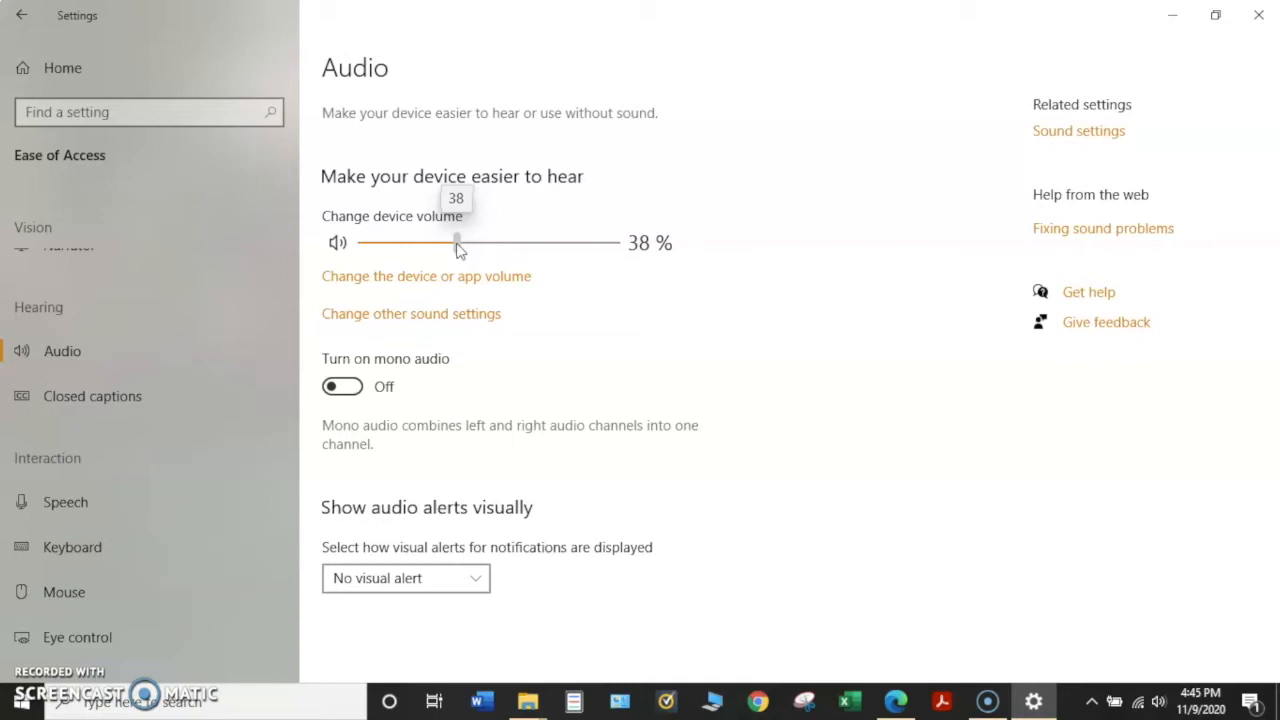
{"action": "left_click_drag", "start_coordinate": [456, 242], "coordinate": [412, 242]}
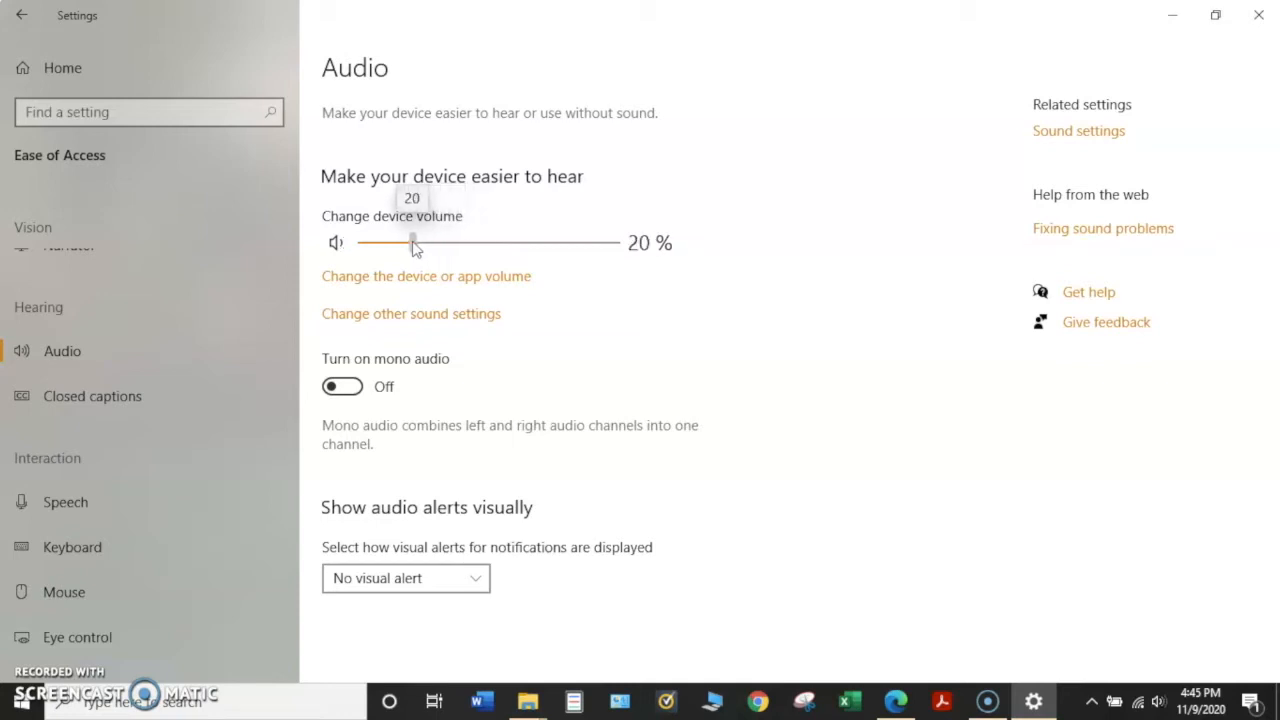
{"action": "left_click_drag", "start_coordinate": [412, 242], "coordinate": [404, 242]}
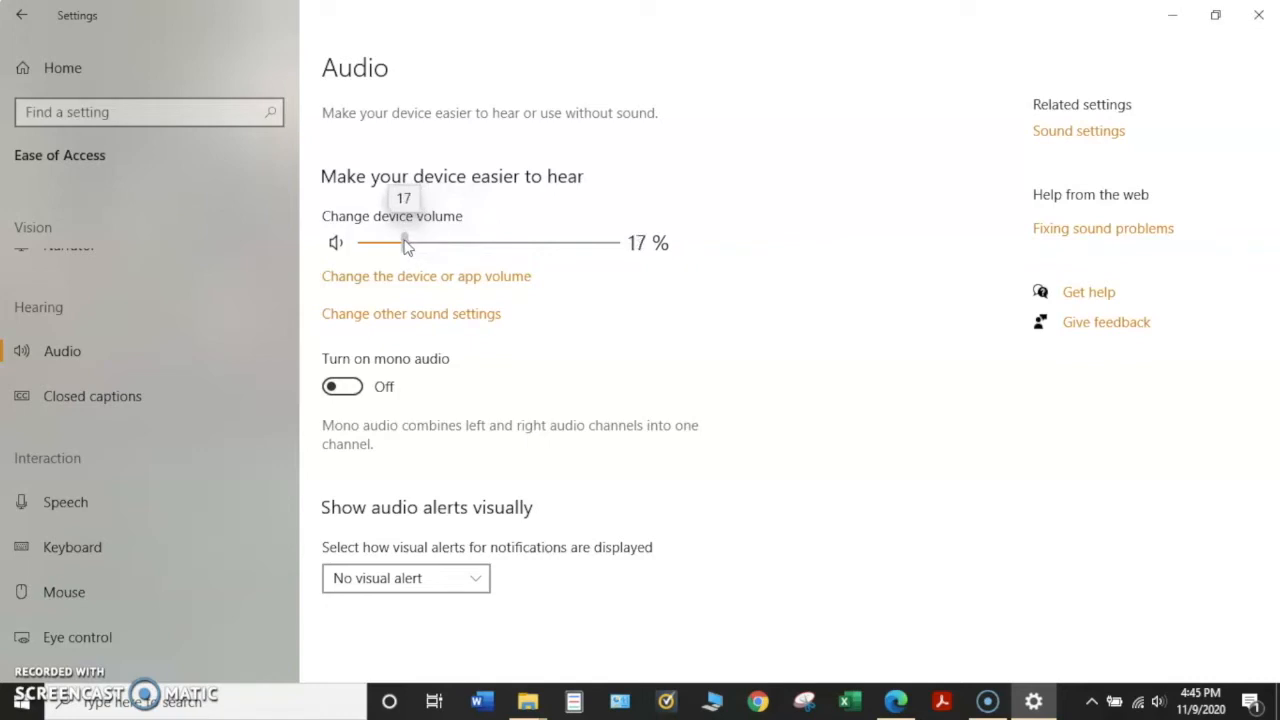
{"action": "left_click_drag", "start_coordinate": [404, 242], "coordinate": [398, 242]}
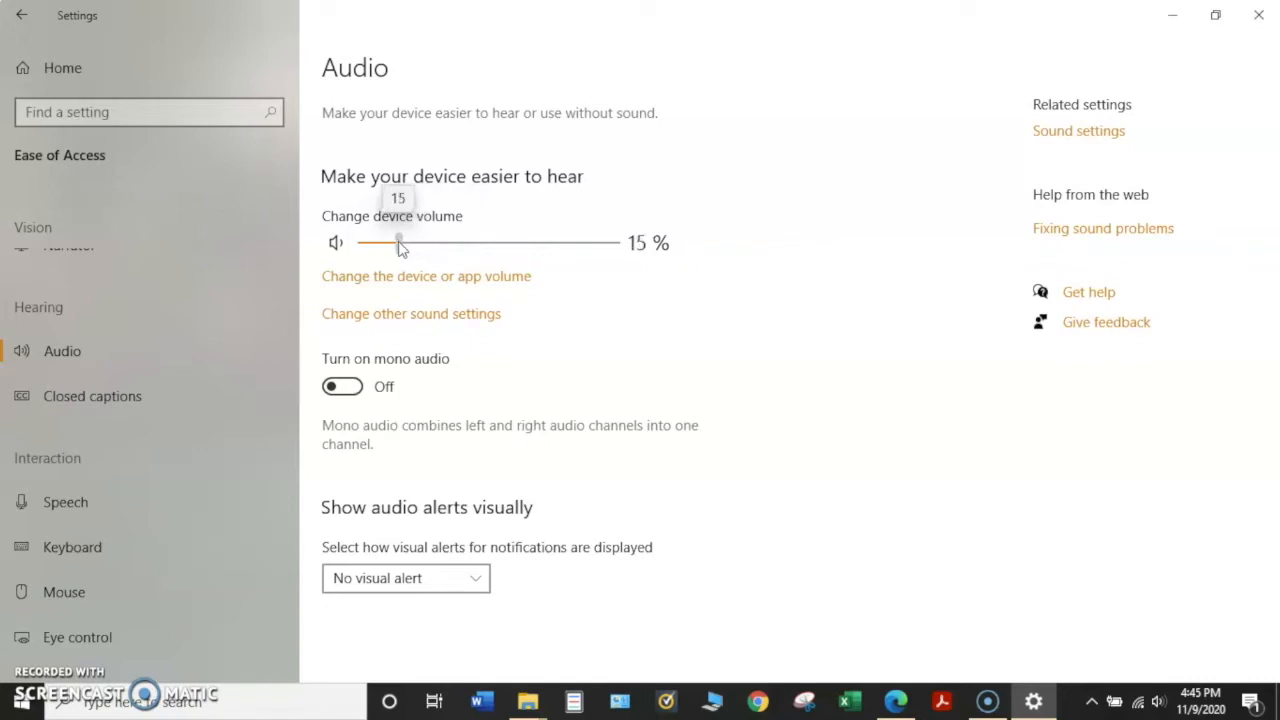
{"action": "left_click_drag", "start_coordinate": [398, 242], "coordinate": [424, 242]}
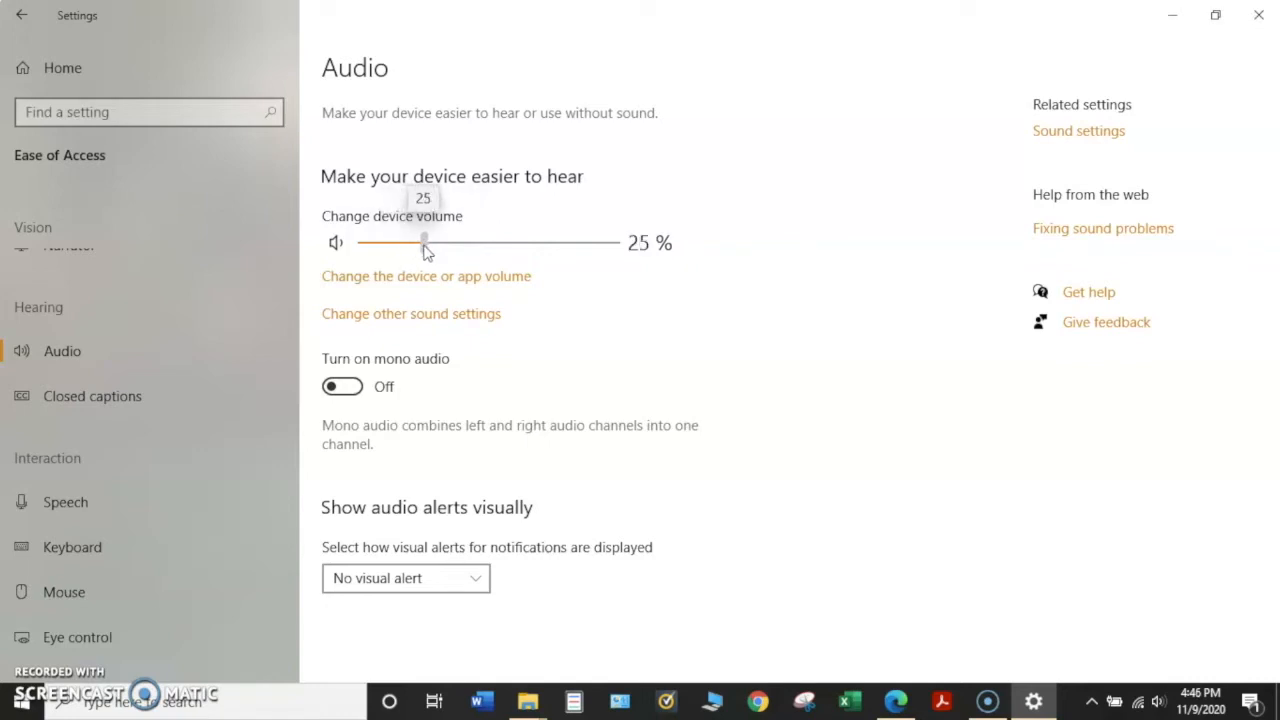
{"action": "left_click_drag", "start_coordinate": [424, 242], "coordinate": [468, 242]}
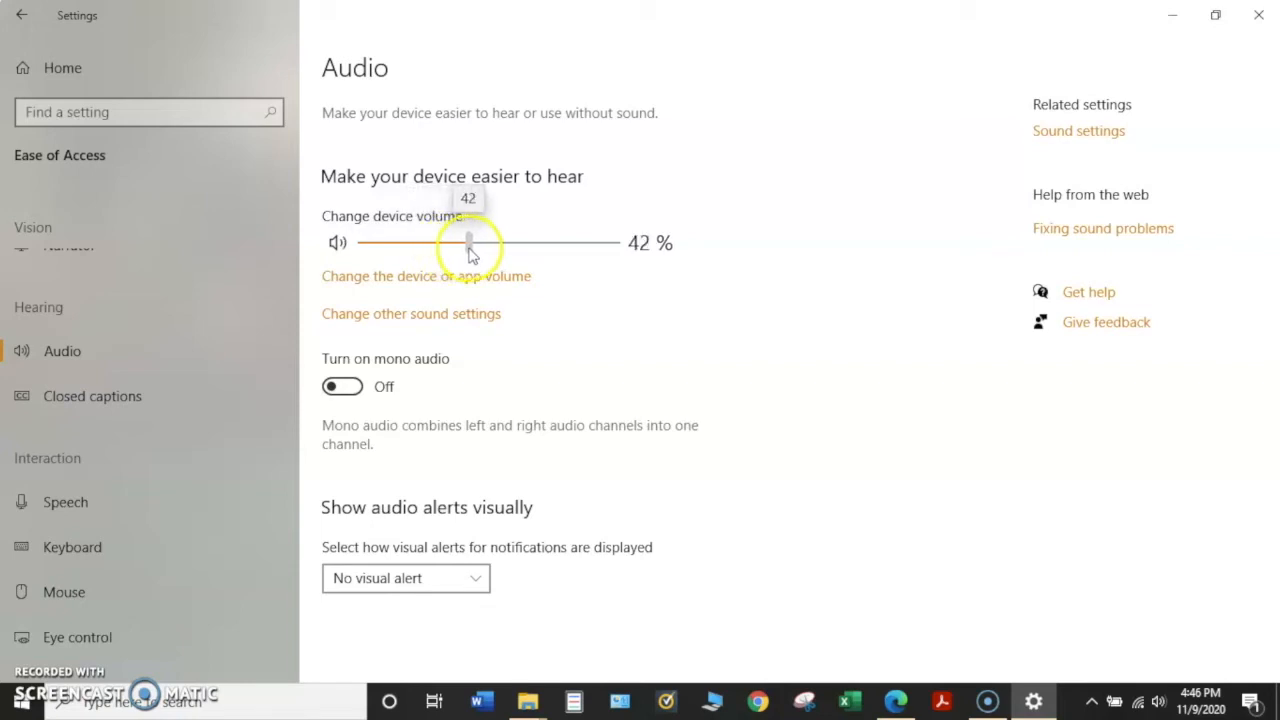
{"action": "left_click_drag", "start_coordinate": [468, 242], "coordinate": [520, 242]}
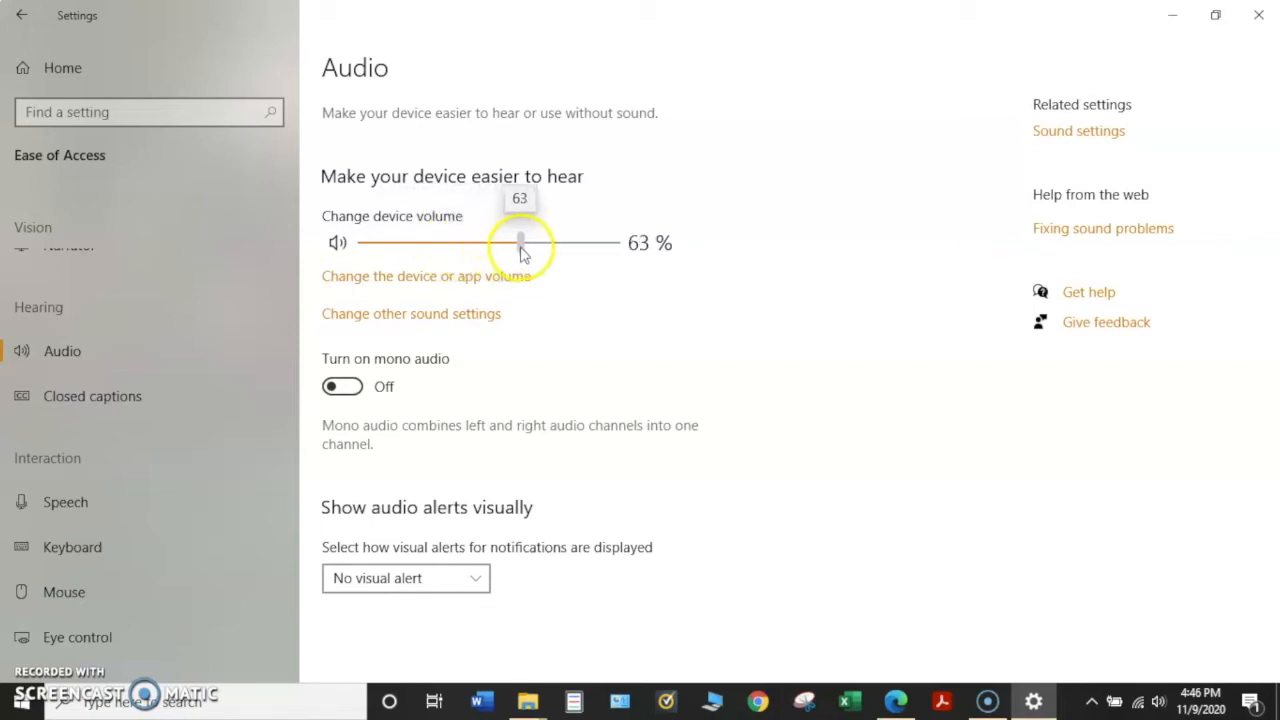
{"action": "left_click_drag", "start_coordinate": [520, 242], "coordinate": [544, 242]}
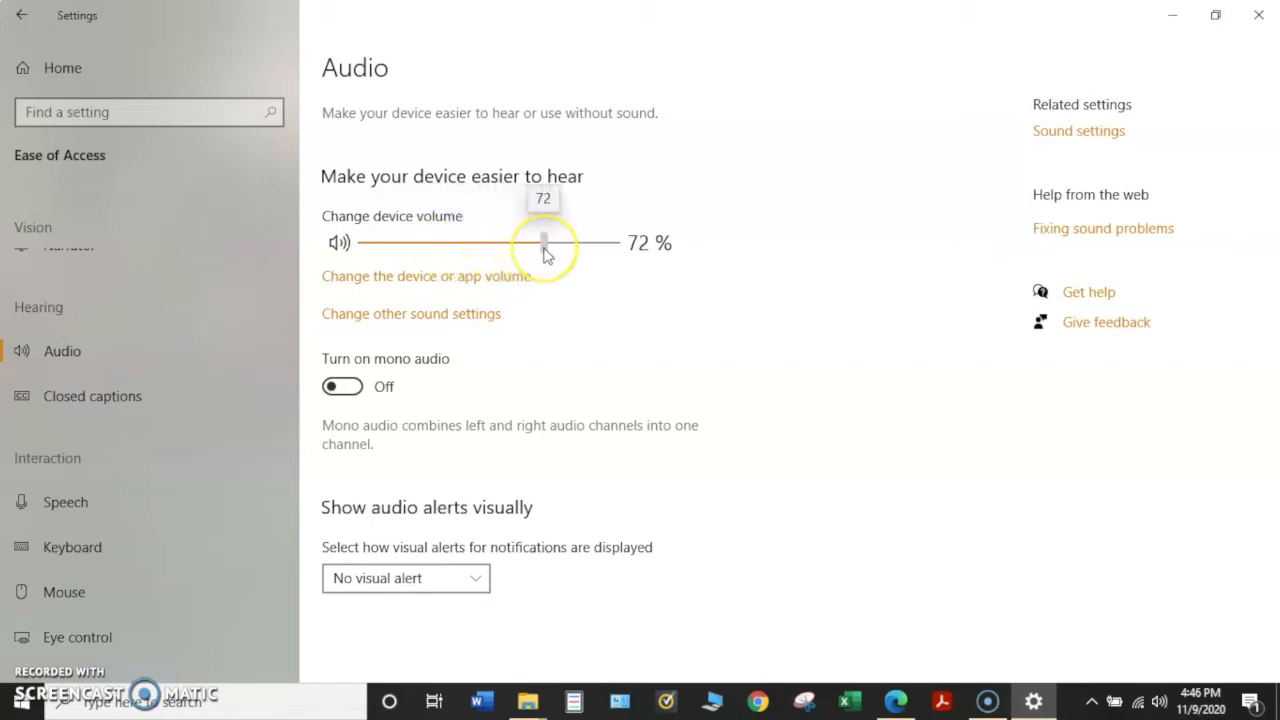
{"action": "left_click_drag", "start_coordinate": [544, 242], "coordinate": [528, 242]}
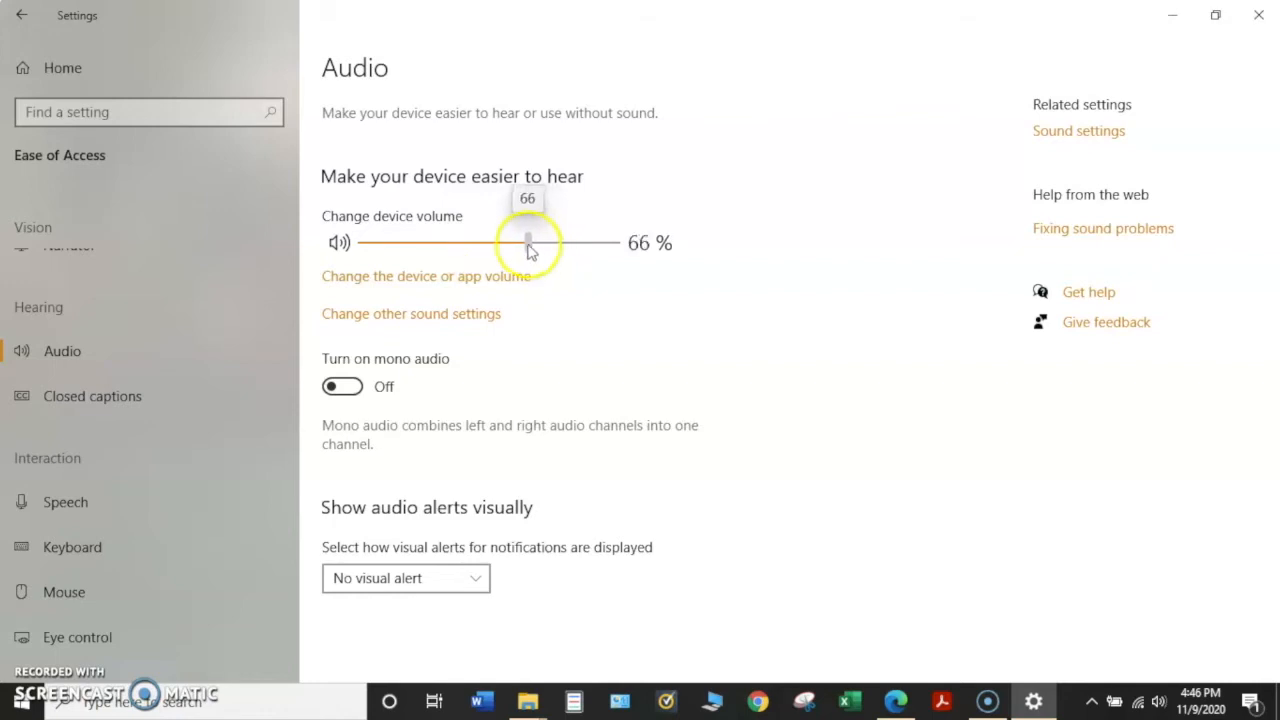
{"action": "left_click_drag", "start_coordinate": [528, 242], "coordinate": [484, 242]}
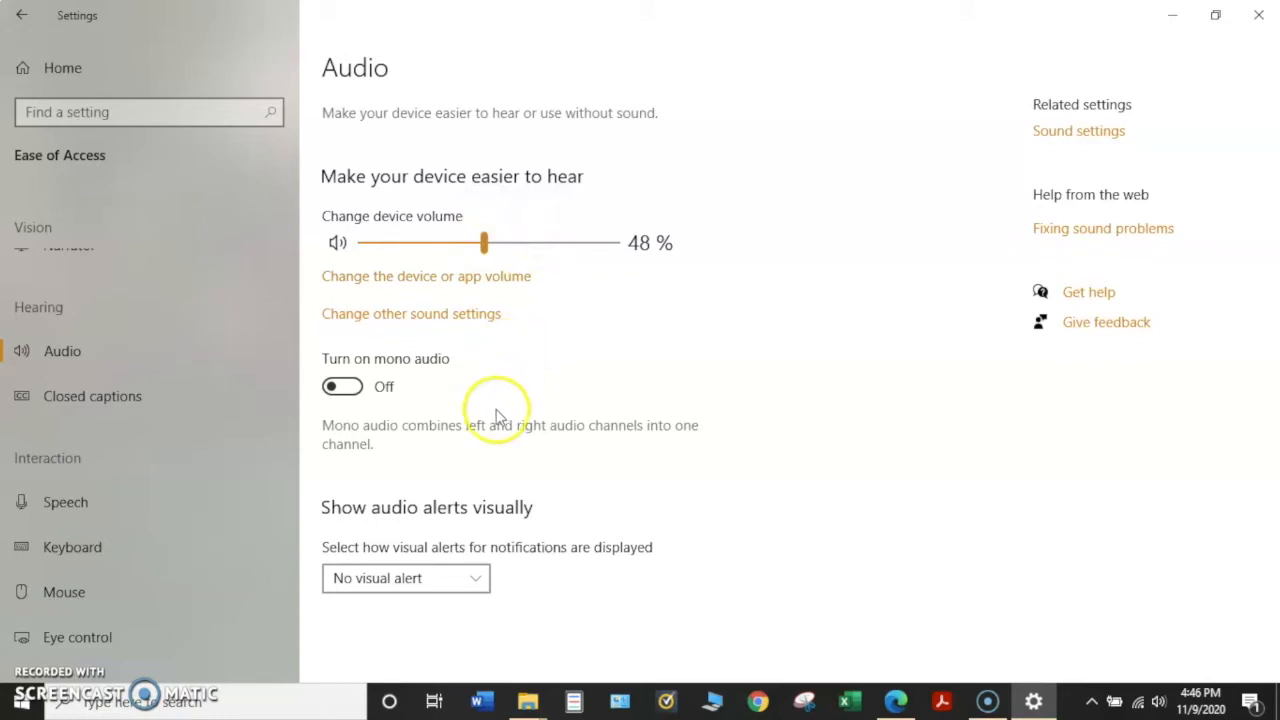
{"action": "mouse_move", "coordinate": [440, 548]}
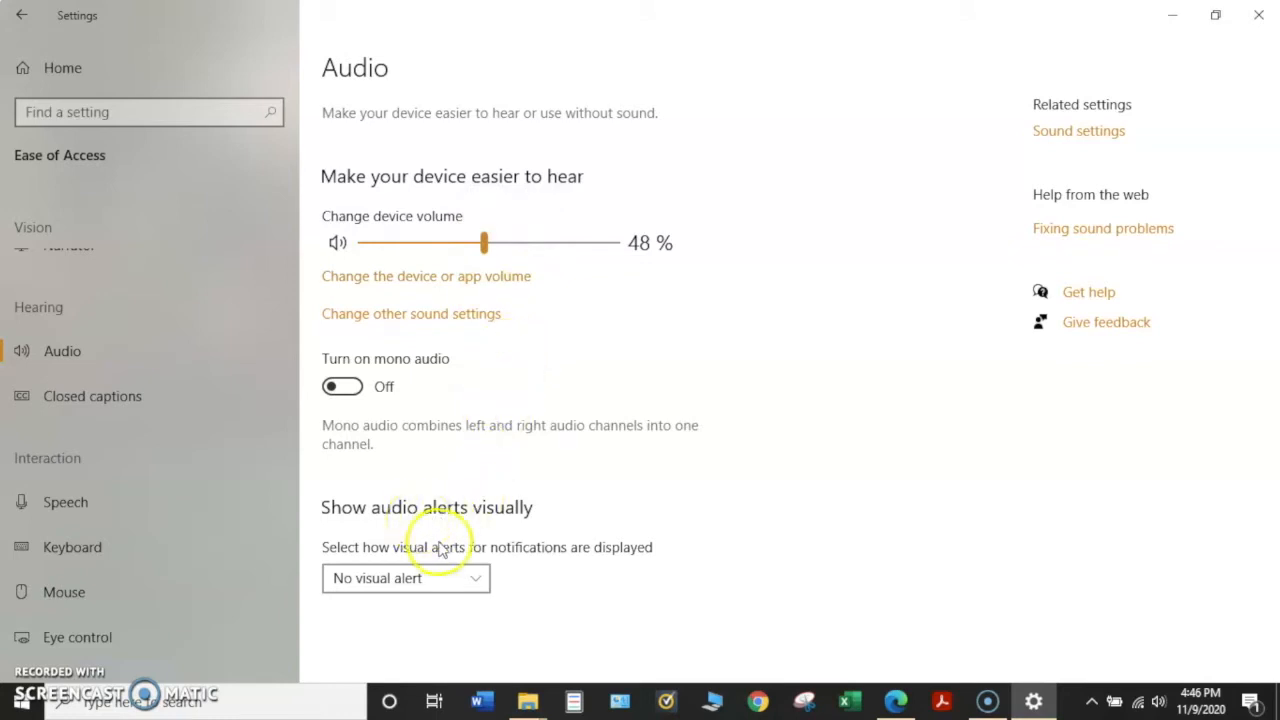
{"action": "mouse_move", "coordinate": [504, 544]}
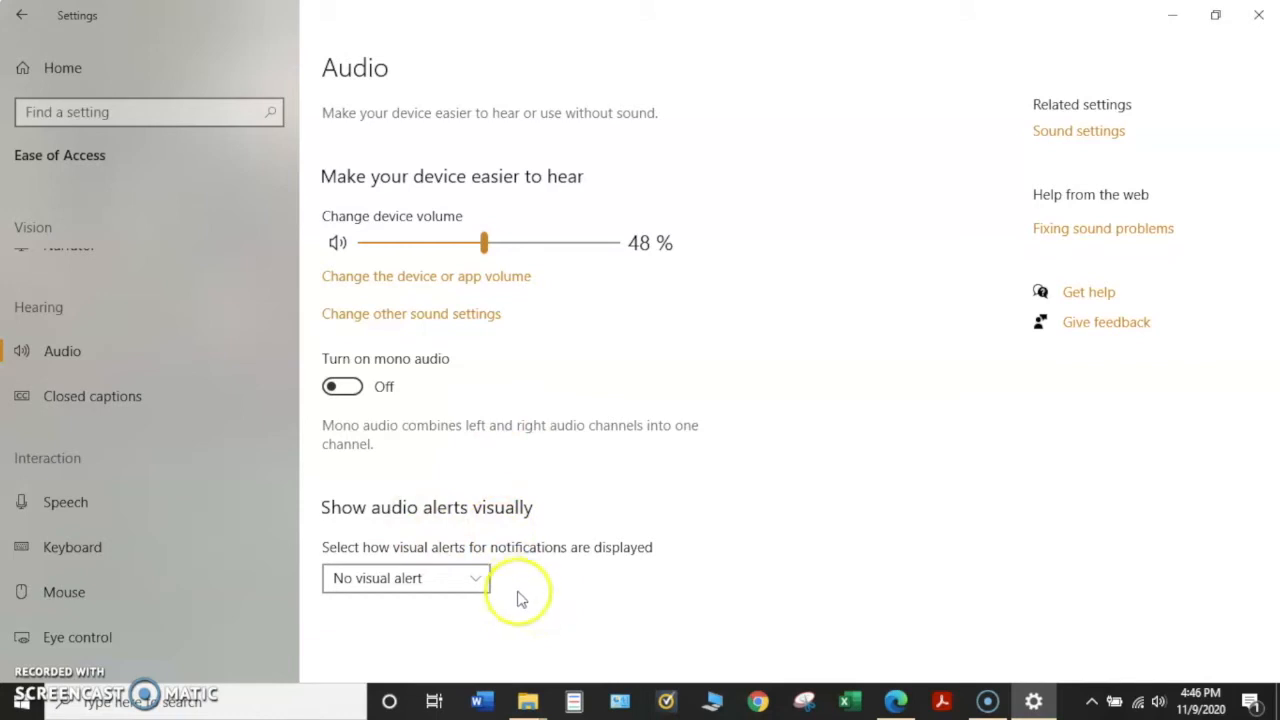
{"action": "mouse_move", "coordinate": [532, 596]}
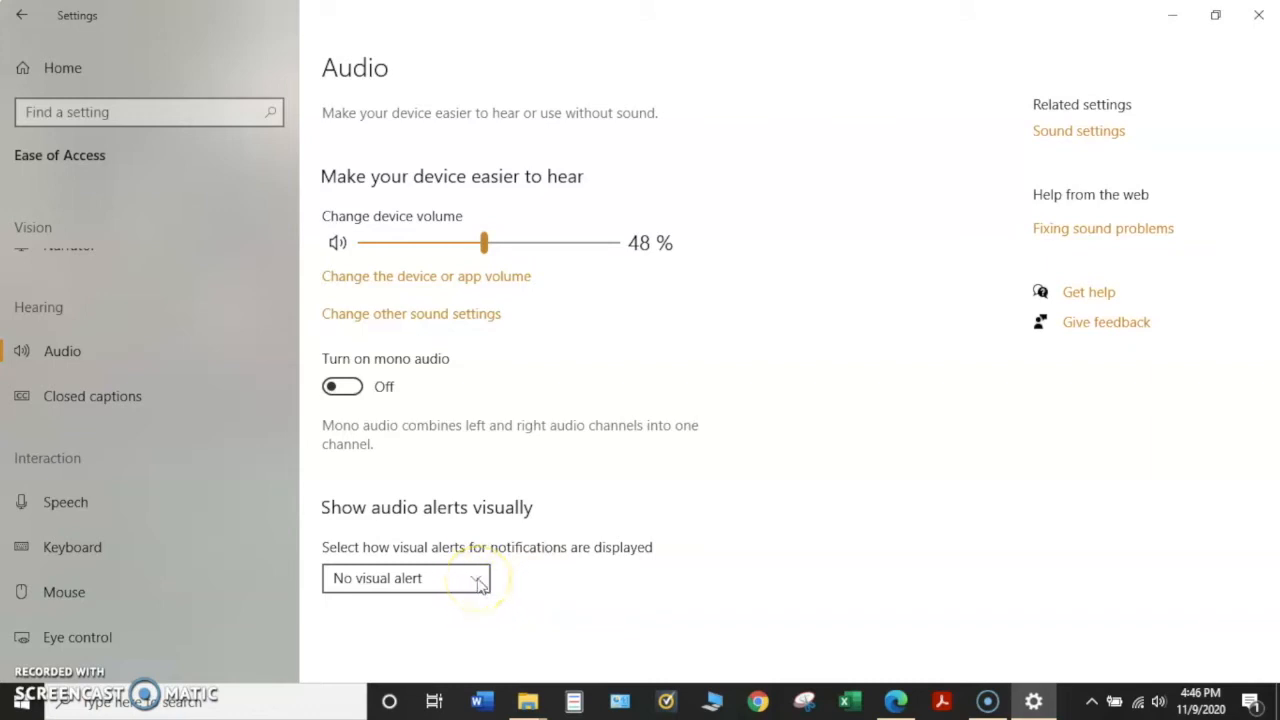
Step: Set visual alerts for notifications to No visual alert
{"action": "left_click", "coordinate": [406, 578]}
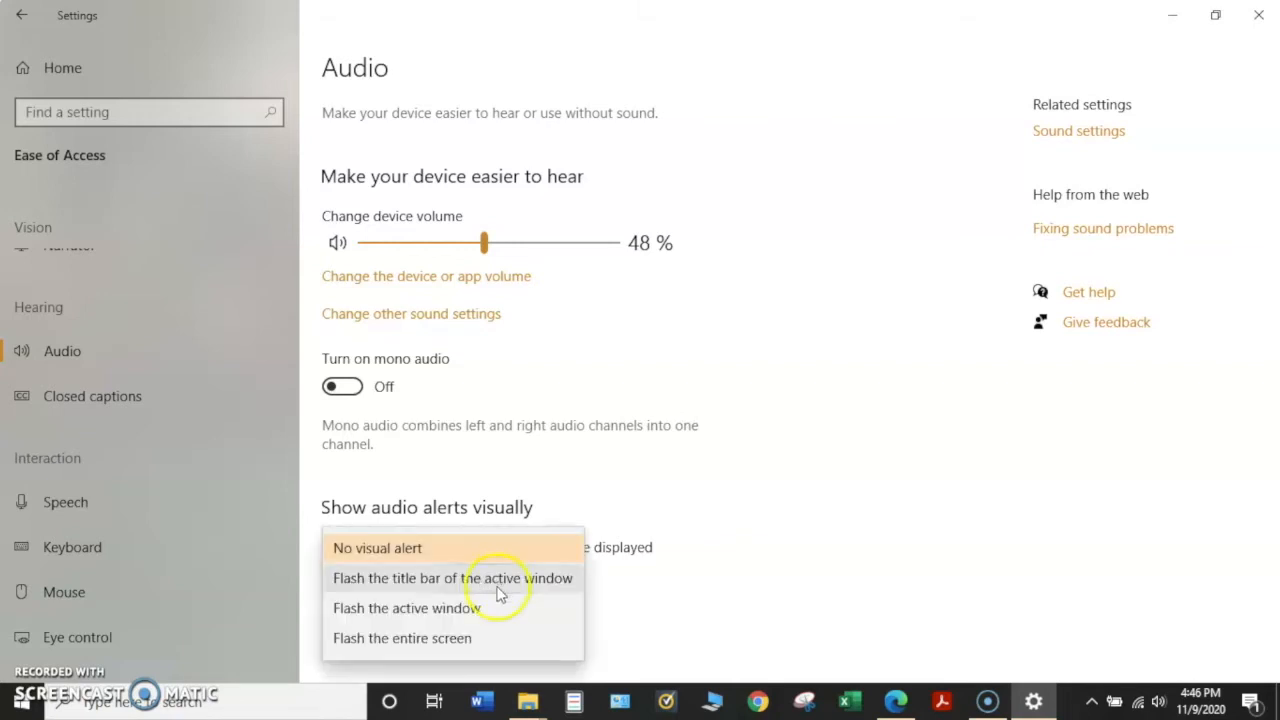
{"action": "mouse_move", "coordinate": [484, 638]}
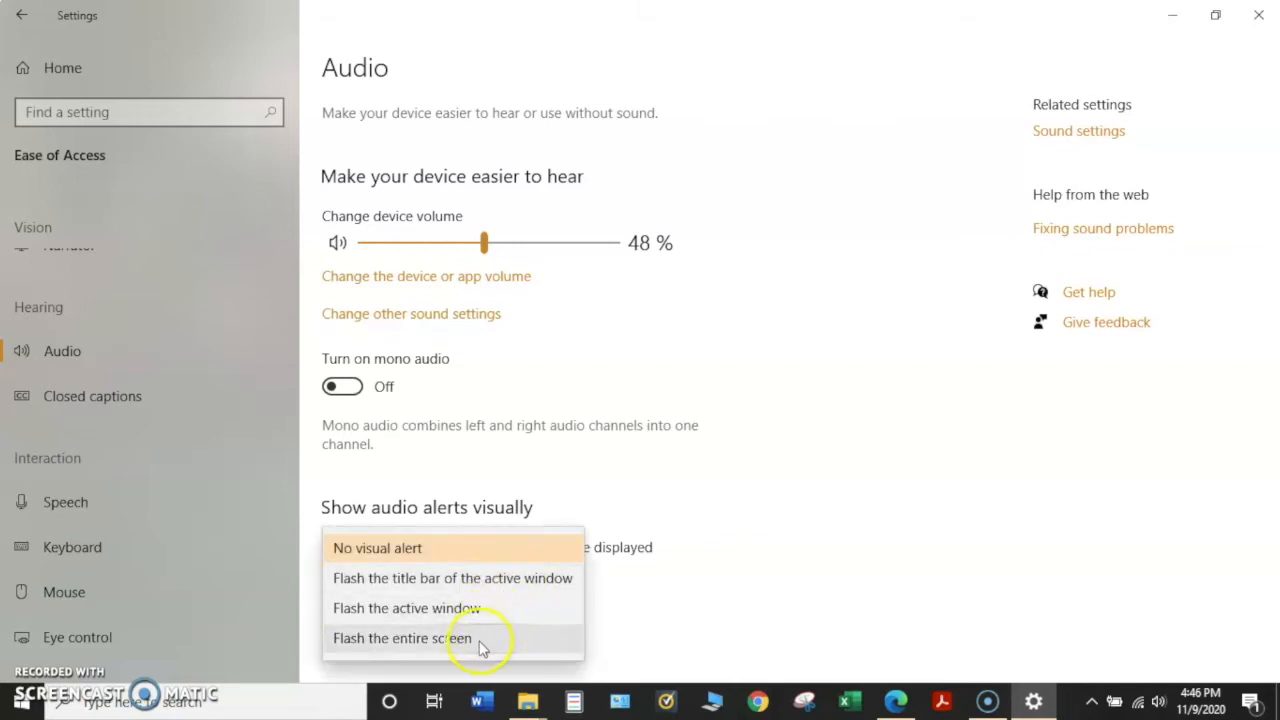
{"action": "mouse_move", "coordinate": [464, 578]}
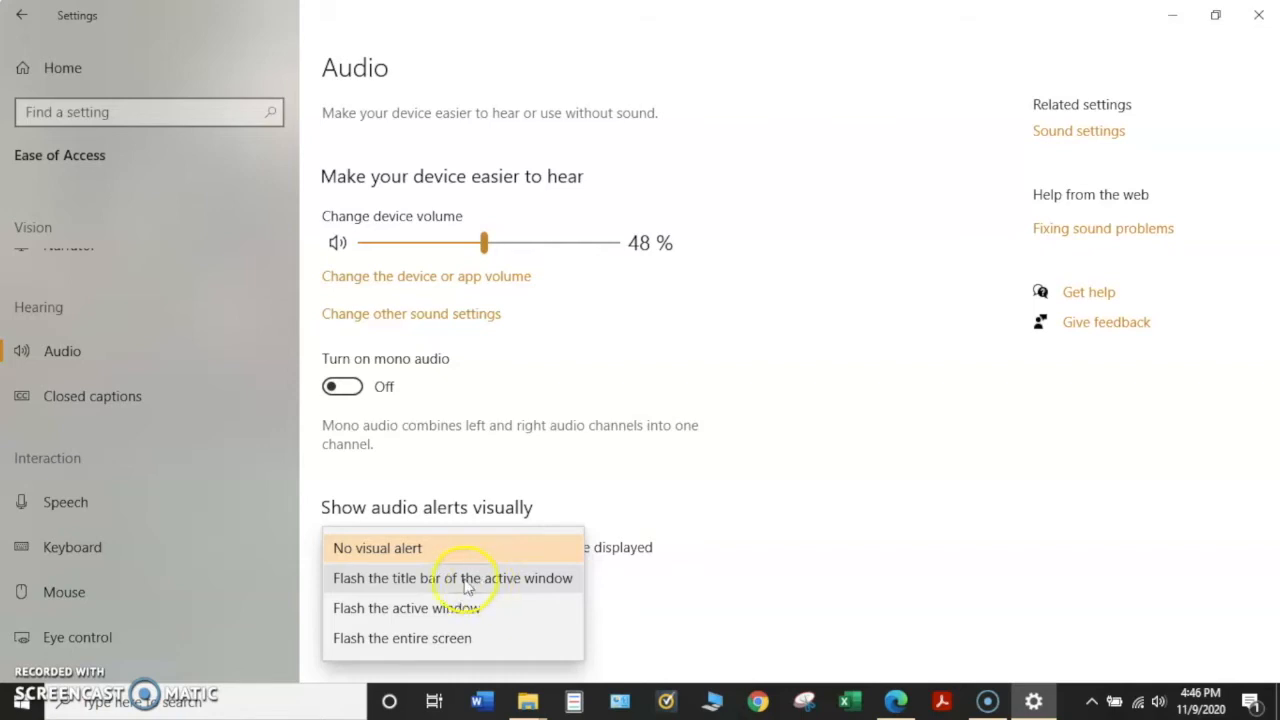
{"action": "mouse_move", "coordinate": [444, 608]}
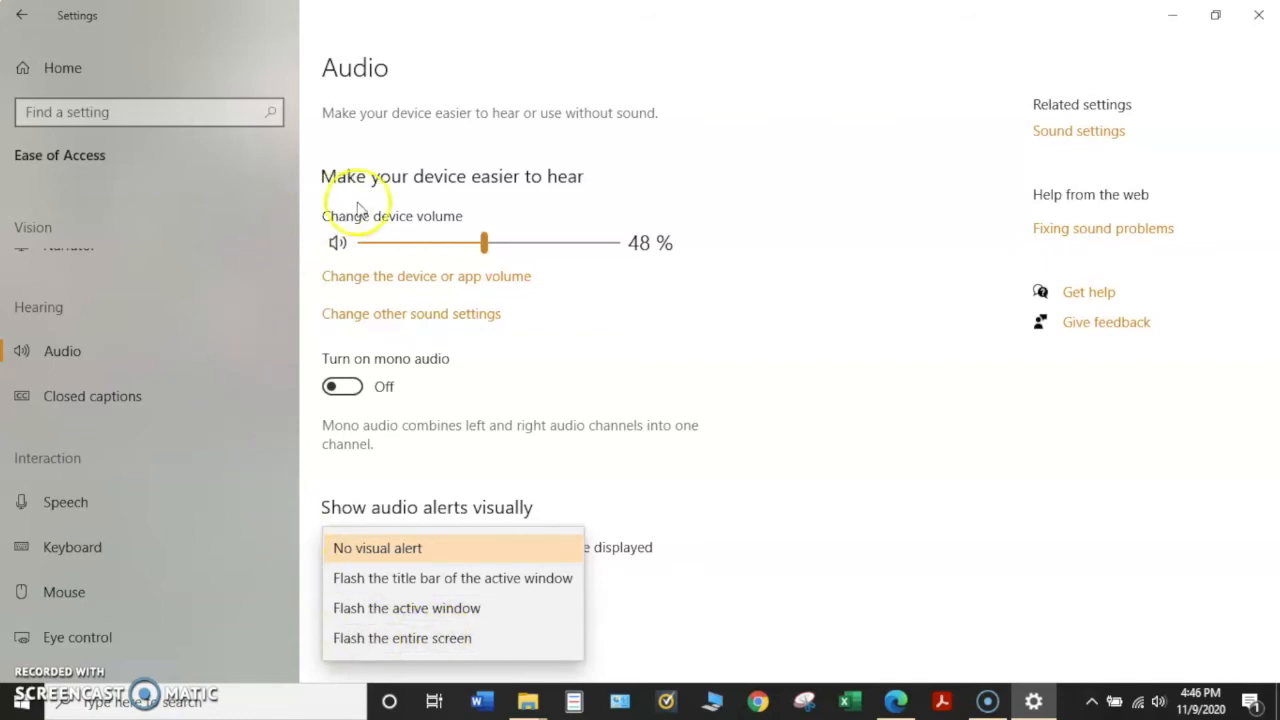
{"action": "mouse_move", "coordinate": [622, 640]}
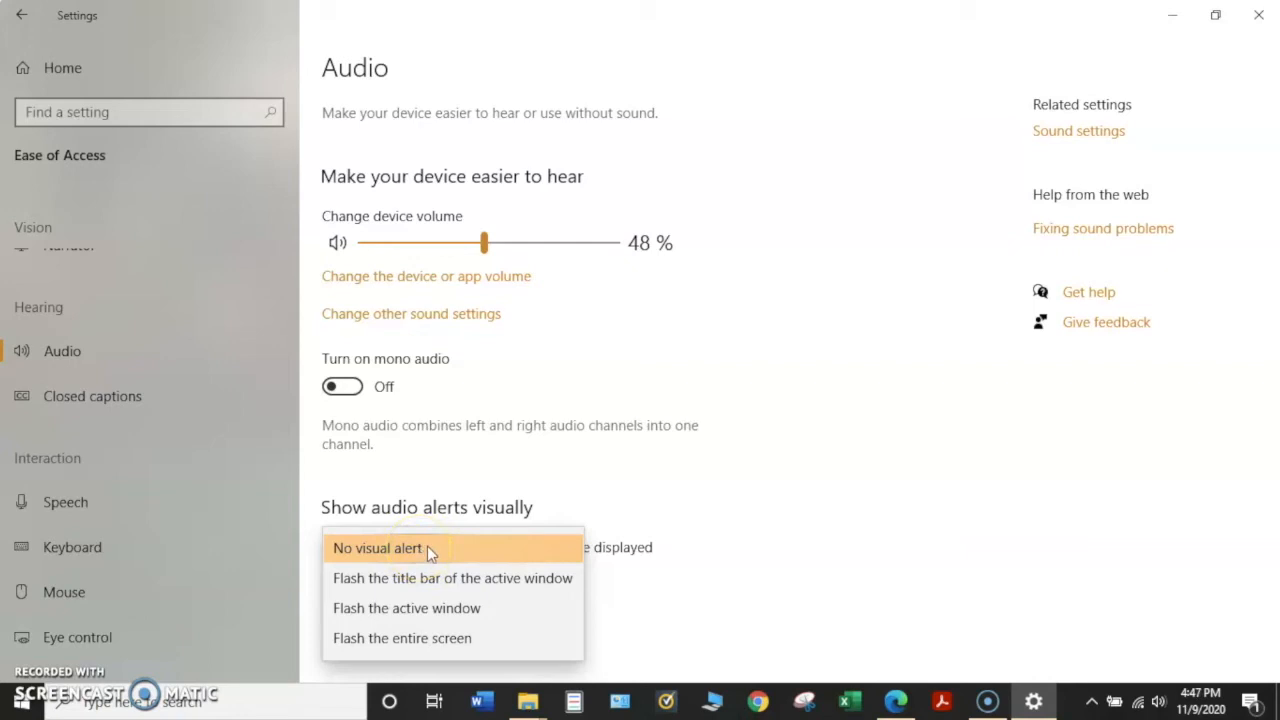
{"action": "left_click", "coordinate": [376, 548]}
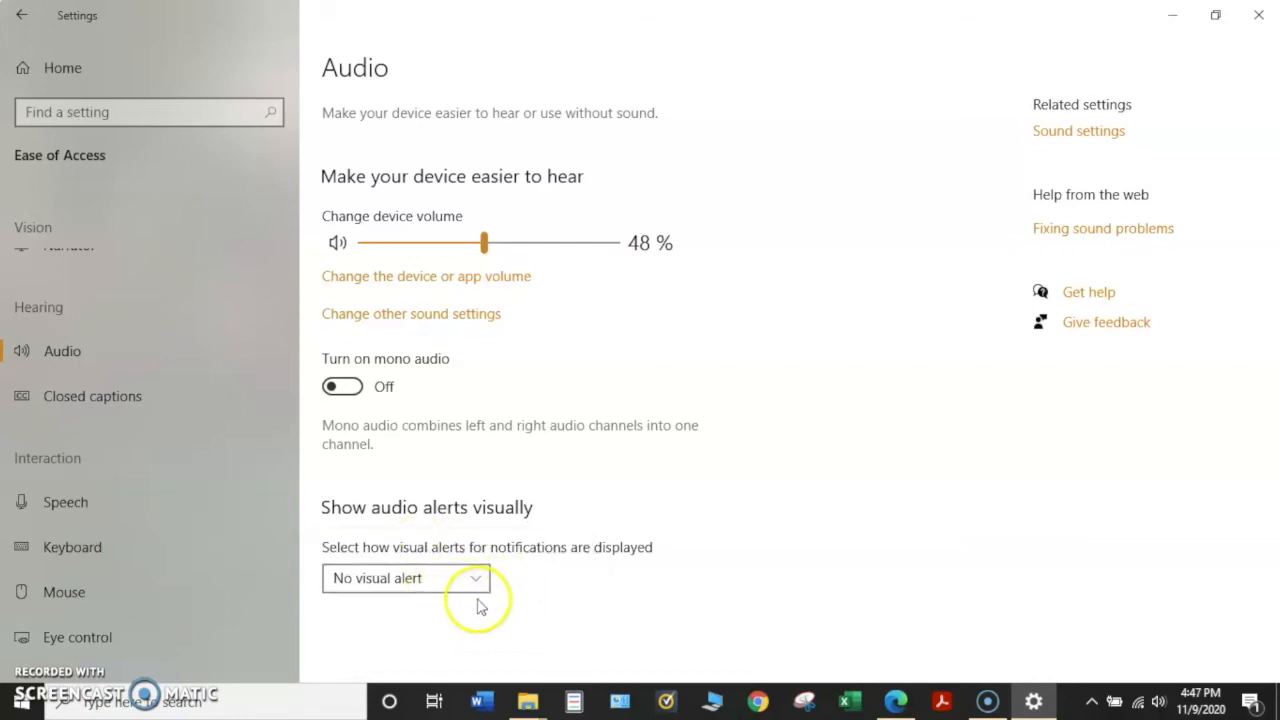
{"action": "mouse_move", "coordinate": [324, 464]}
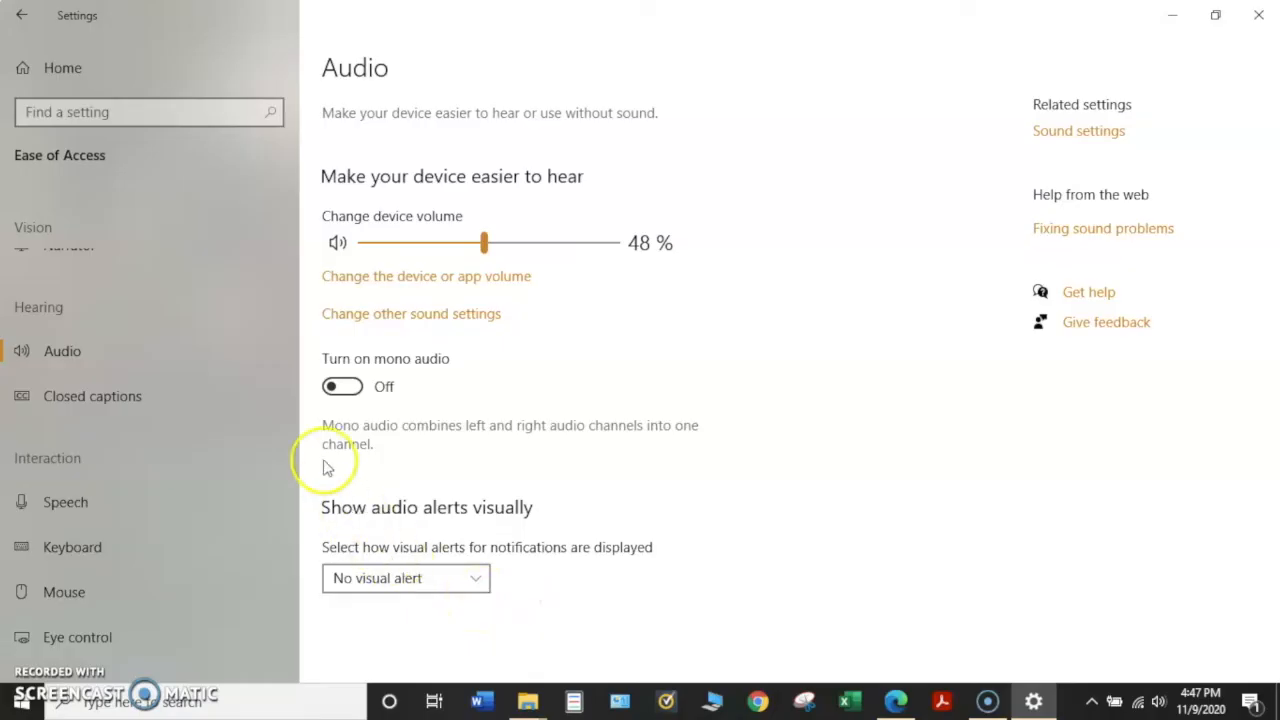
{"action": "mouse_move", "coordinate": [92, 396]}
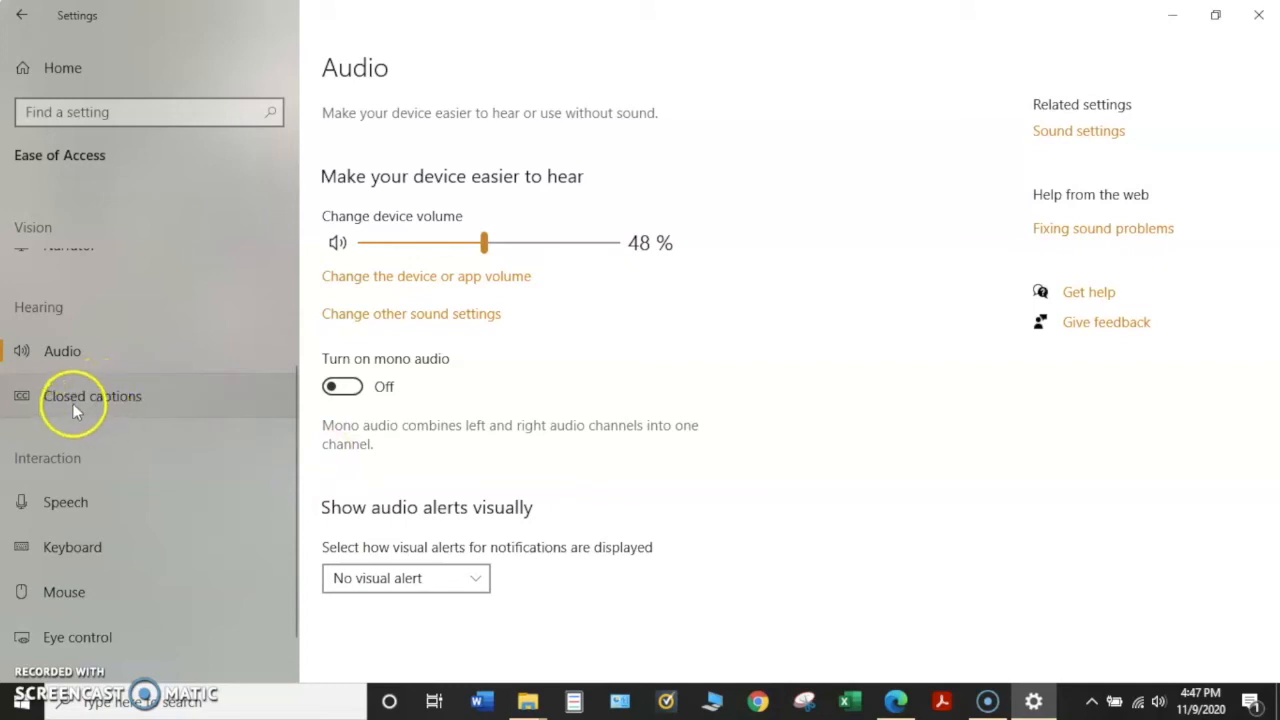
Step: Switch to the Closed captions page under Hearing
{"action": "left_click", "coordinate": [92, 396]}
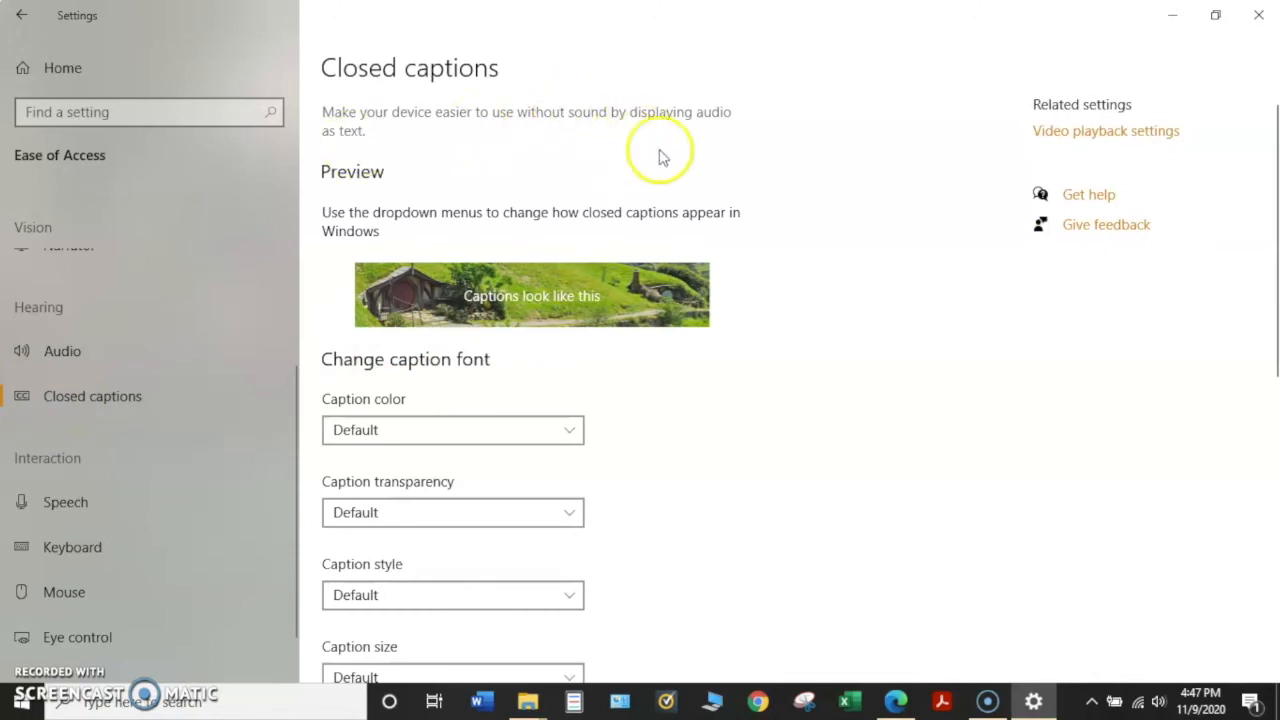
{"action": "mouse_move", "coordinate": [562, 144]}
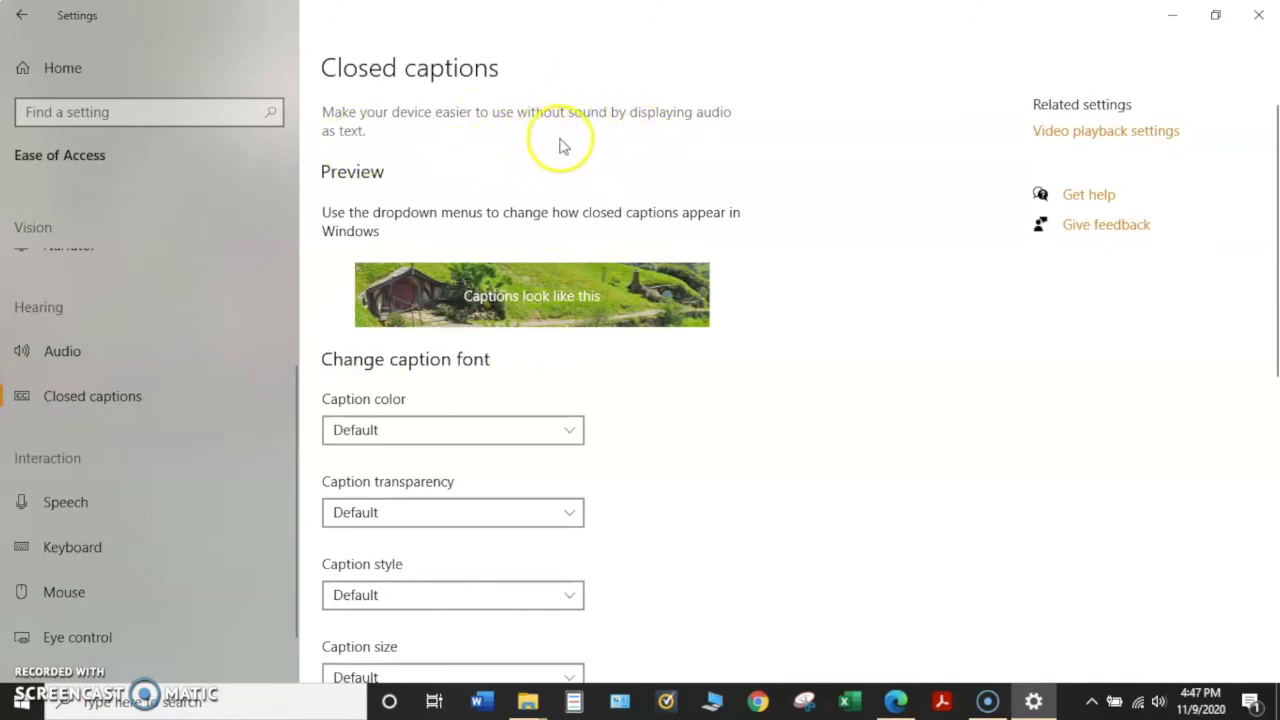
{"action": "mouse_move", "coordinate": [638, 140]}
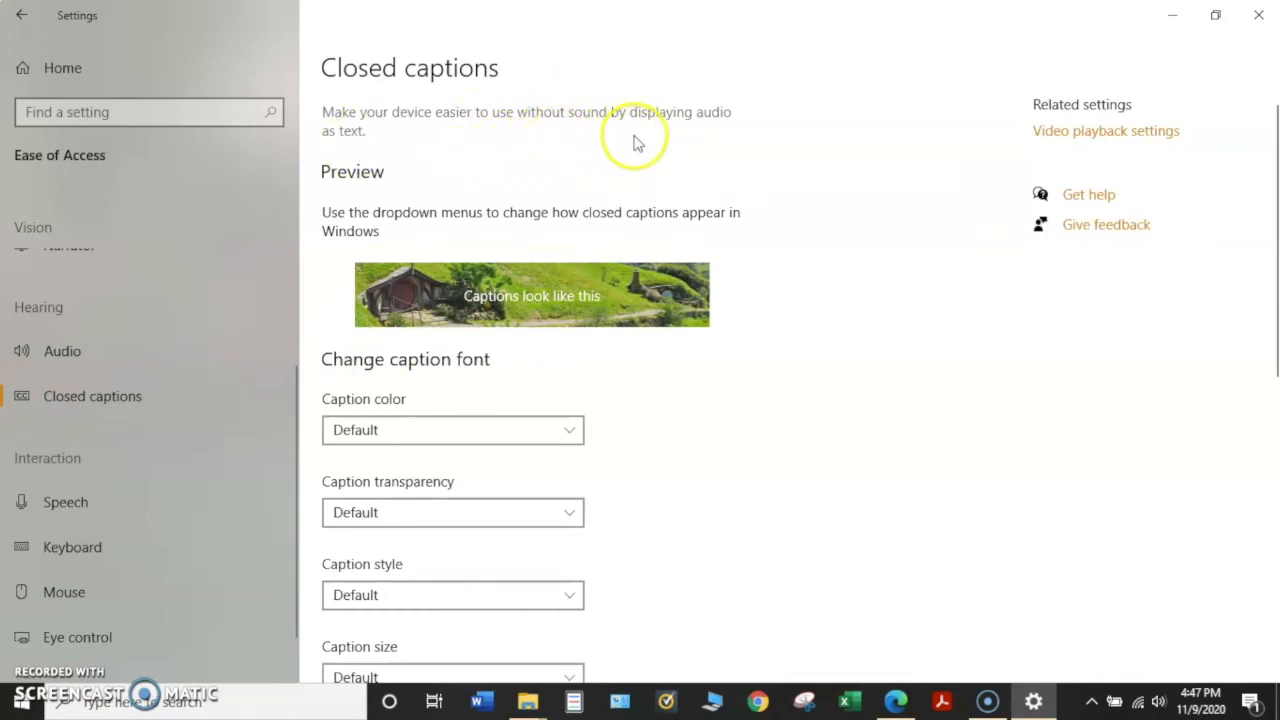
{"action": "mouse_move", "coordinate": [672, 150]}
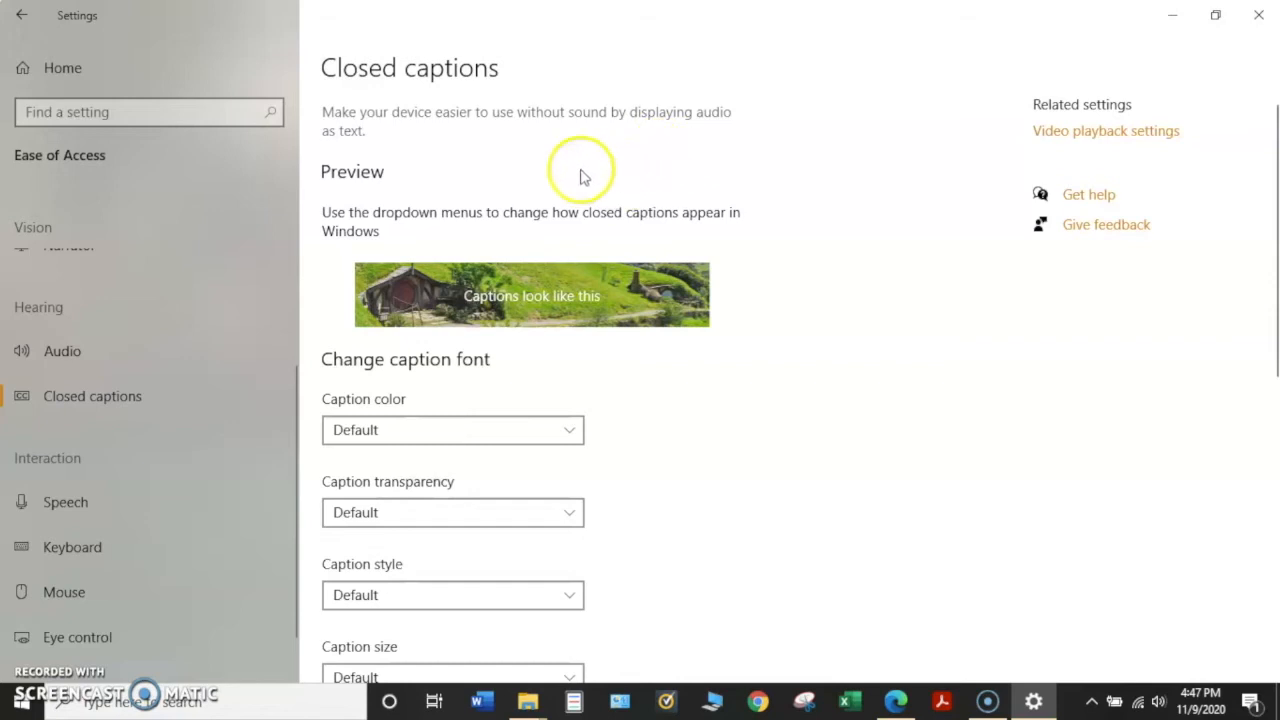
{"action": "mouse_move", "coordinate": [420, 252]}
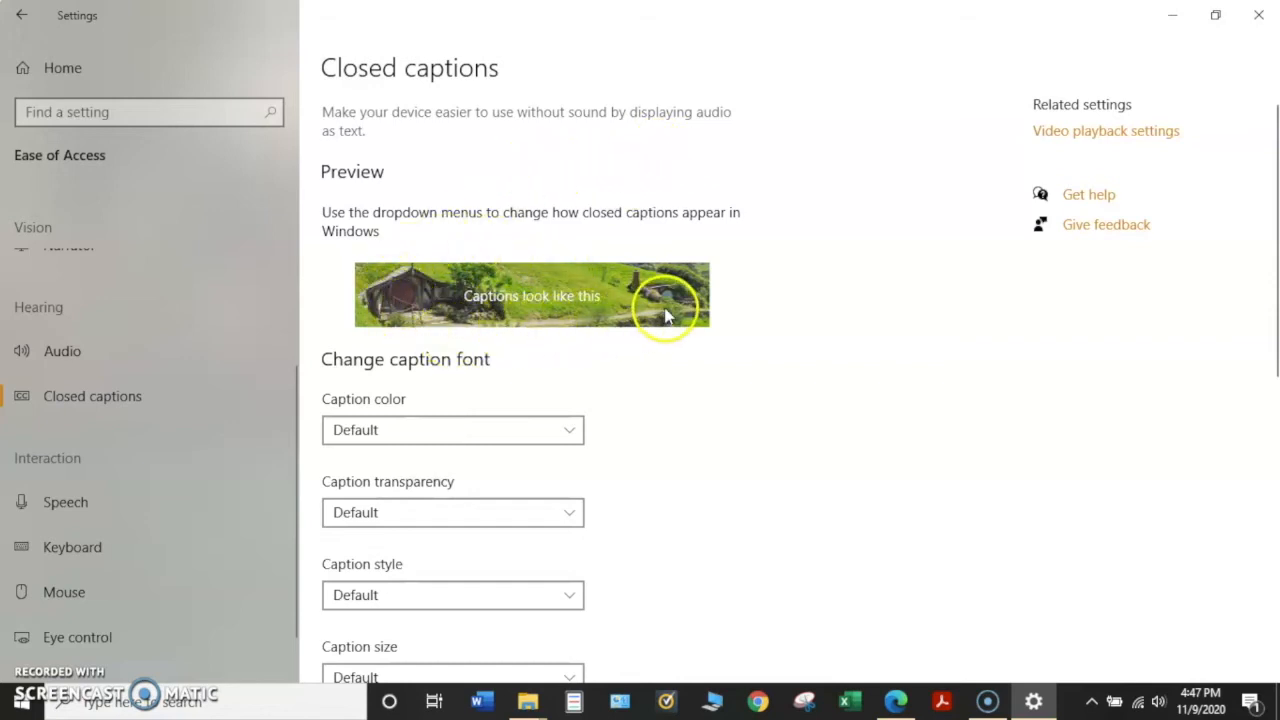
{"action": "mouse_move", "coordinate": [490, 308]}
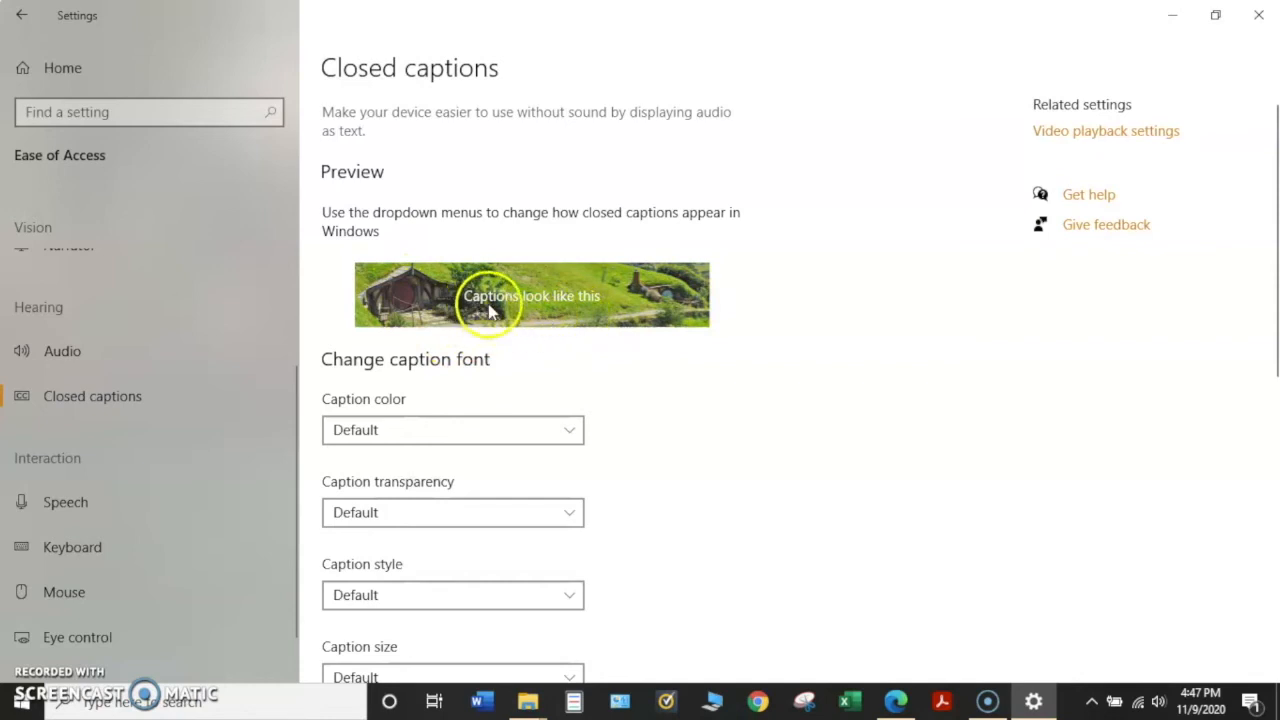
{"action": "mouse_move", "coordinate": [548, 312]}
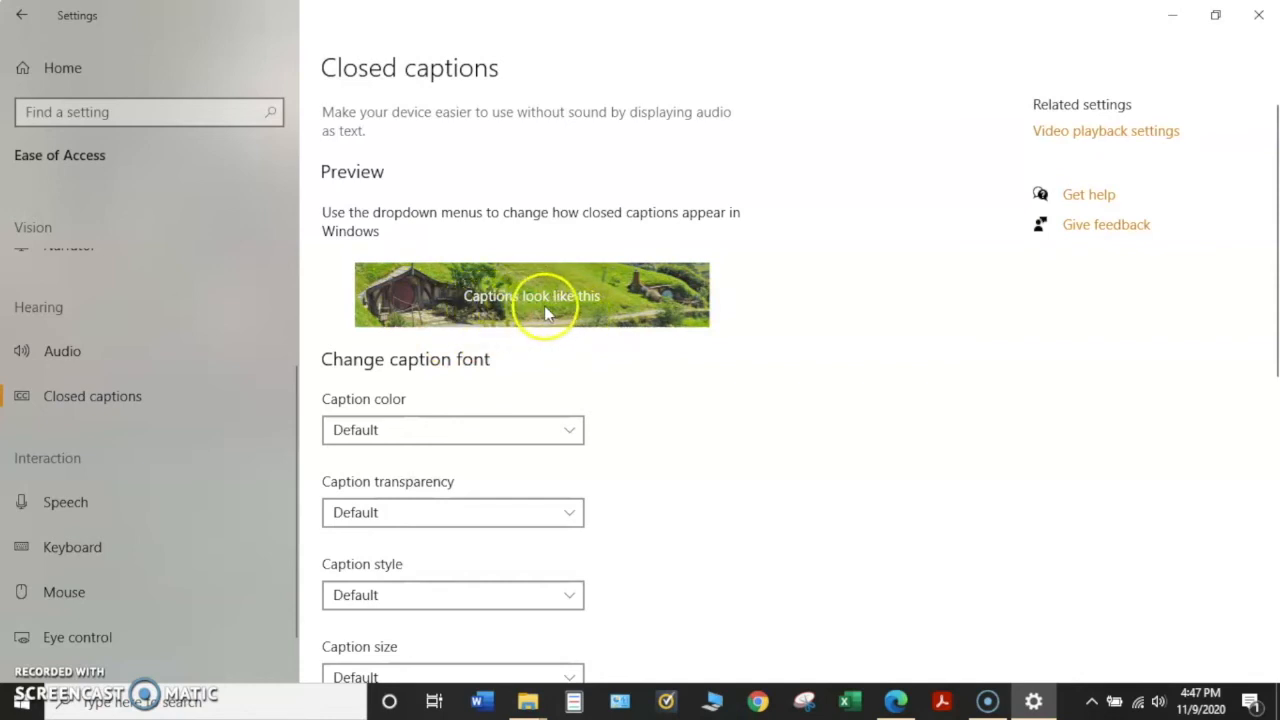
{"action": "mouse_move", "coordinate": [476, 316]}
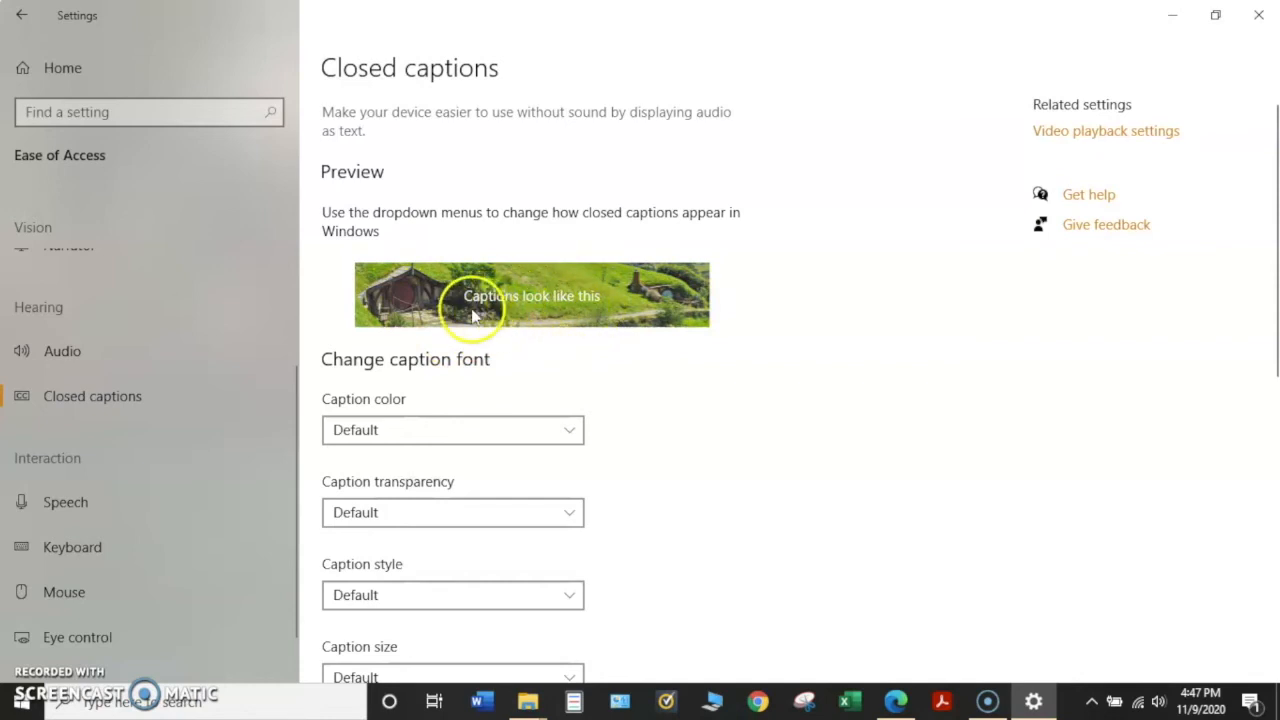
{"action": "mouse_move", "coordinate": [612, 380]}
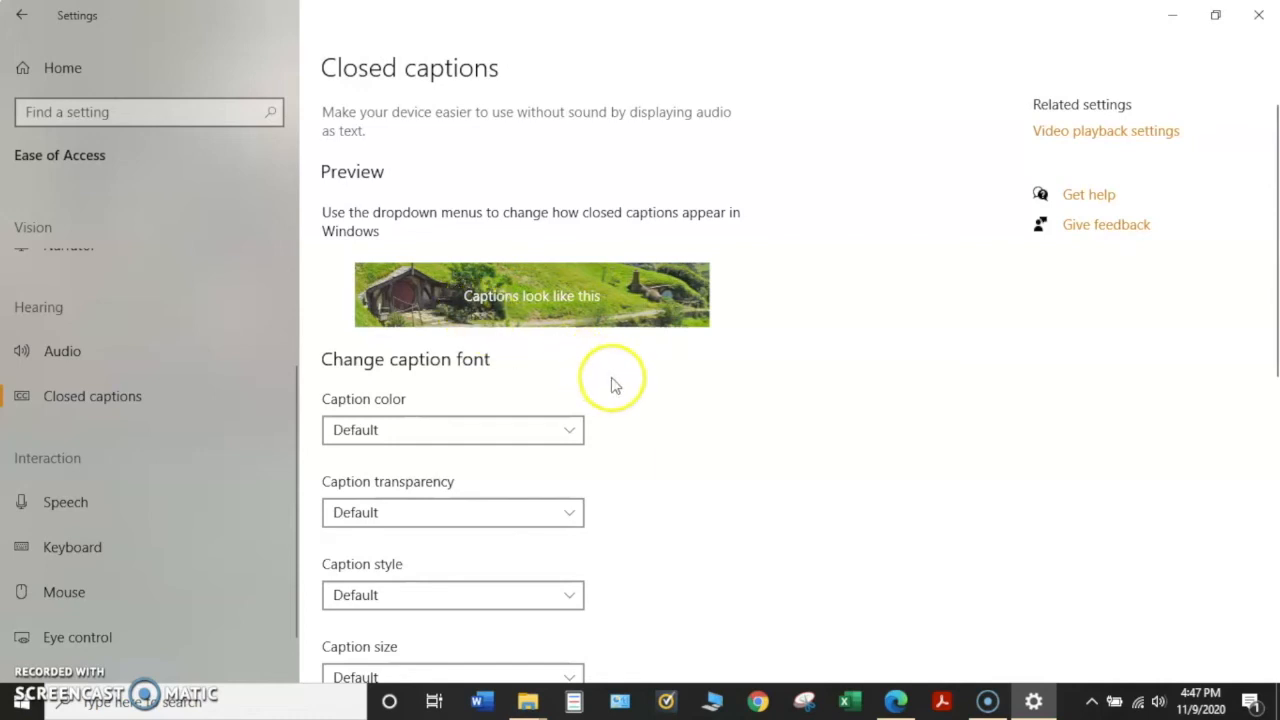
Step: Try Blue caption color in the preview, then set caption color to White
{"action": "scroll", "scroll_direction": "down", "scroll_amount": 3}
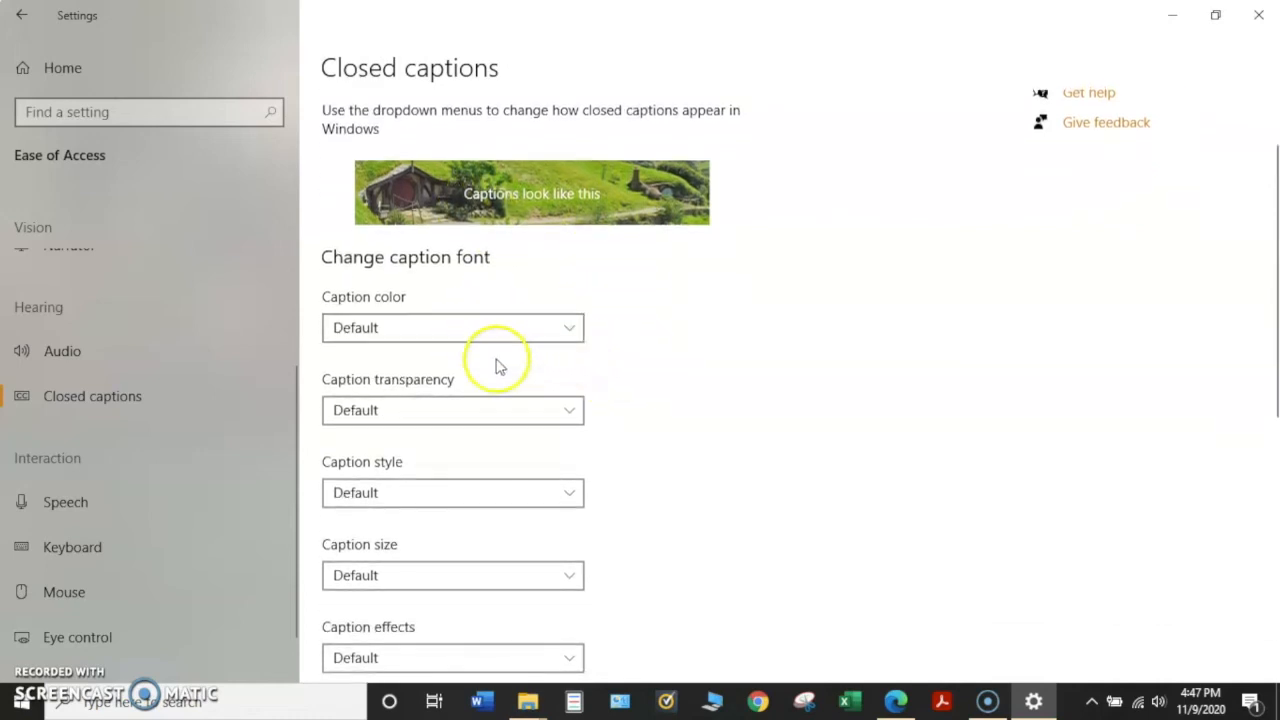
{"action": "mouse_move", "coordinate": [518, 556]}
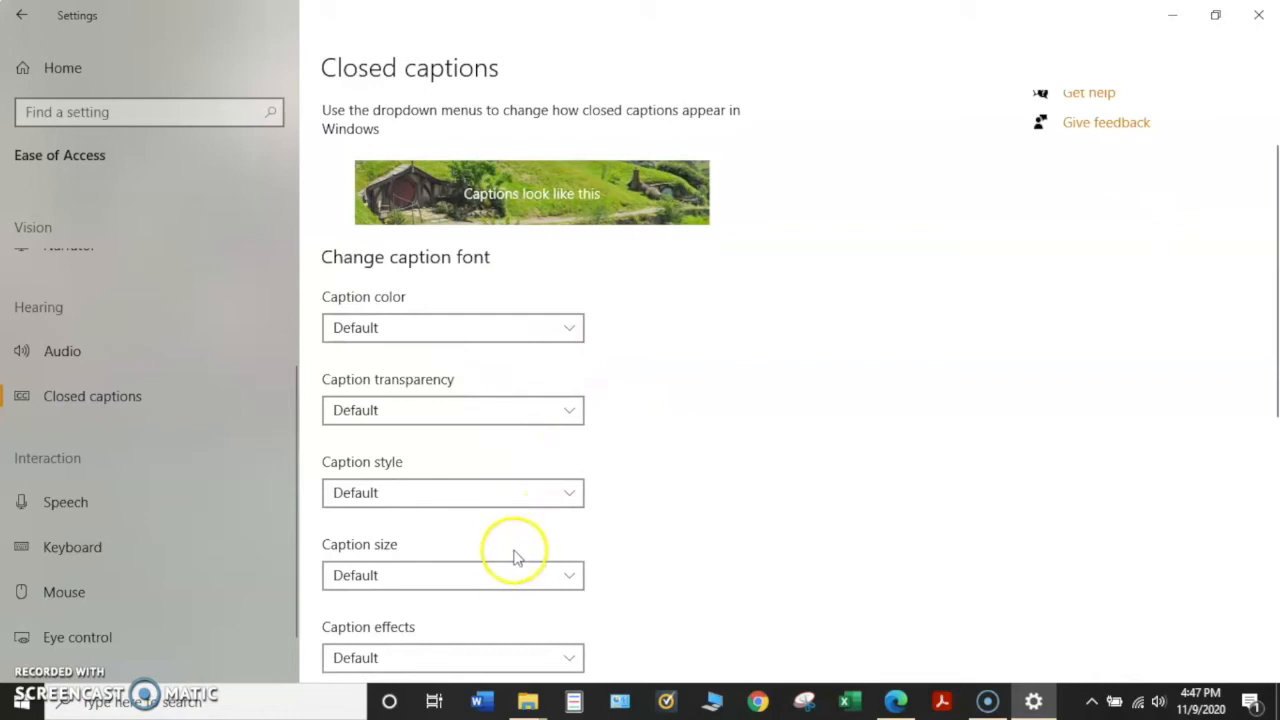
{"action": "mouse_move", "coordinate": [480, 204]}
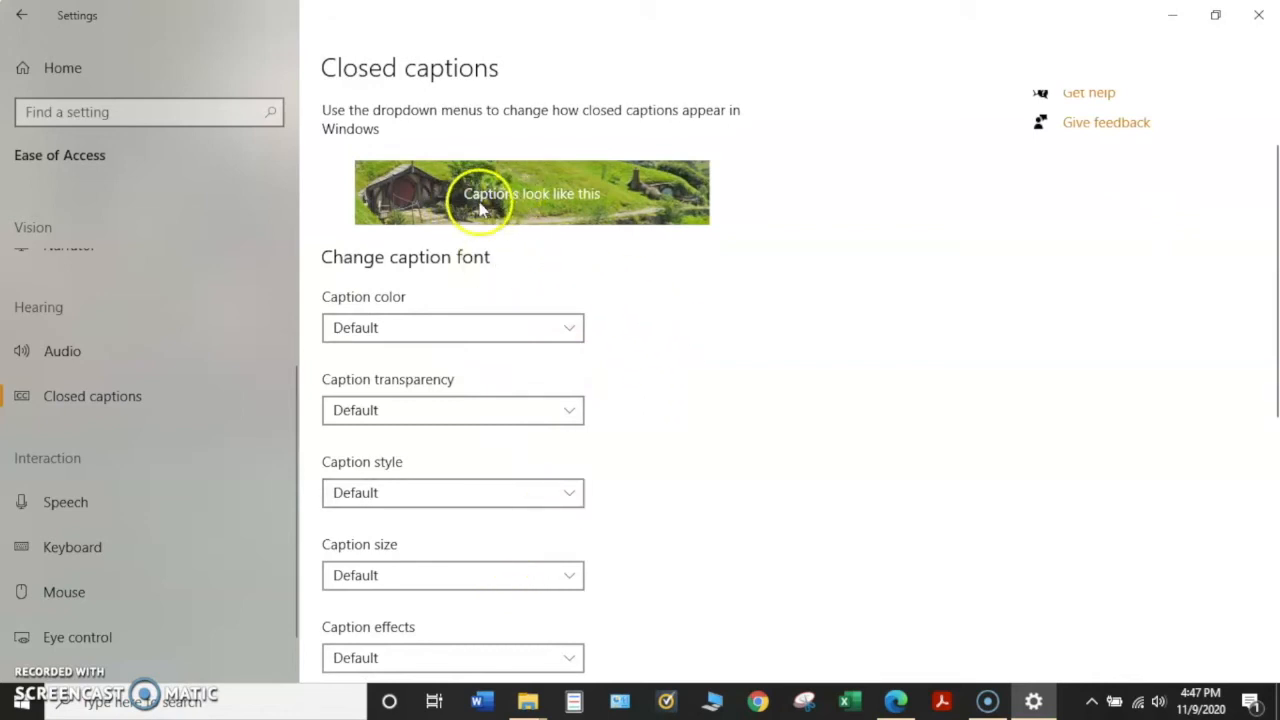
{"action": "mouse_move", "coordinate": [604, 206]}
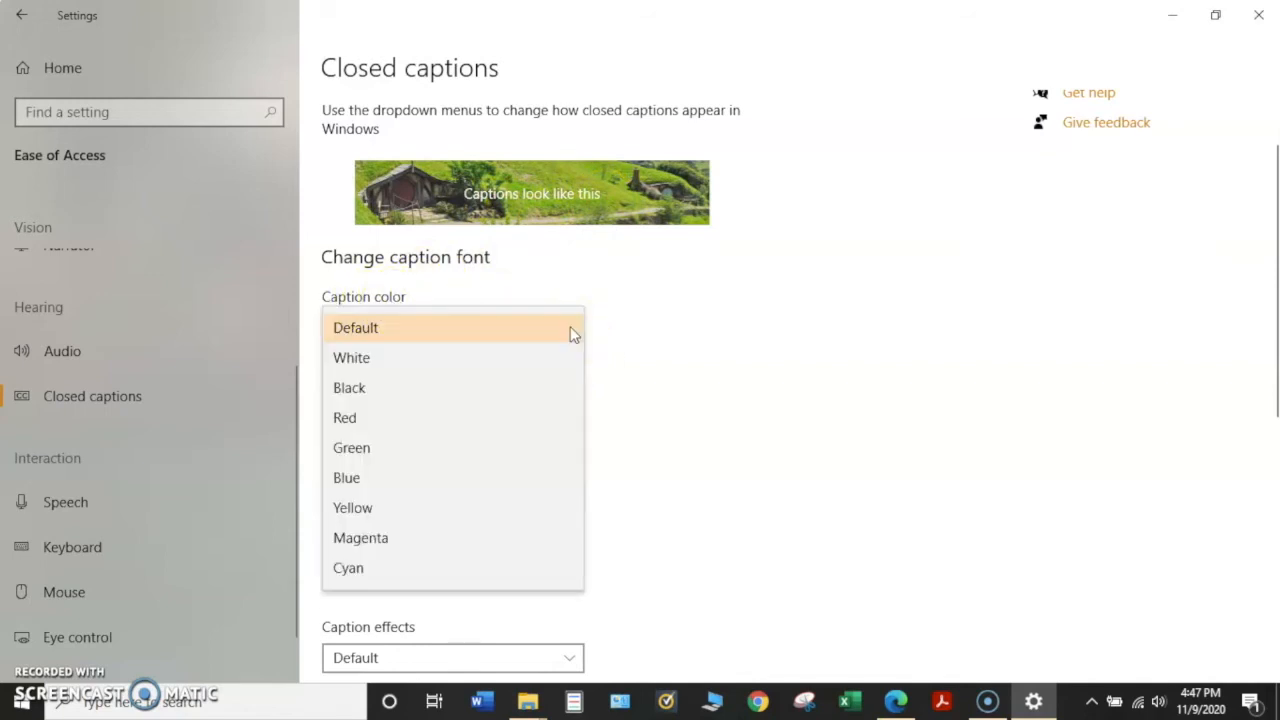
{"action": "mouse_move", "coordinate": [510, 360]}
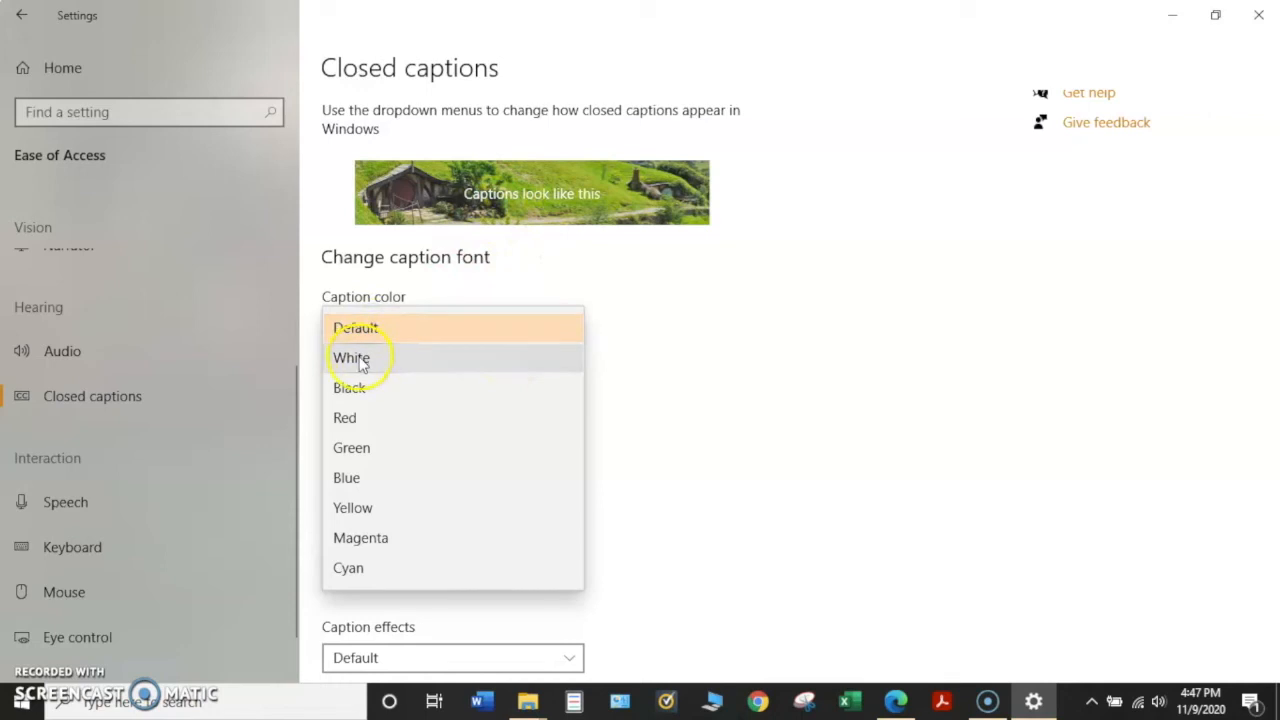
{"action": "mouse_move", "coordinate": [348, 388]}
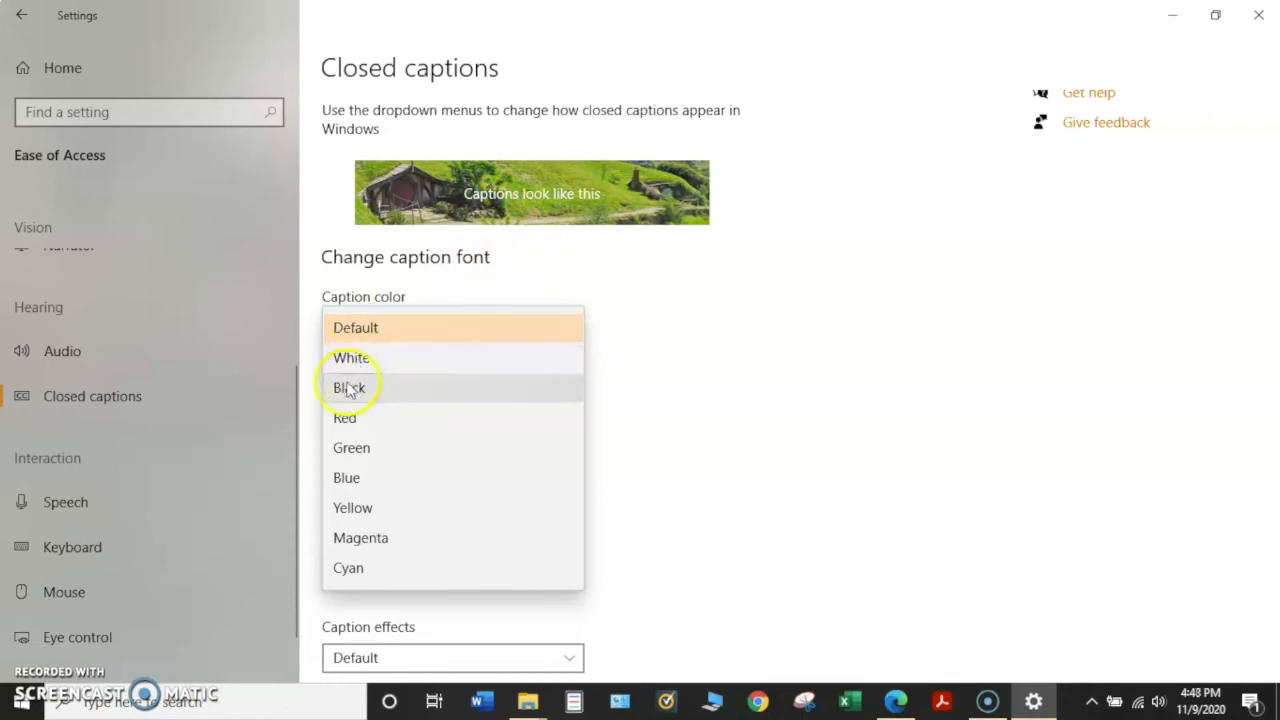
{"action": "mouse_move", "coordinate": [350, 418]}
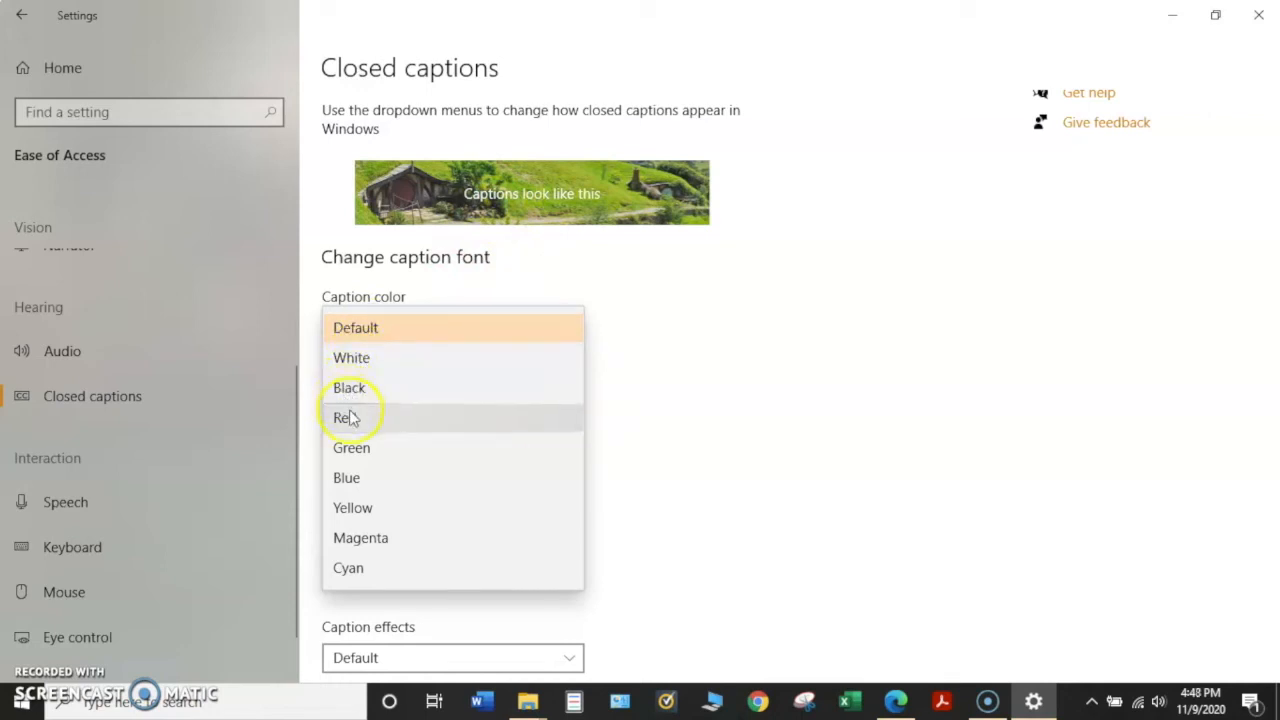
{"action": "mouse_move", "coordinate": [346, 476]}
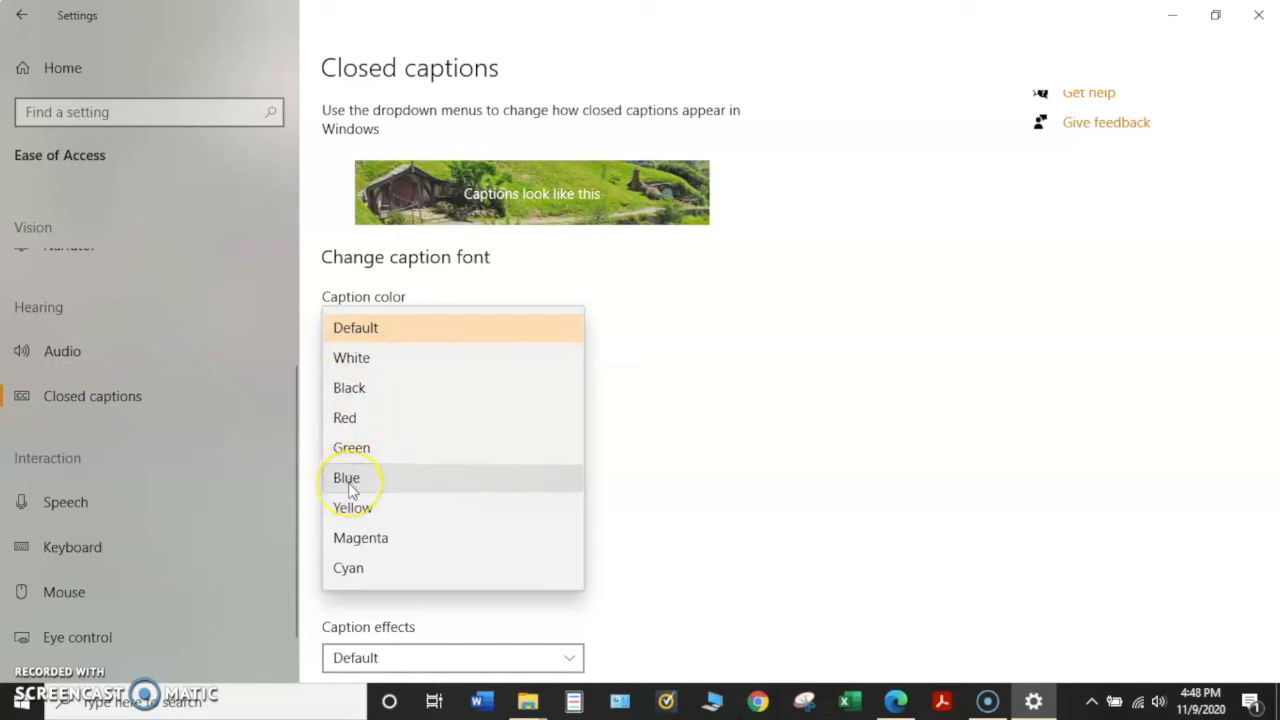
{"action": "left_click", "coordinate": [346, 476]}
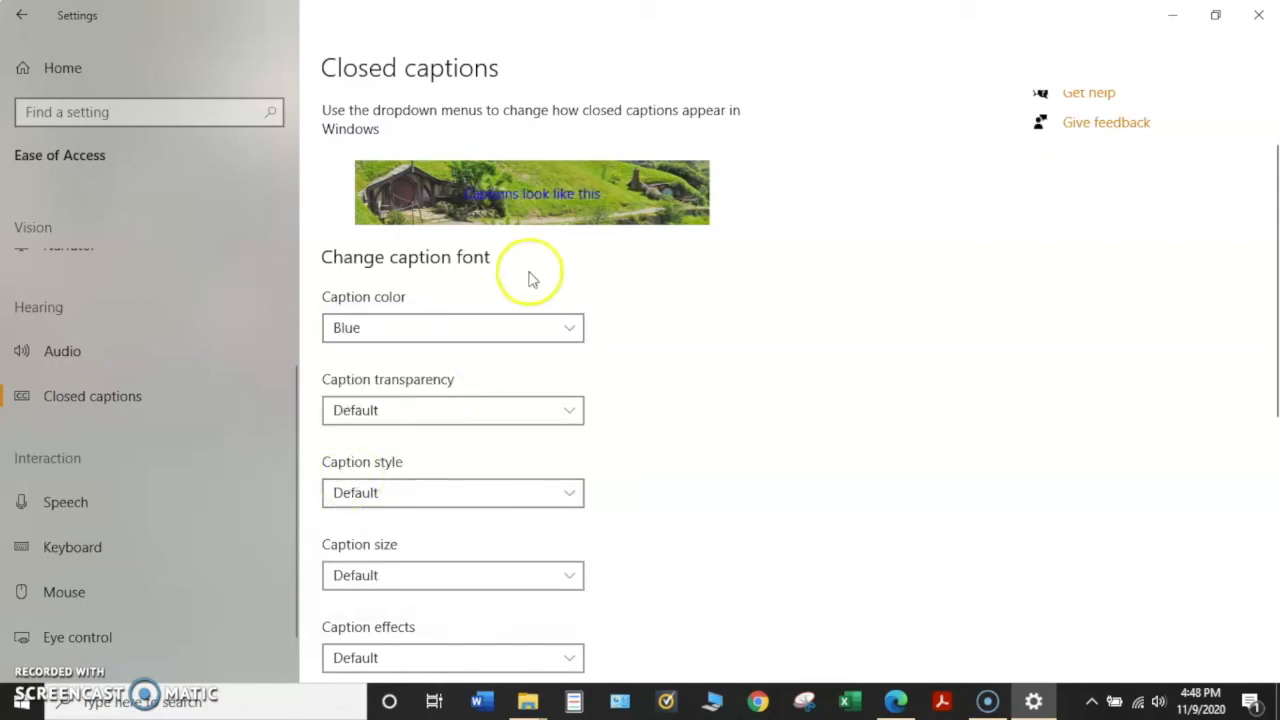
{"action": "mouse_move", "coordinate": [540, 210]}
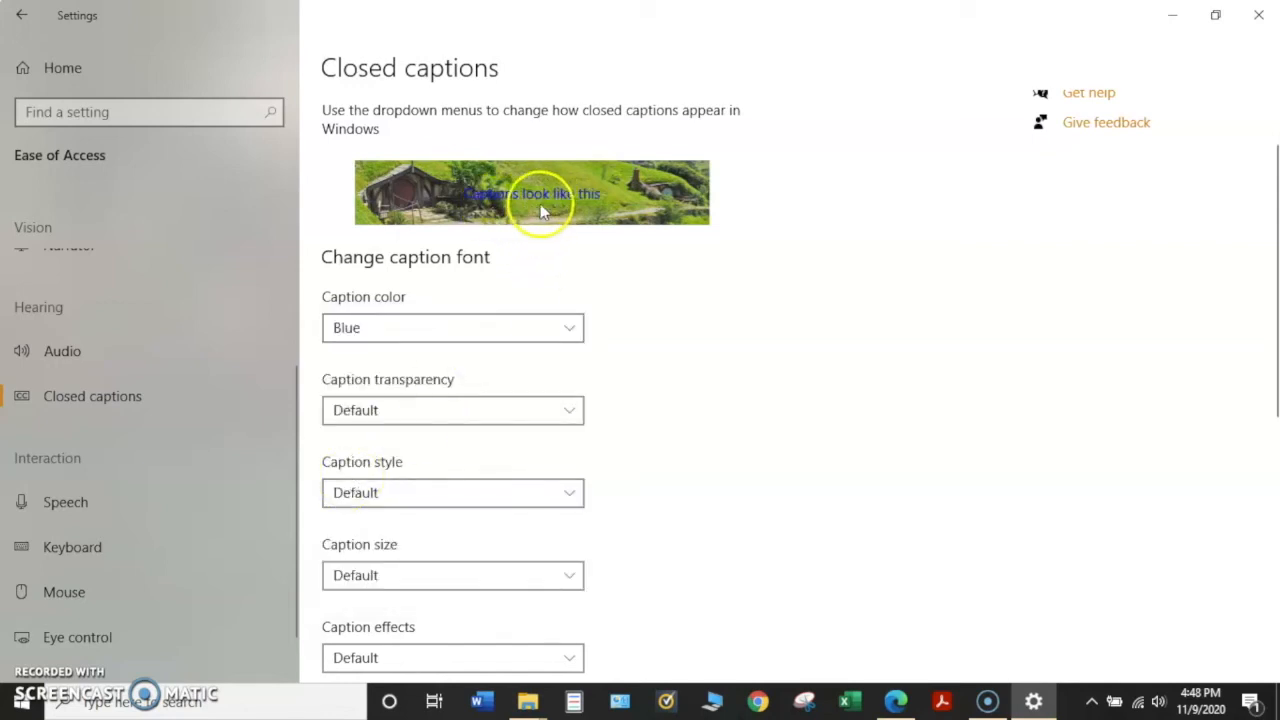
{"action": "mouse_move", "coordinate": [596, 206]}
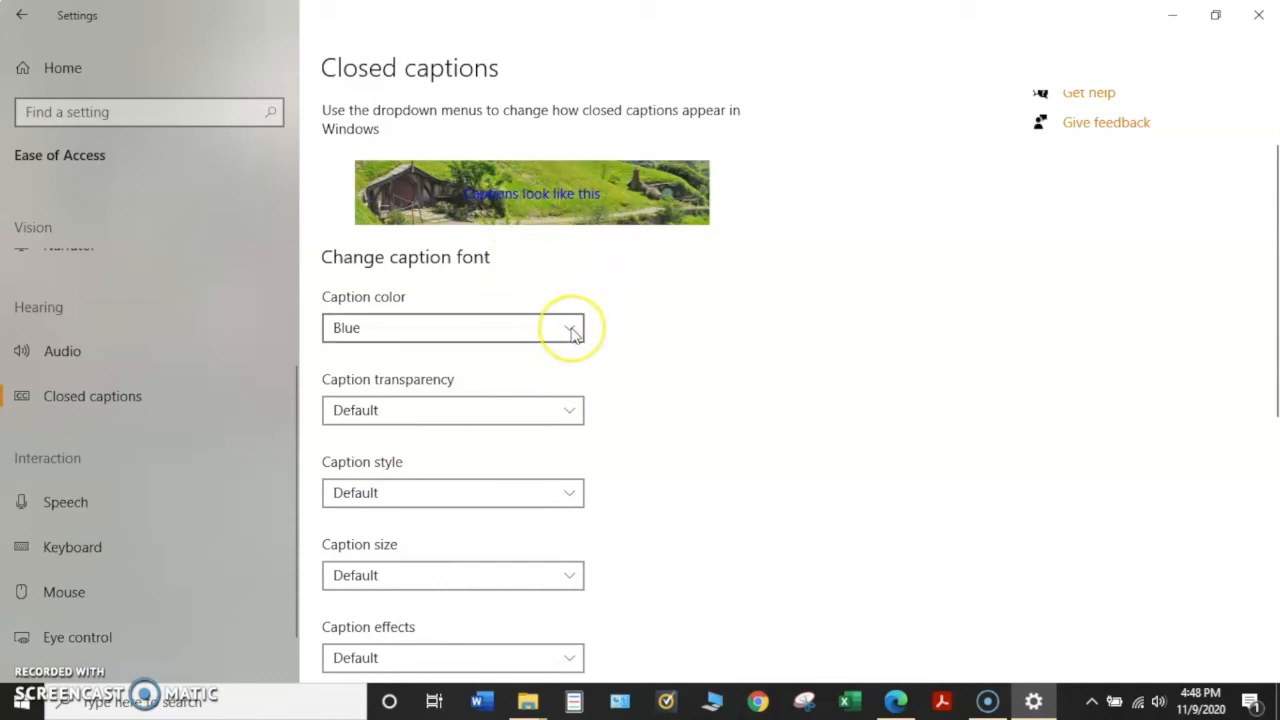
{"action": "left_click", "coordinate": [570, 328]}
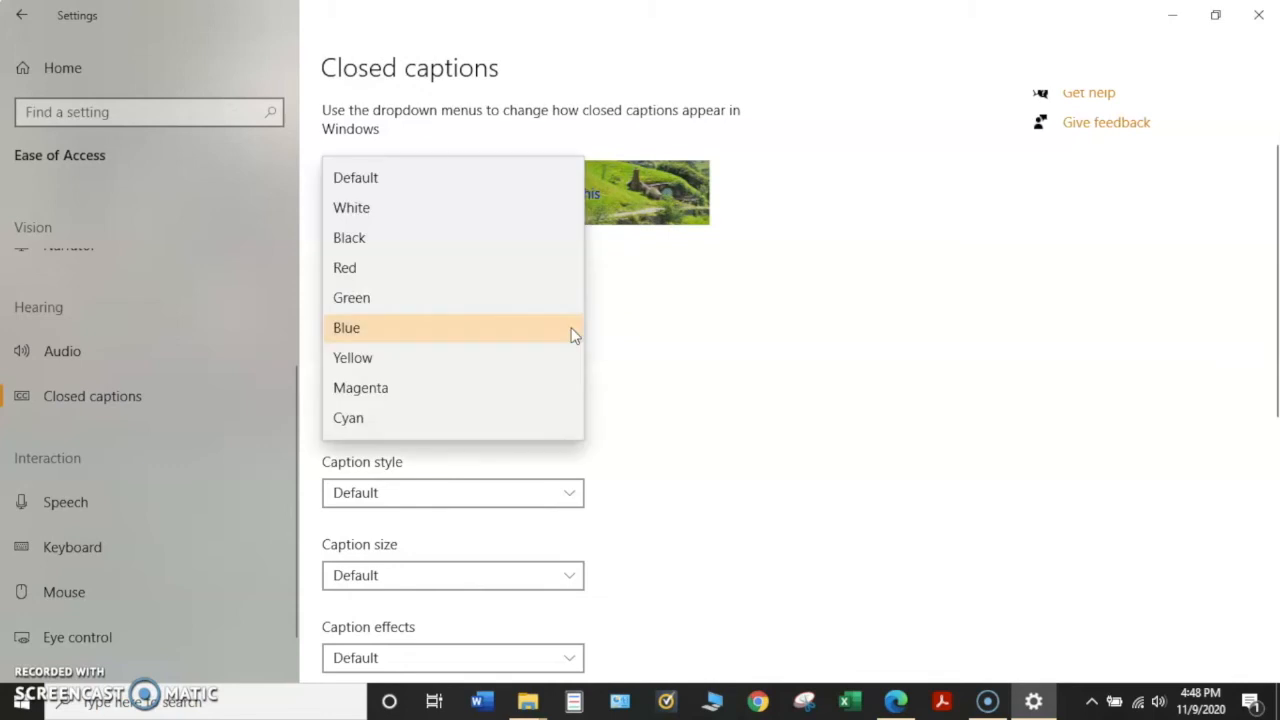
{"action": "mouse_move", "coordinate": [478, 218]}
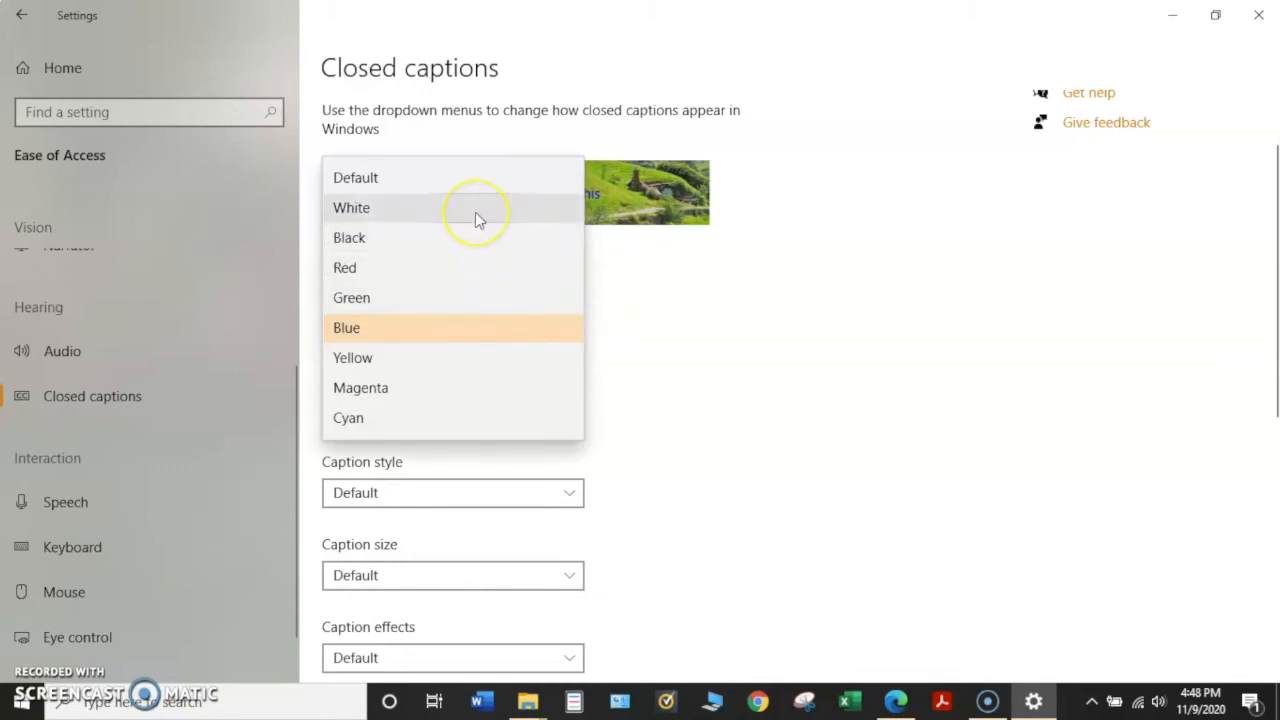
{"action": "left_click", "coordinate": [352, 206]}
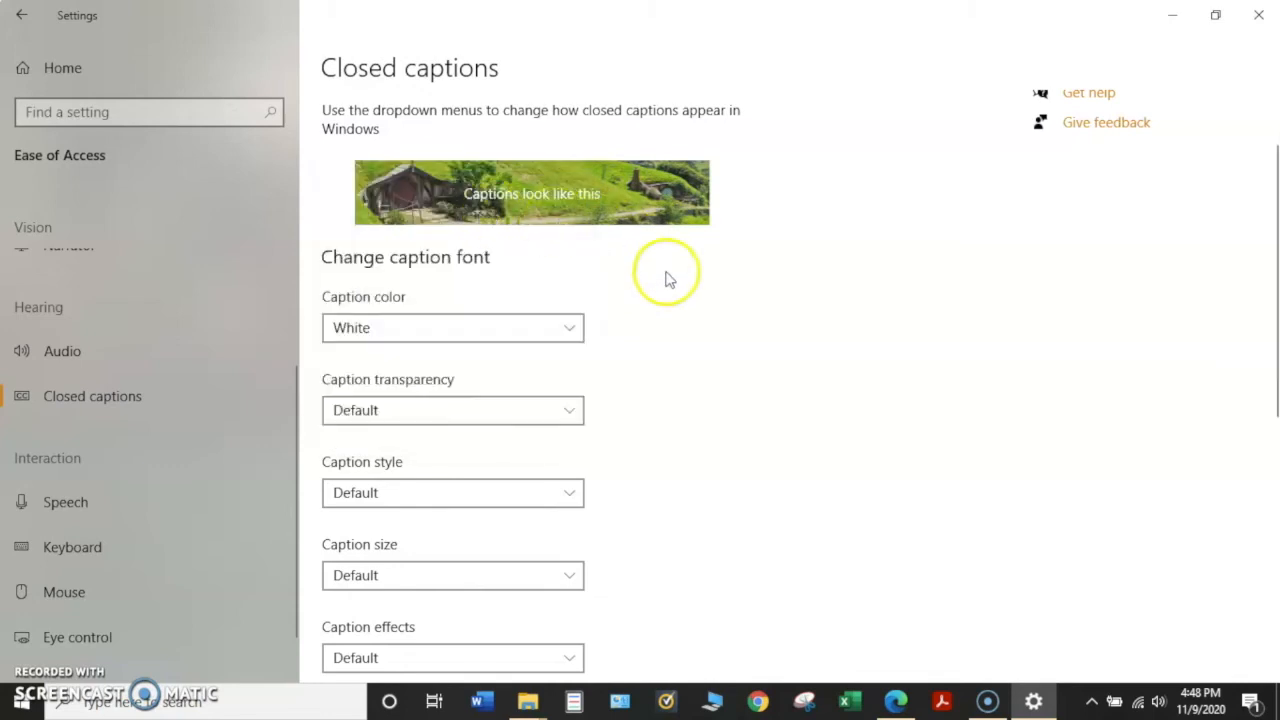
{"action": "mouse_move", "coordinate": [570, 410]}
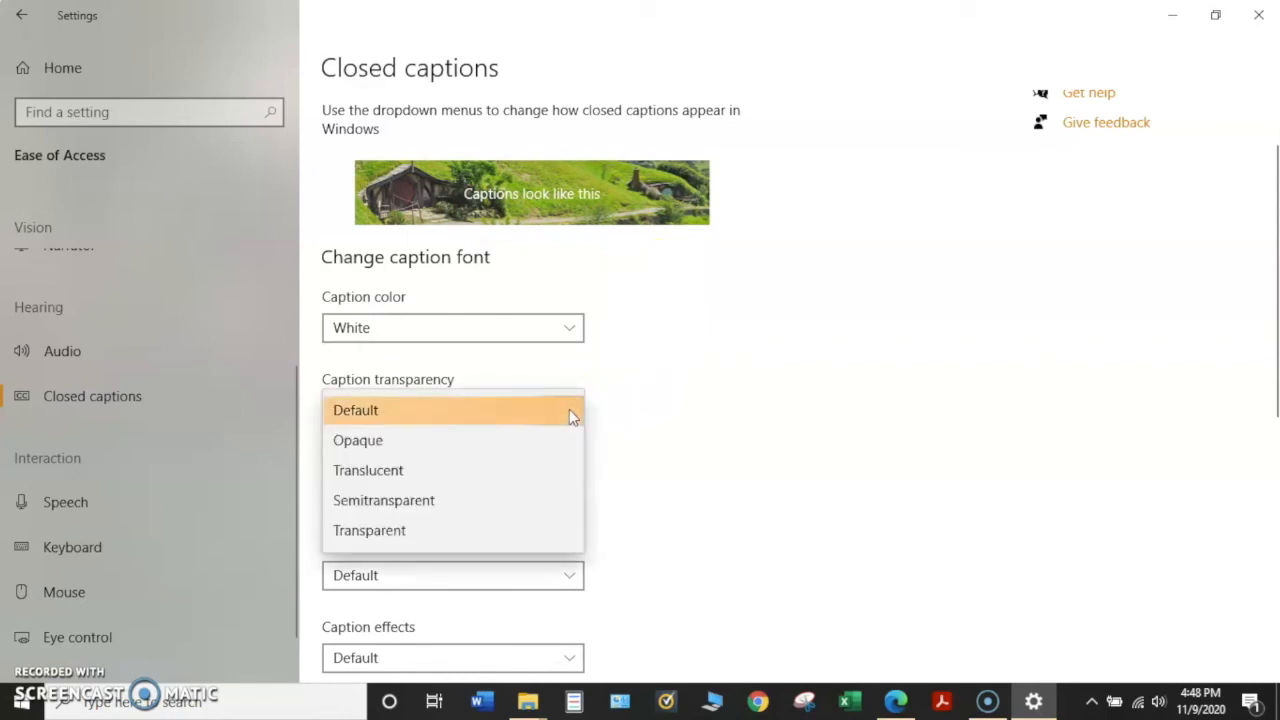
{"action": "mouse_move", "coordinate": [516, 510]}
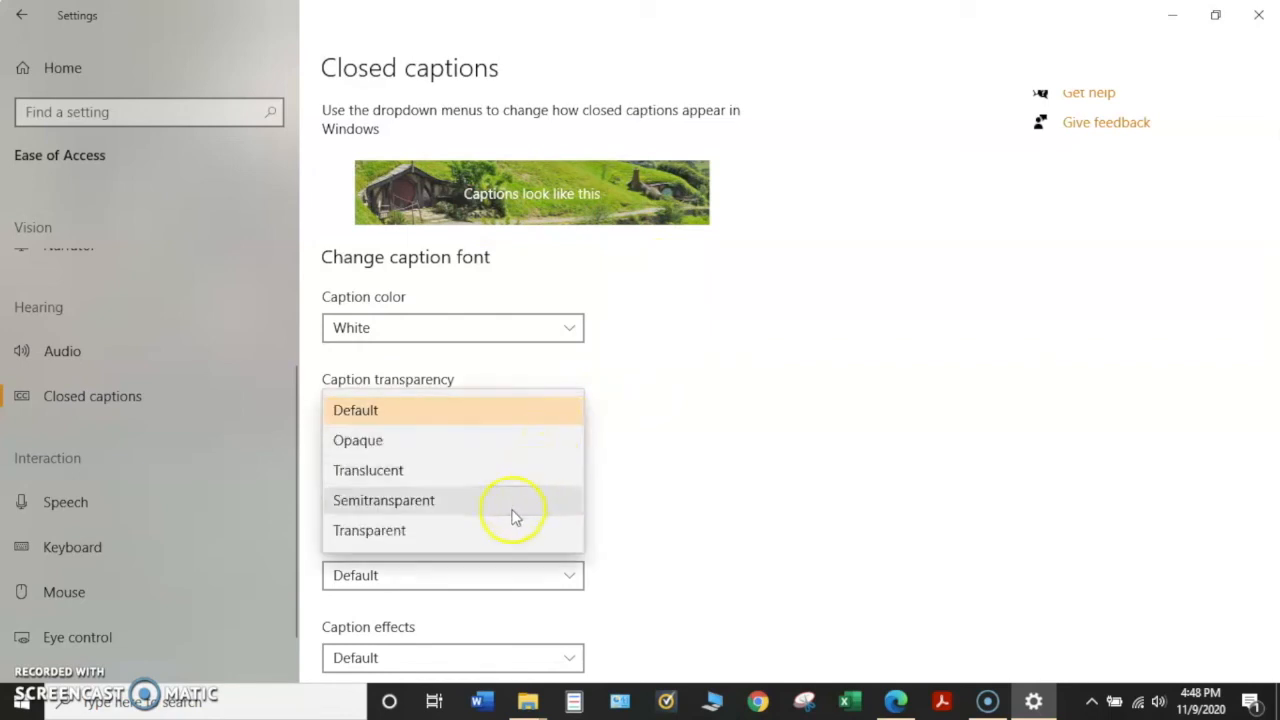
{"action": "mouse_move", "coordinate": [536, 410]}
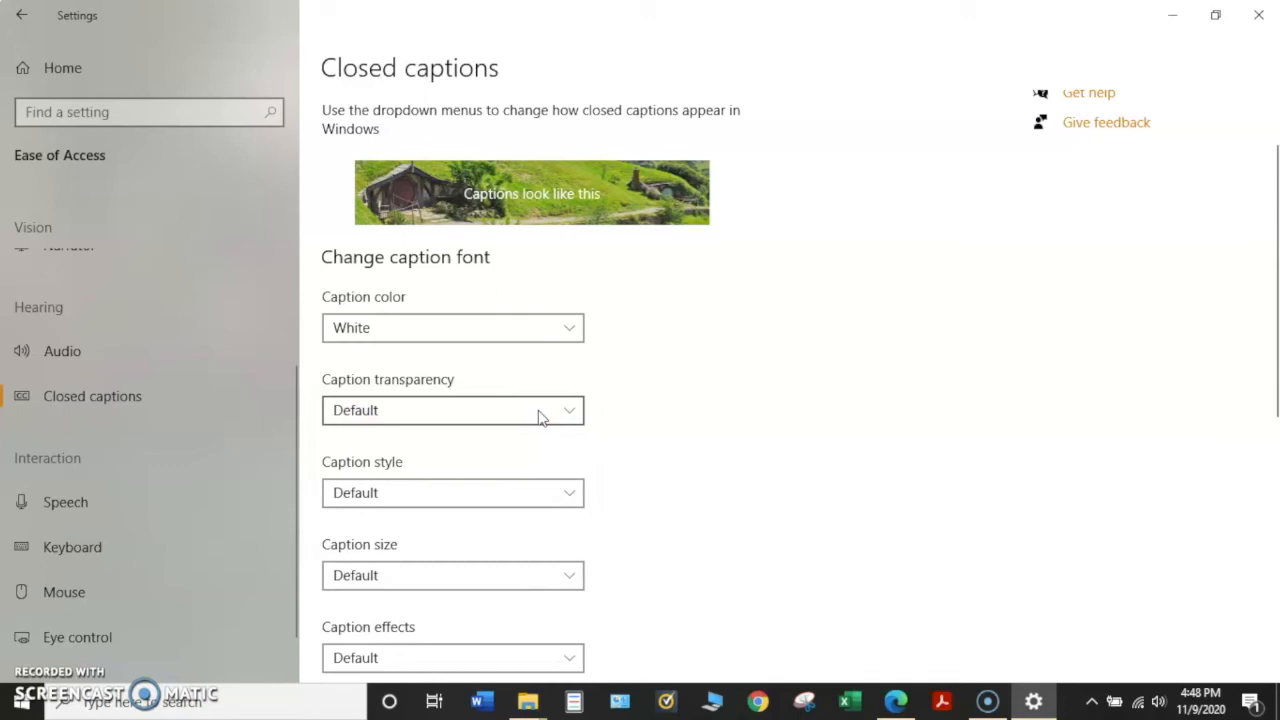
Step: Leave caption transparency at Default and show the caption style choices
{"action": "left_click", "coordinate": [452, 410]}
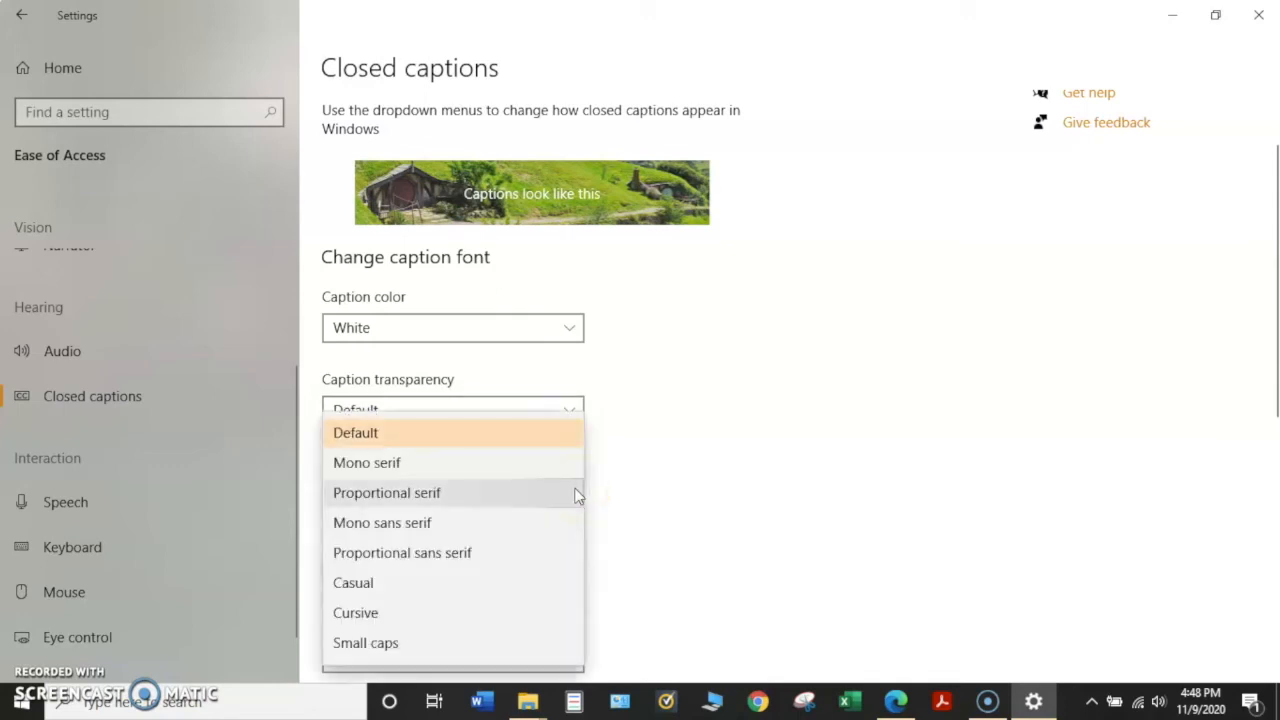
{"action": "mouse_move", "coordinate": [512, 520]}
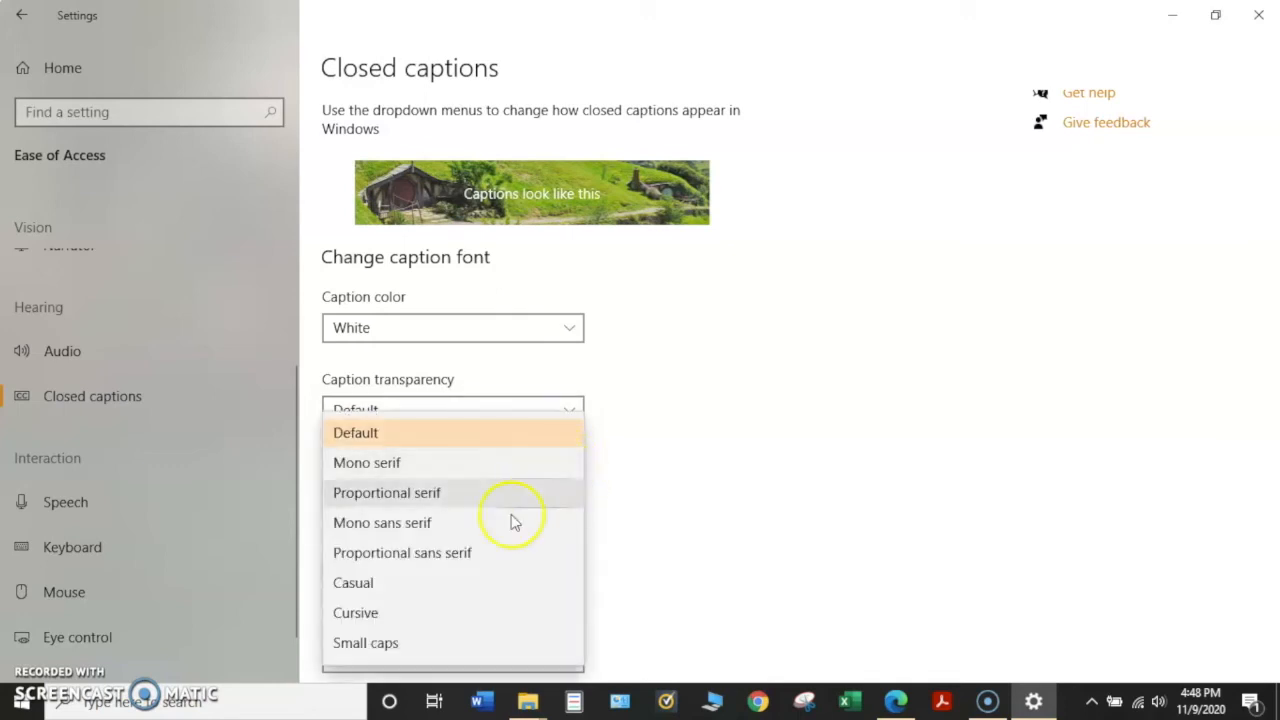
{"action": "mouse_move", "coordinate": [352, 612]}
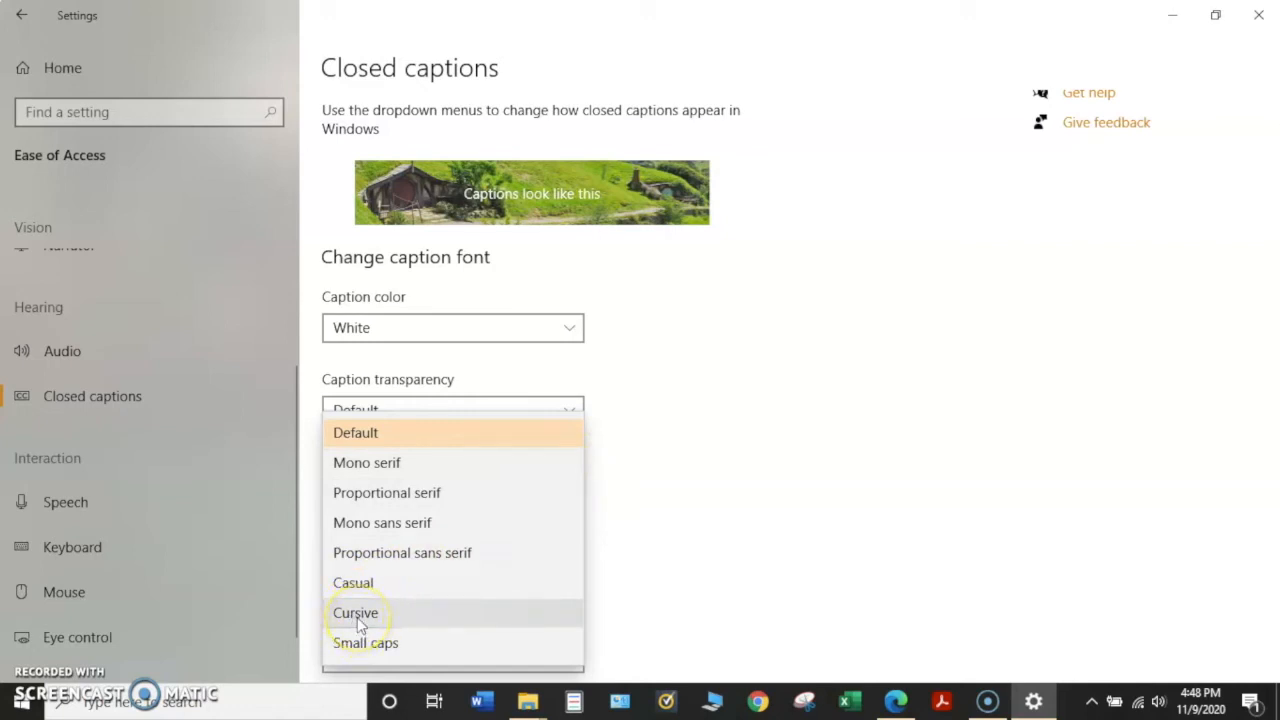
Step: Try the Cursive caption style in the preview, then return caption style to Default
{"action": "left_click", "coordinate": [356, 612]}
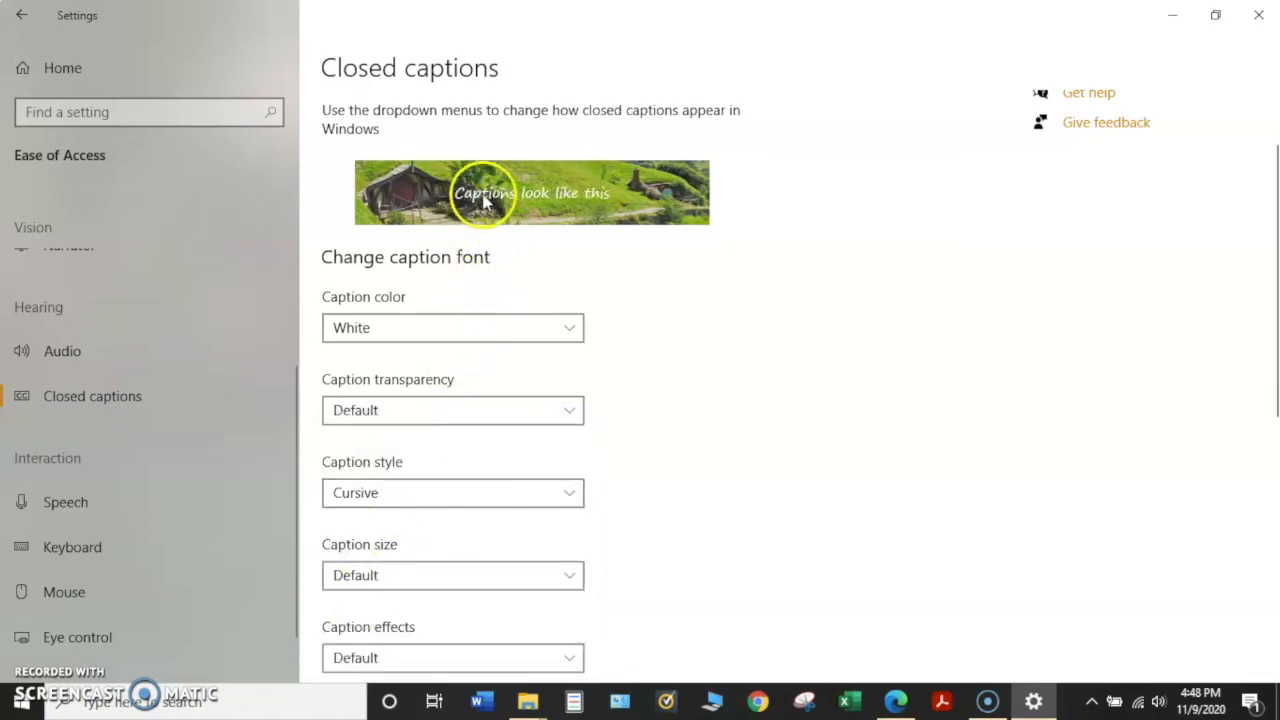
{"action": "mouse_move", "coordinate": [590, 212]}
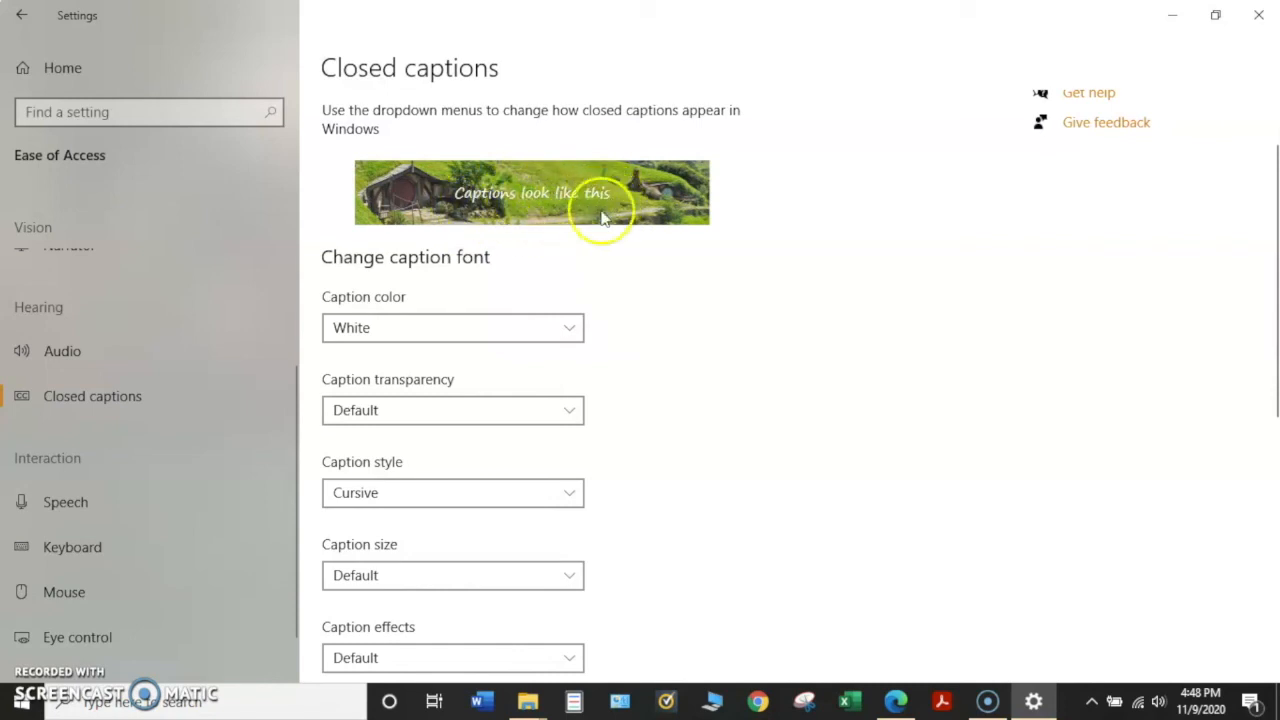
{"action": "mouse_move", "coordinate": [388, 468]}
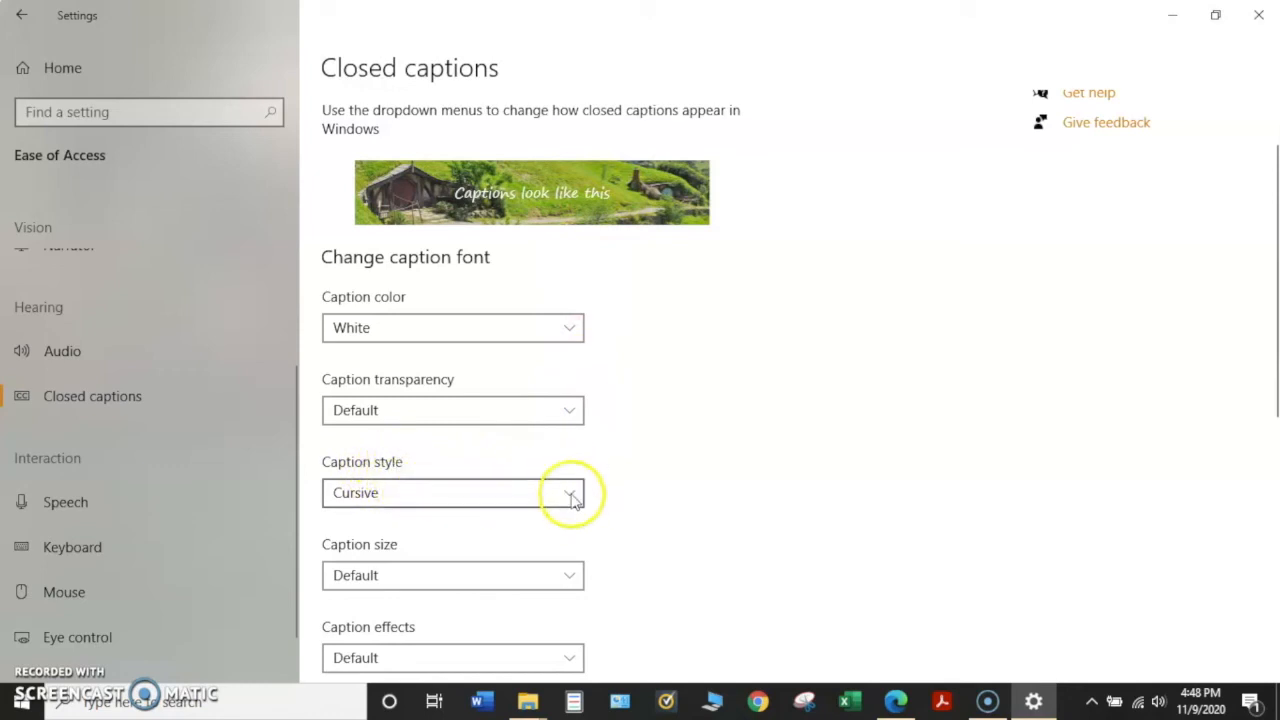
{"action": "left_click", "coordinate": [570, 492]}
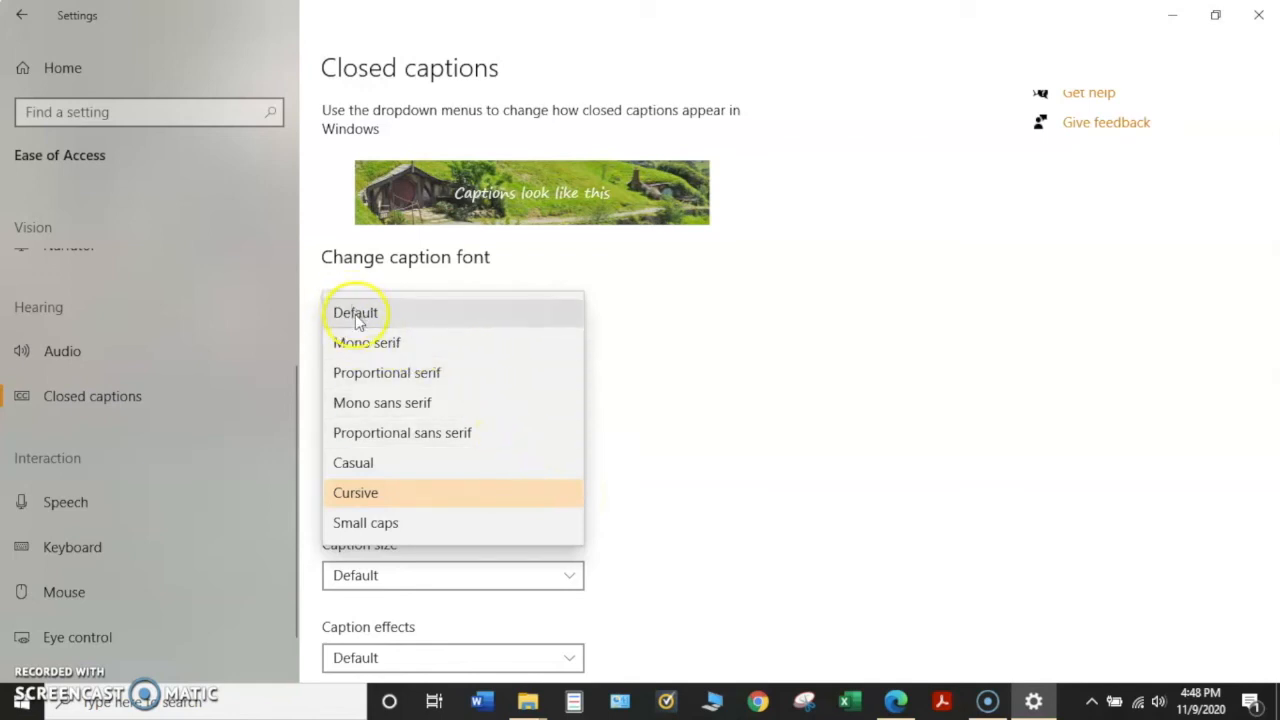
{"action": "left_click", "coordinate": [356, 312]}
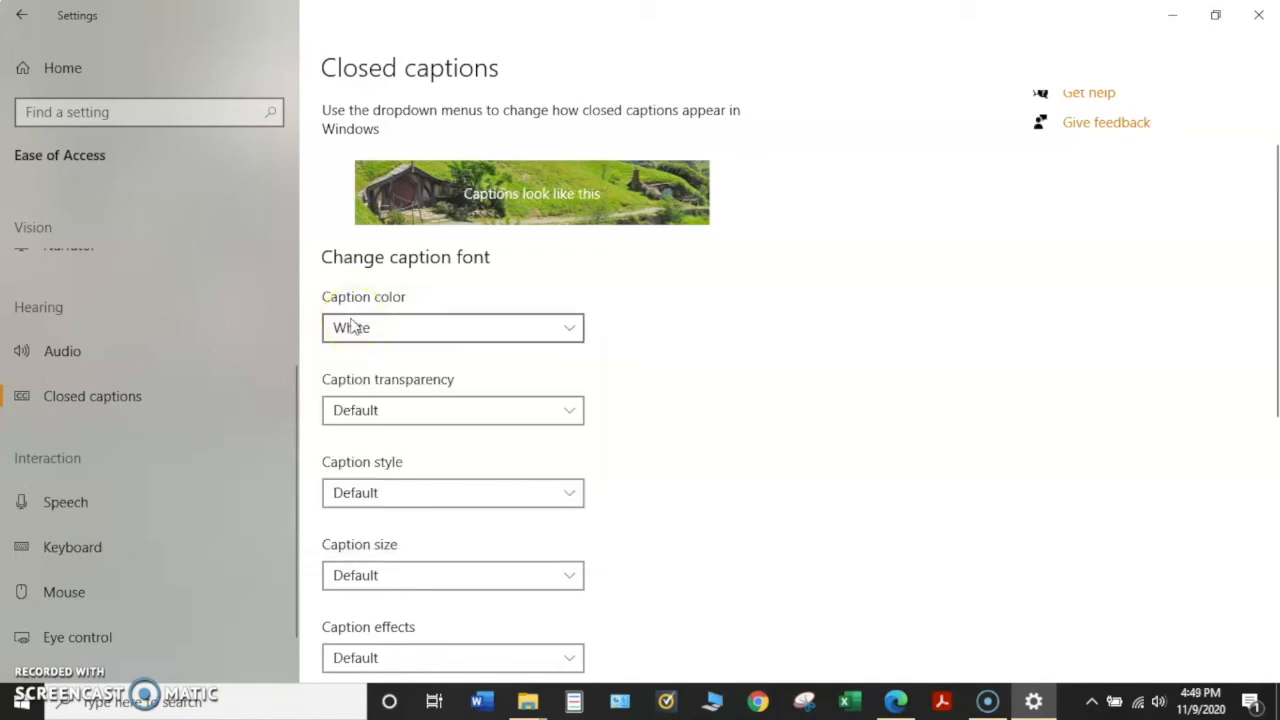
{"action": "mouse_move", "coordinate": [536, 210]}
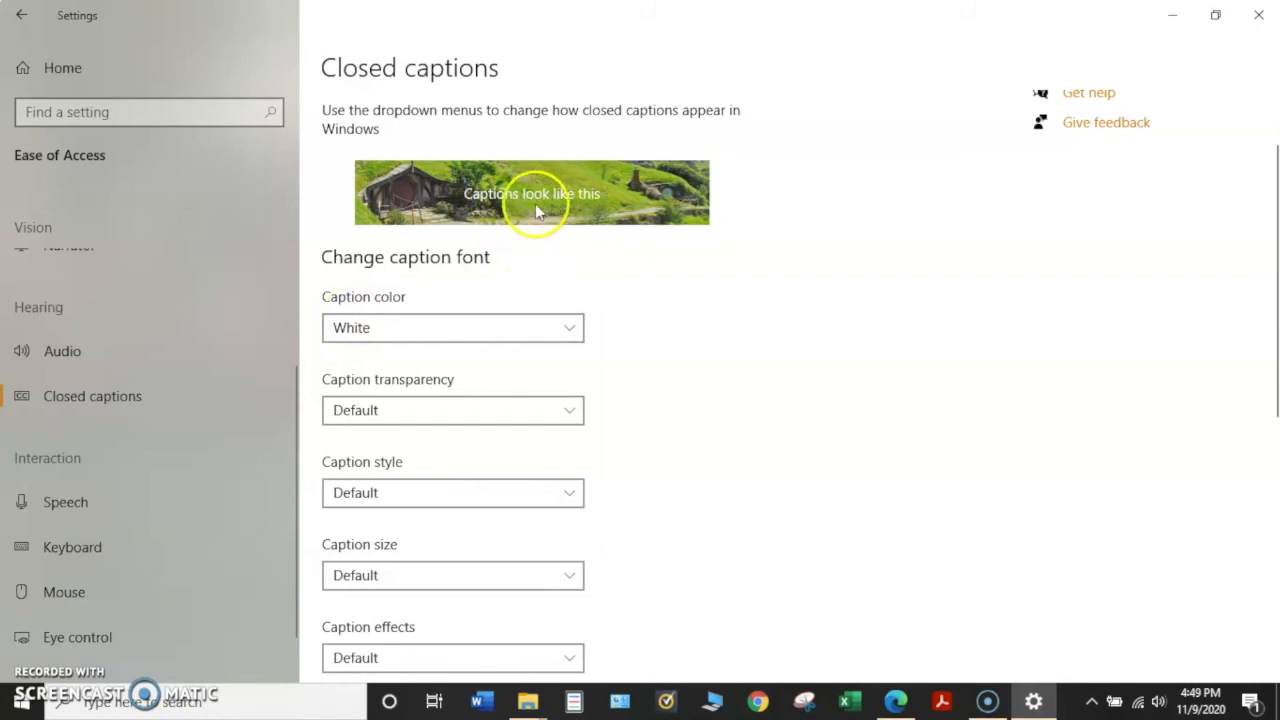
{"action": "mouse_move", "coordinate": [616, 496]}
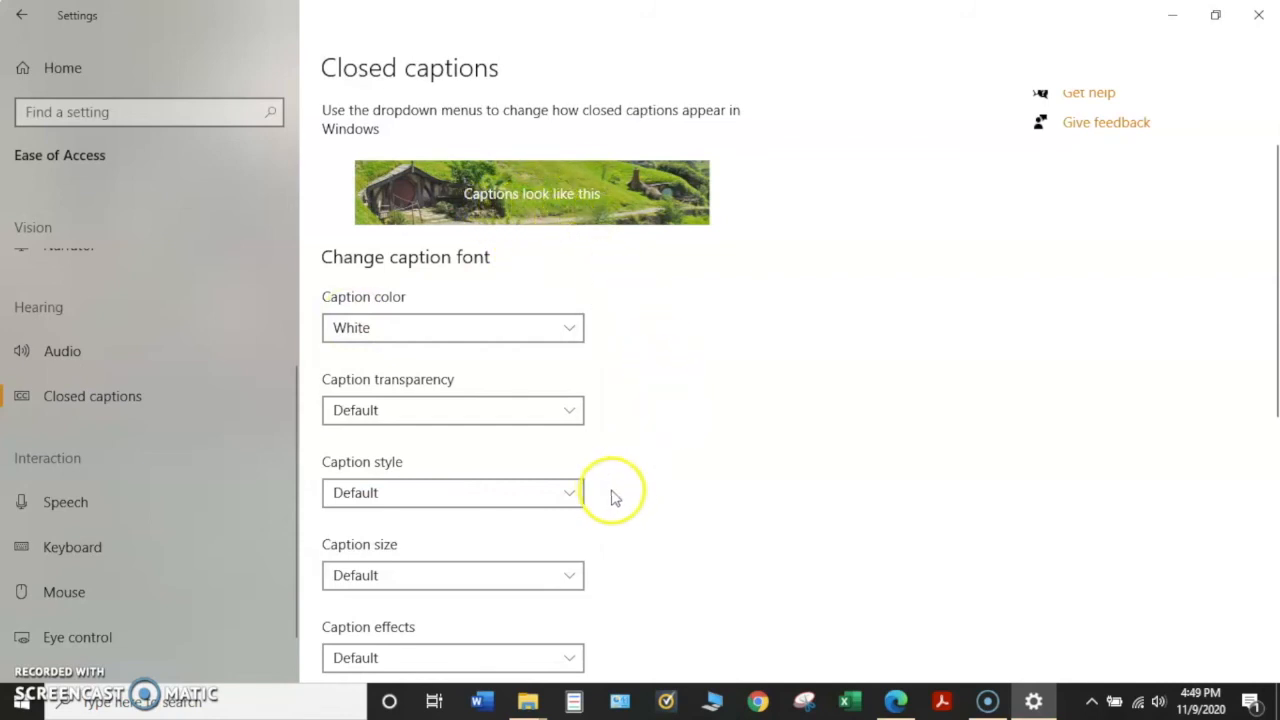
Step: Try caption size 200% in the preview, then set caption size back to Default
{"action": "scroll", "scroll_direction": "down", "scroll_amount": 3}
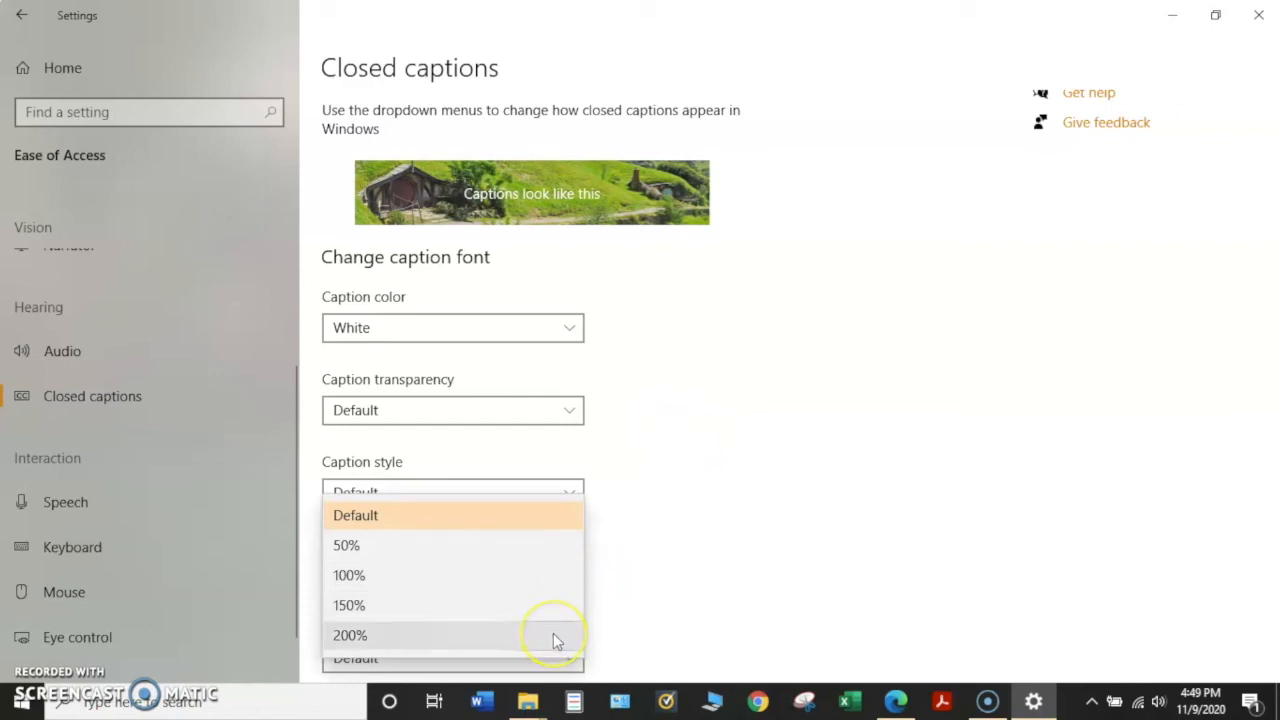
{"action": "left_click", "coordinate": [350, 636]}
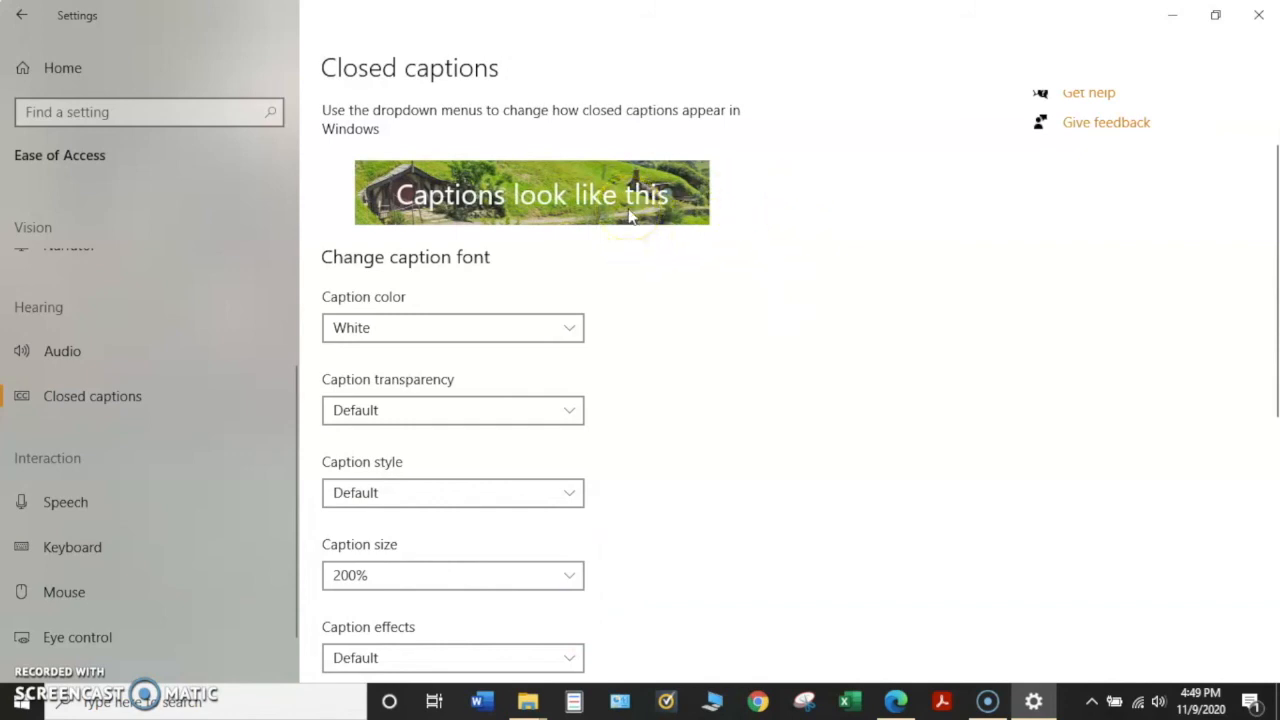
{"action": "mouse_move", "coordinate": [576, 510]}
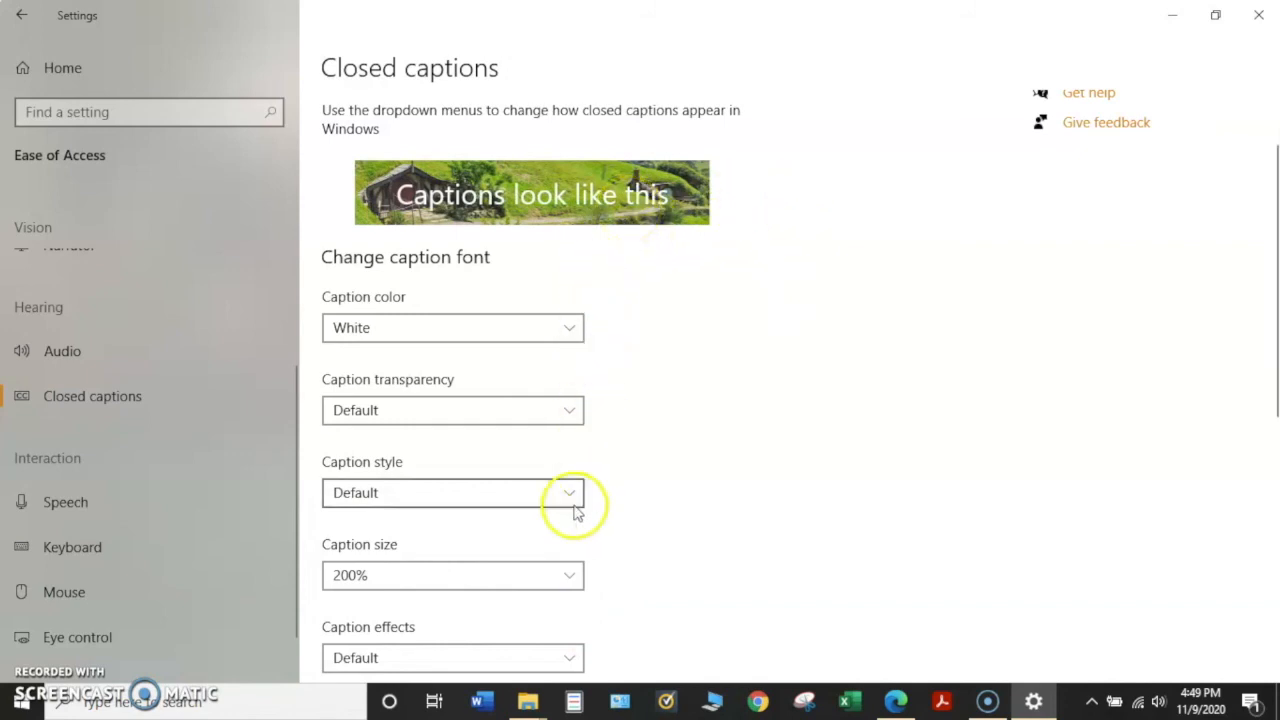
{"action": "mouse_move", "coordinate": [570, 584]}
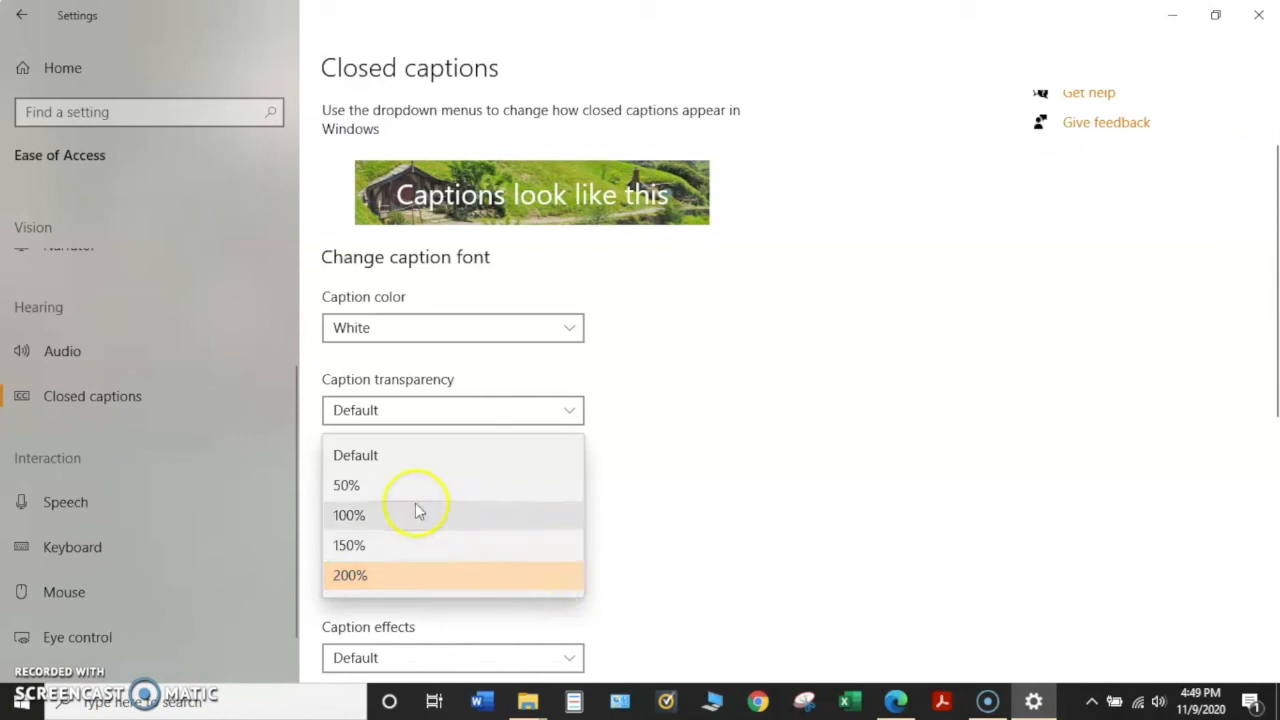
{"action": "mouse_move", "coordinate": [356, 456]}
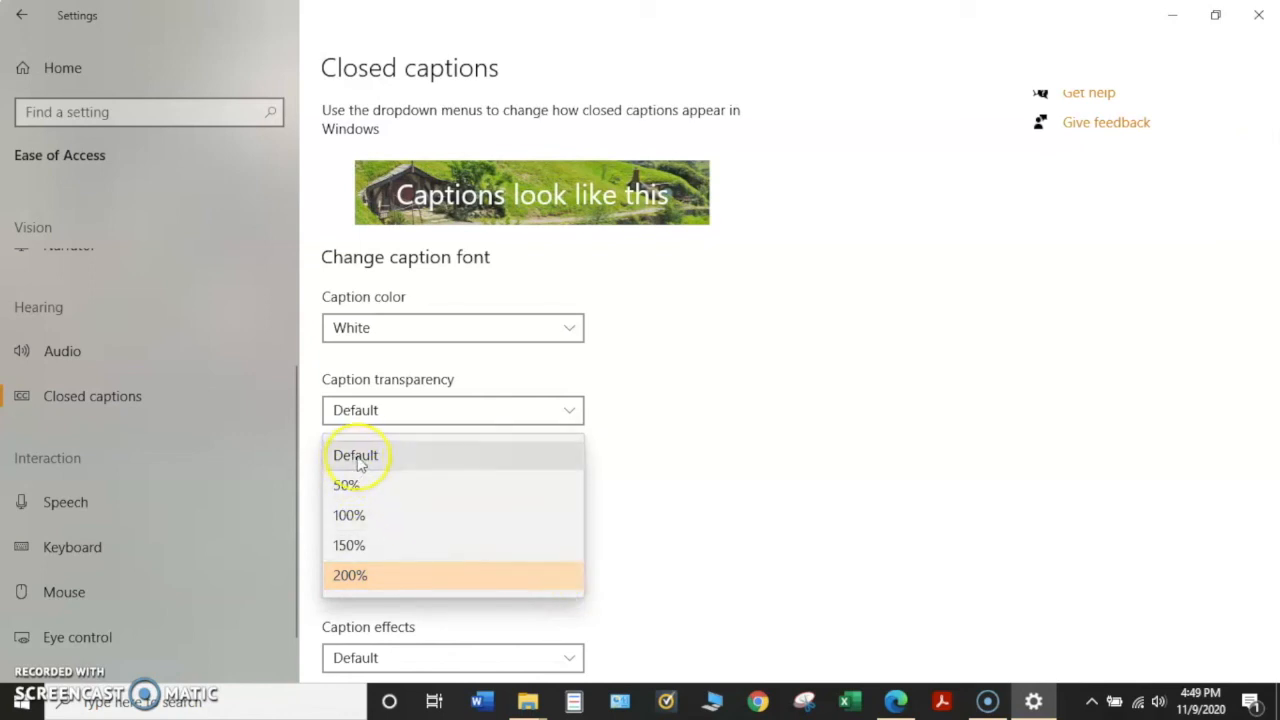
{"action": "left_click", "coordinate": [356, 456]}
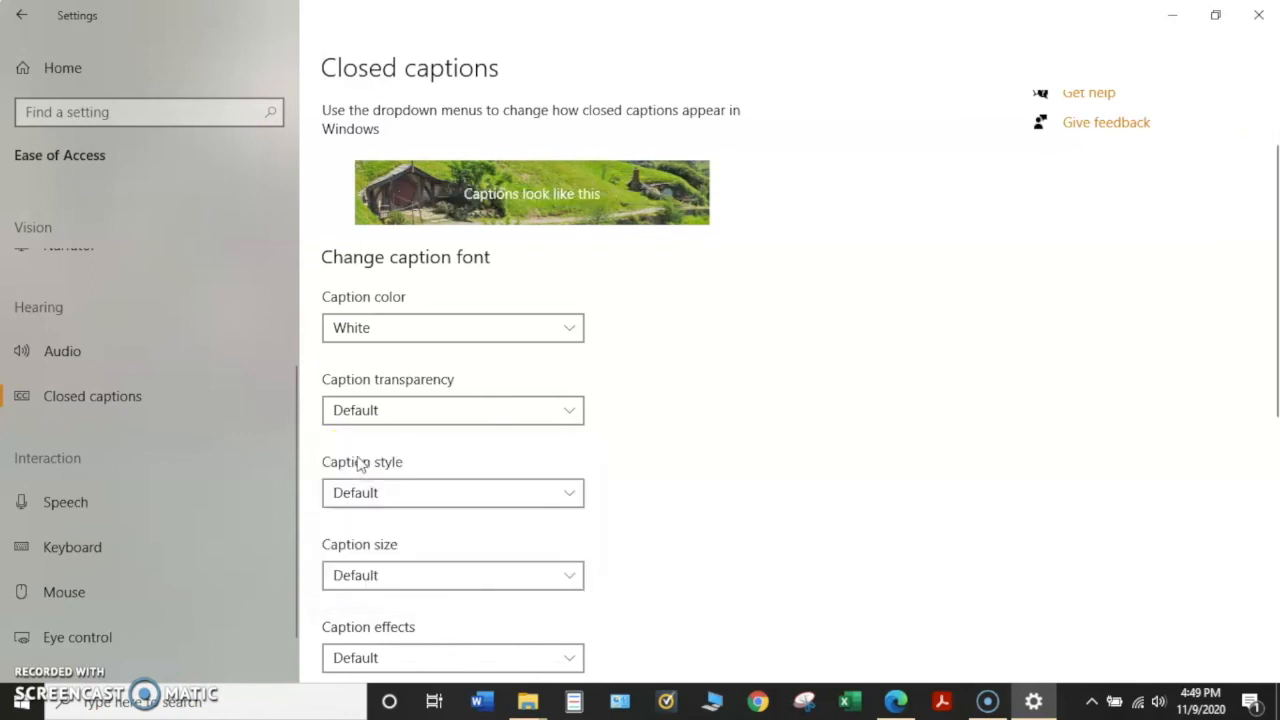
{"action": "mouse_move", "coordinate": [584, 206]}
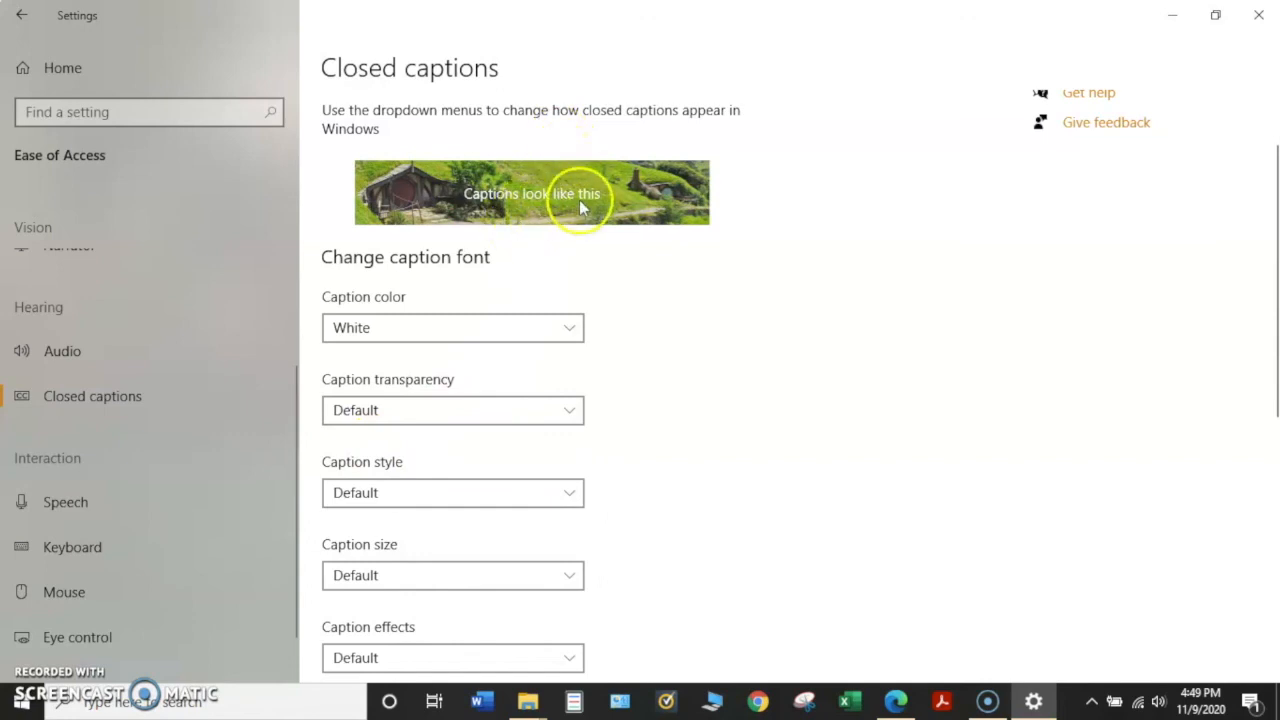
{"action": "mouse_move", "coordinate": [670, 452]}
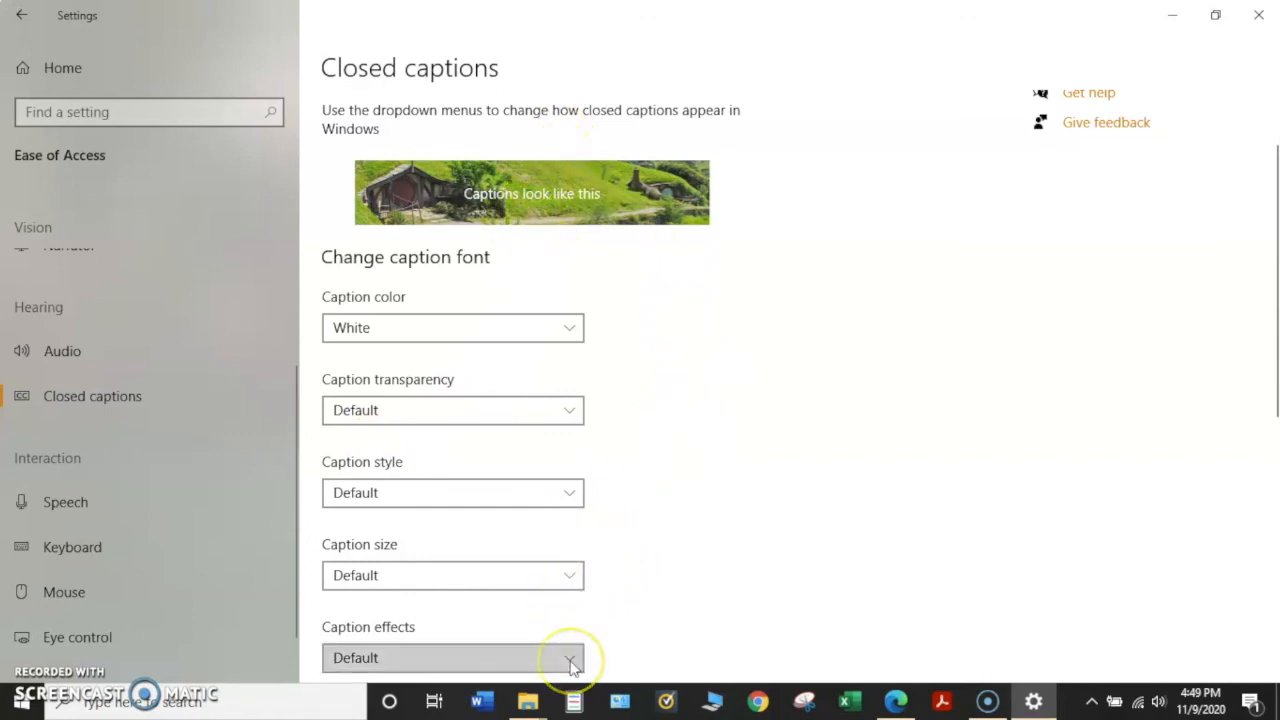
{"action": "left_click", "coordinate": [452, 492]}
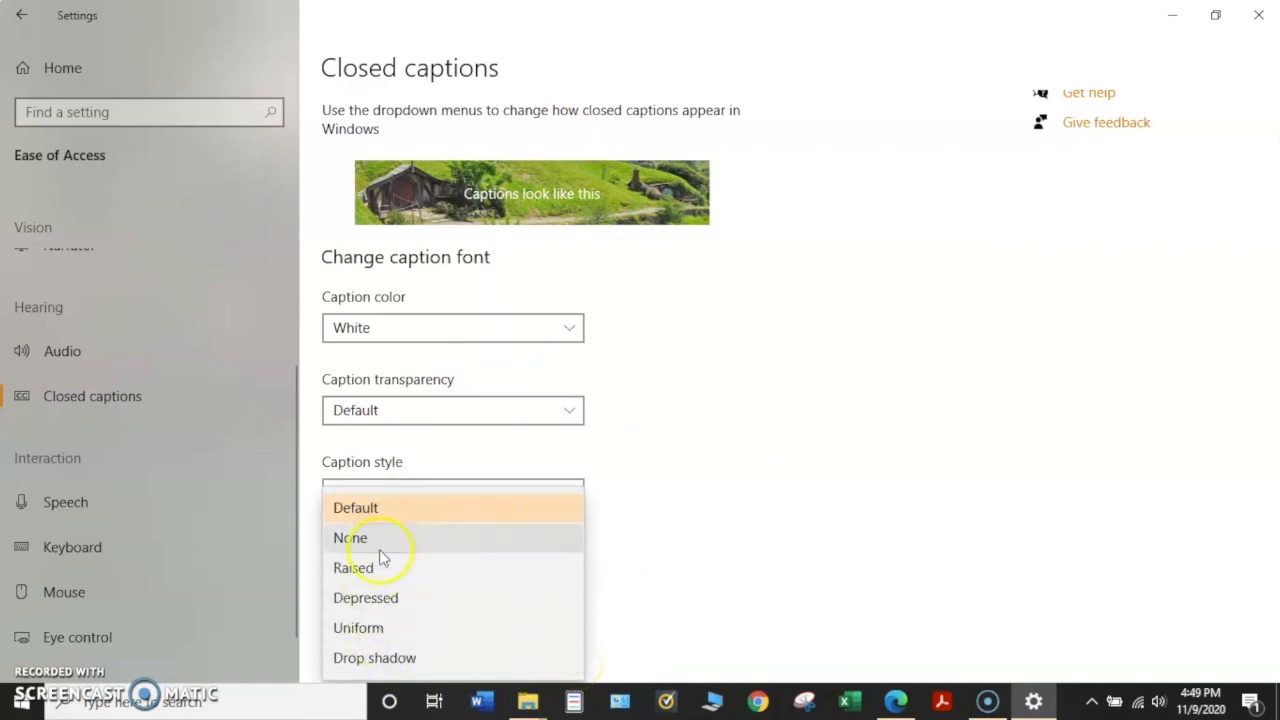
{"action": "mouse_move", "coordinate": [420, 512]}
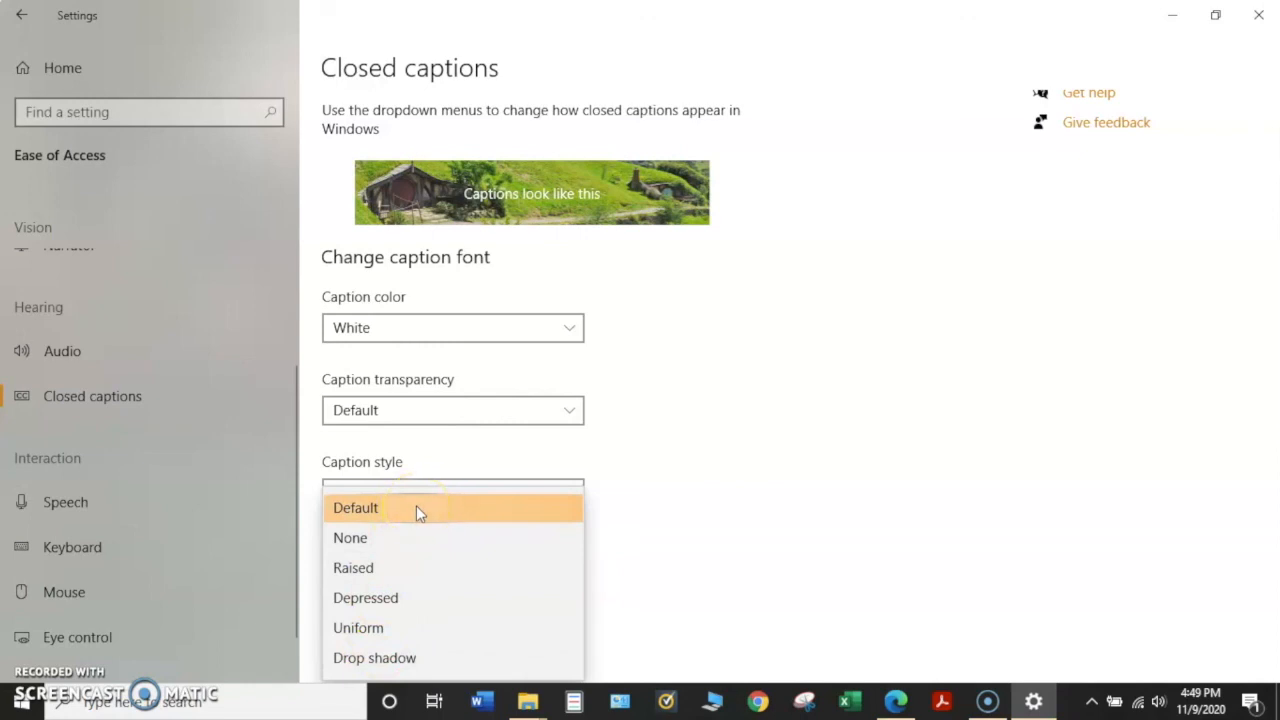
{"action": "left_click", "coordinate": [356, 508]}
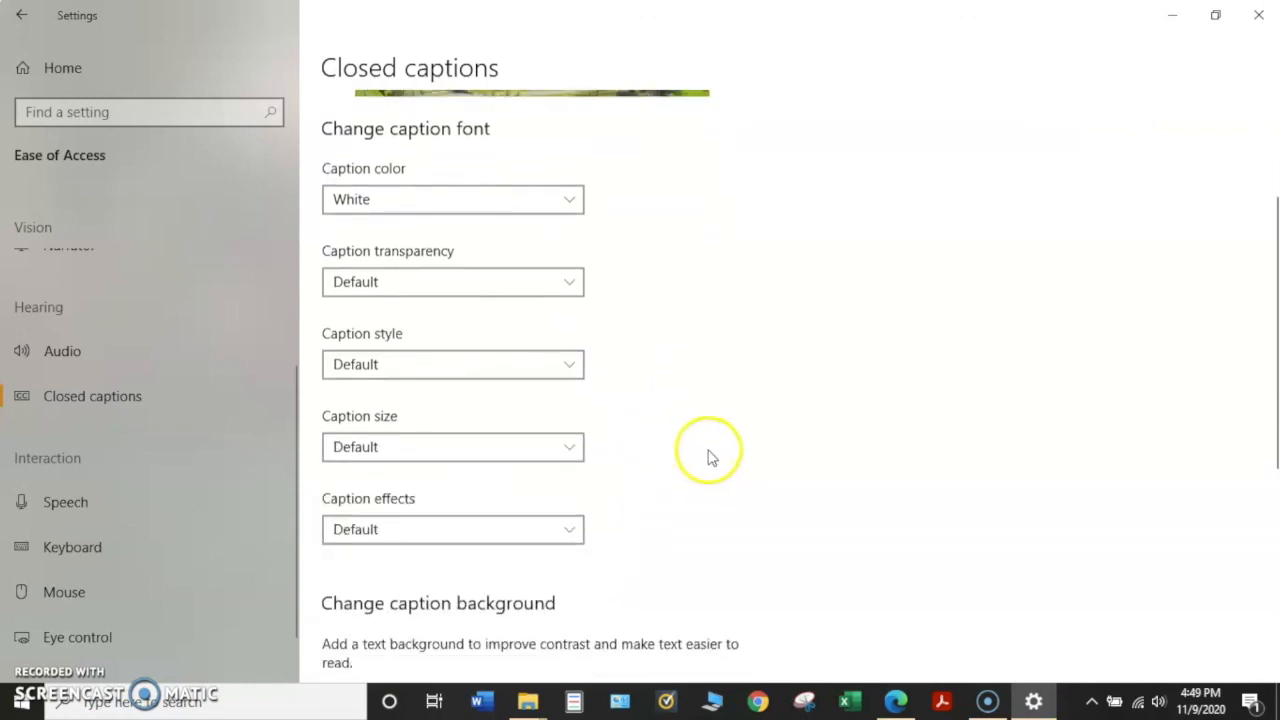
{"action": "scroll", "scroll_direction": "down", "scroll_amount": 3}
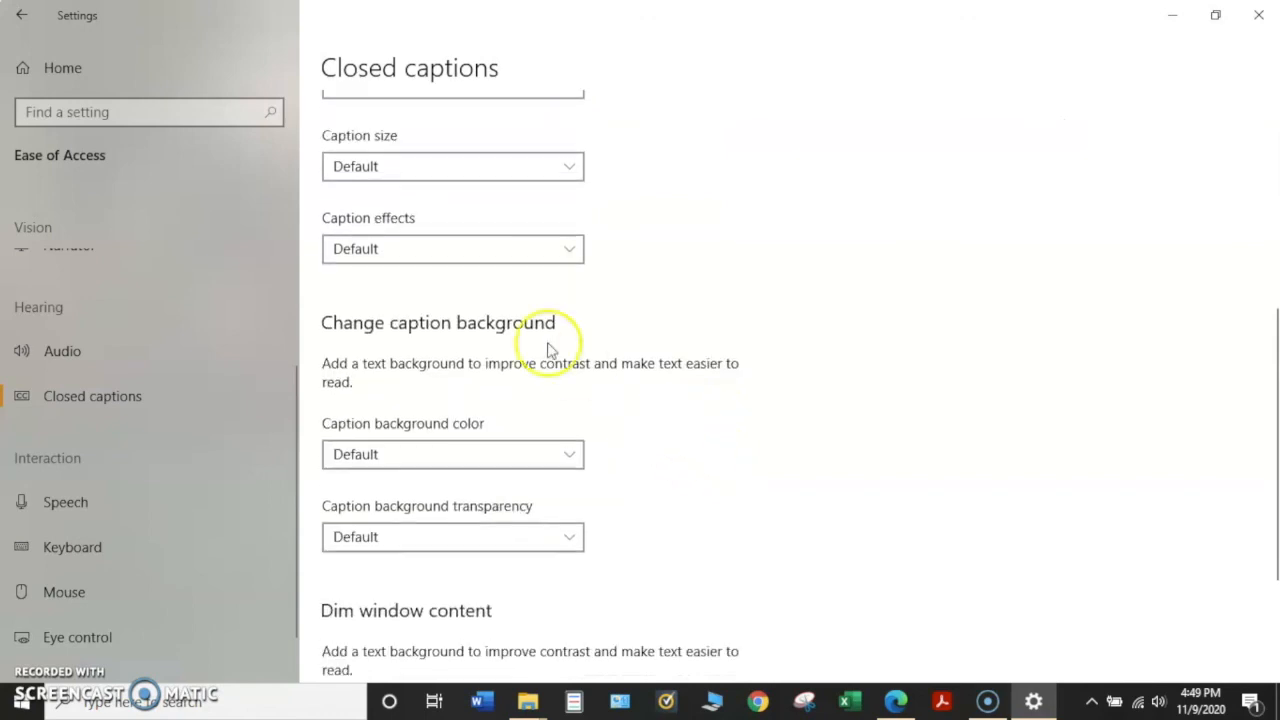
{"action": "mouse_move", "coordinate": [668, 412]}
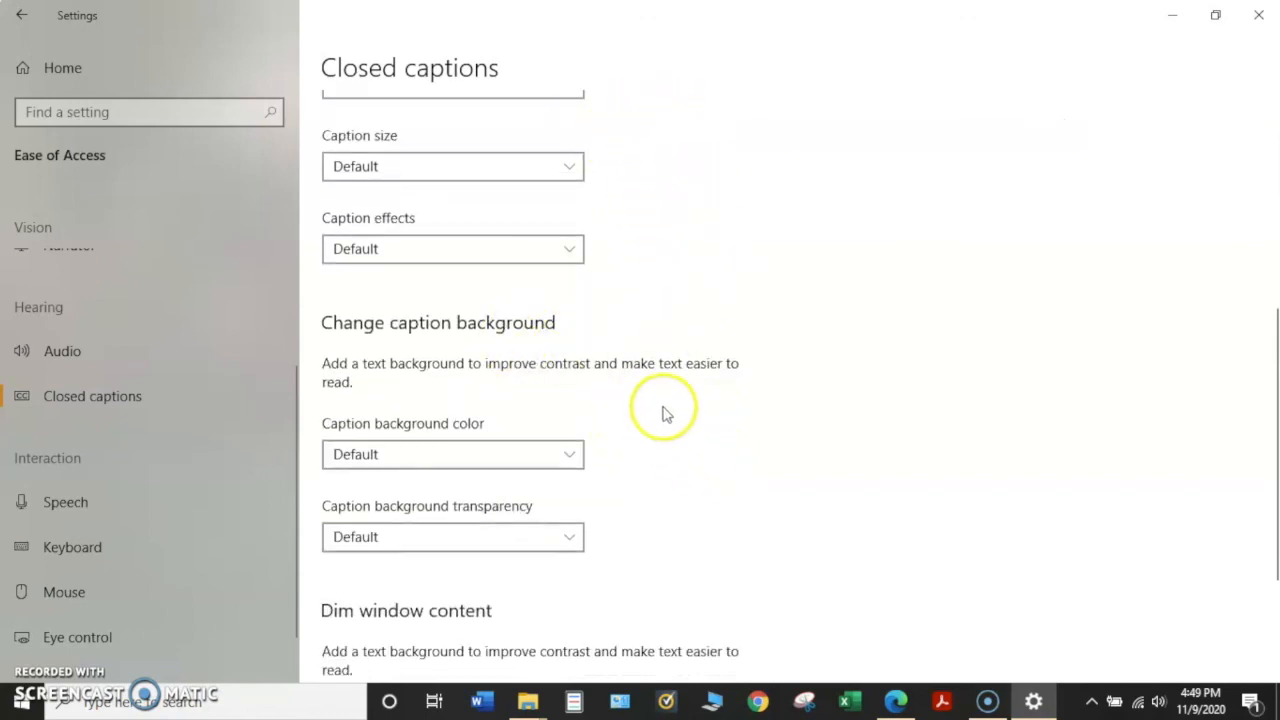
{"action": "left_click", "coordinate": [452, 454]}
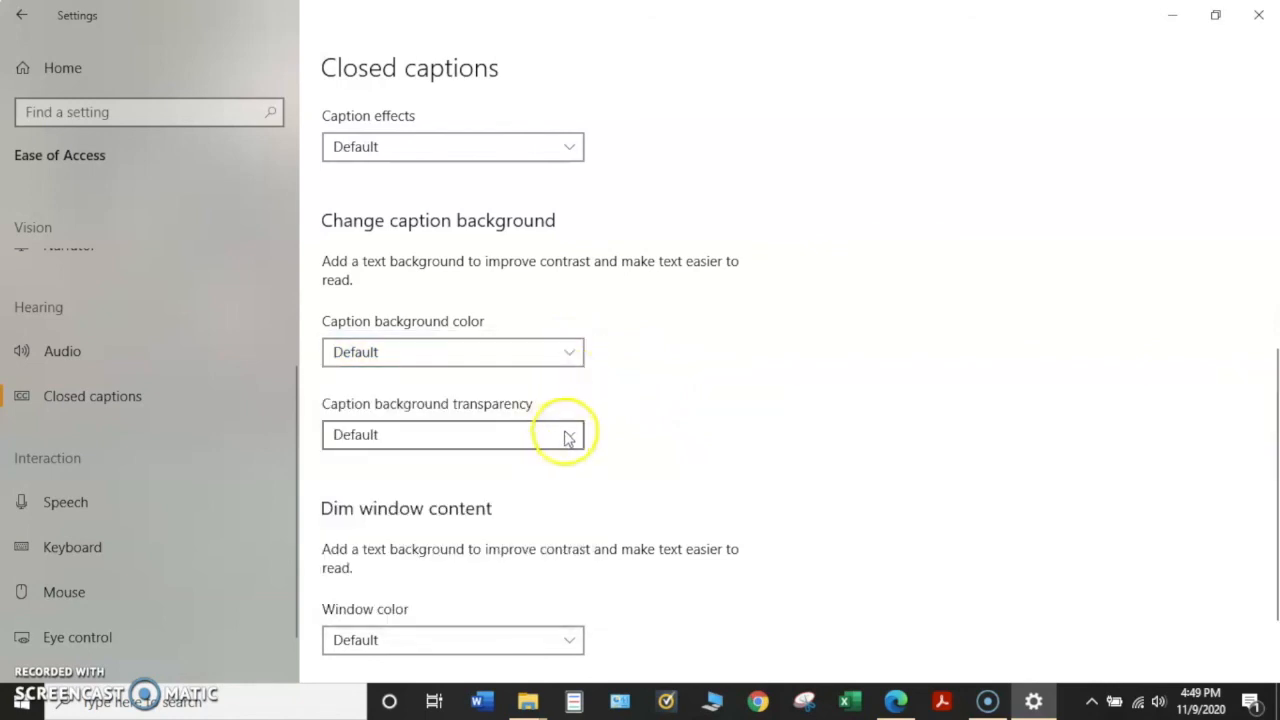
{"action": "scroll", "scroll_direction": "down", "scroll_amount": 3}
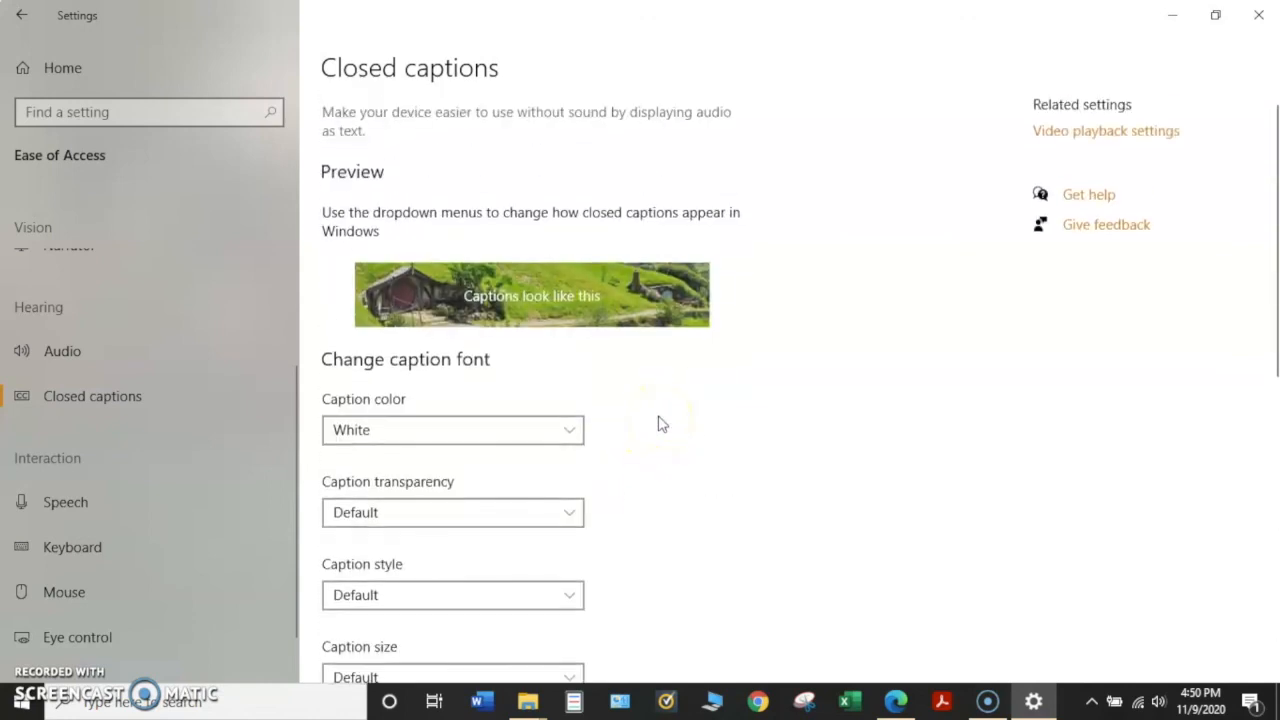
{"action": "mouse_move", "coordinate": [868, 390]}
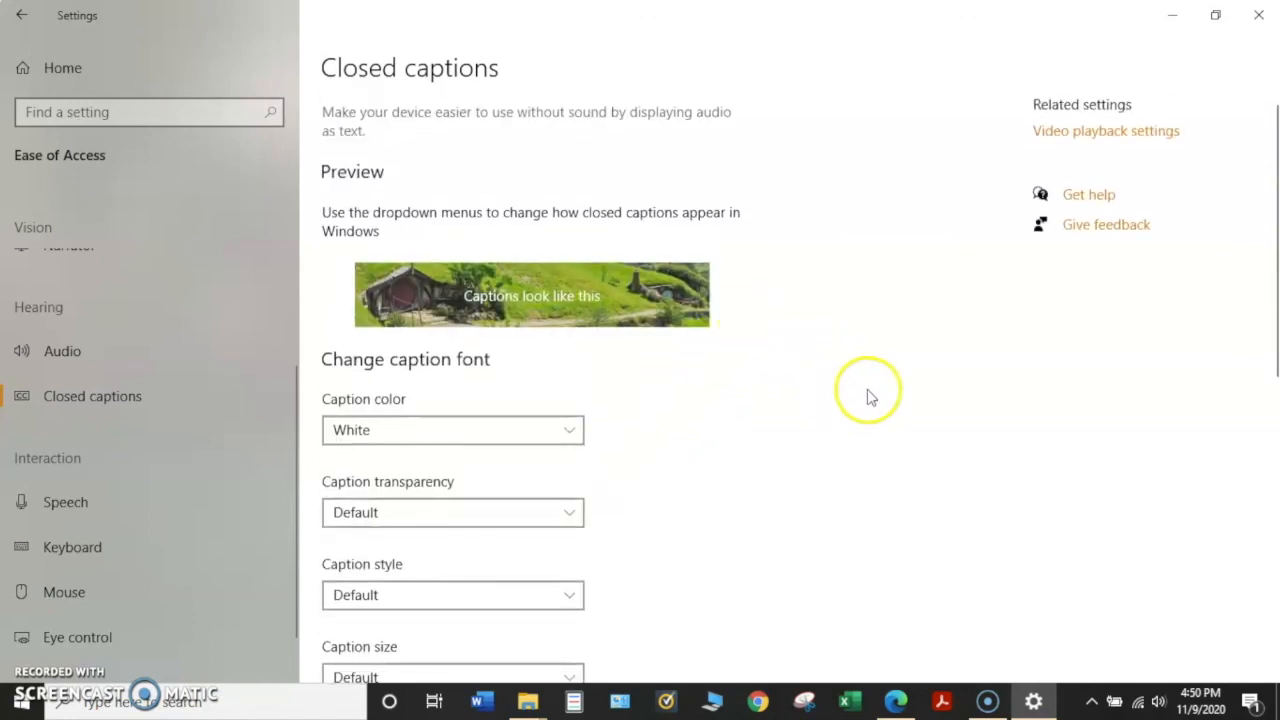
{"action": "mouse_move", "coordinate": [1010, 244]}
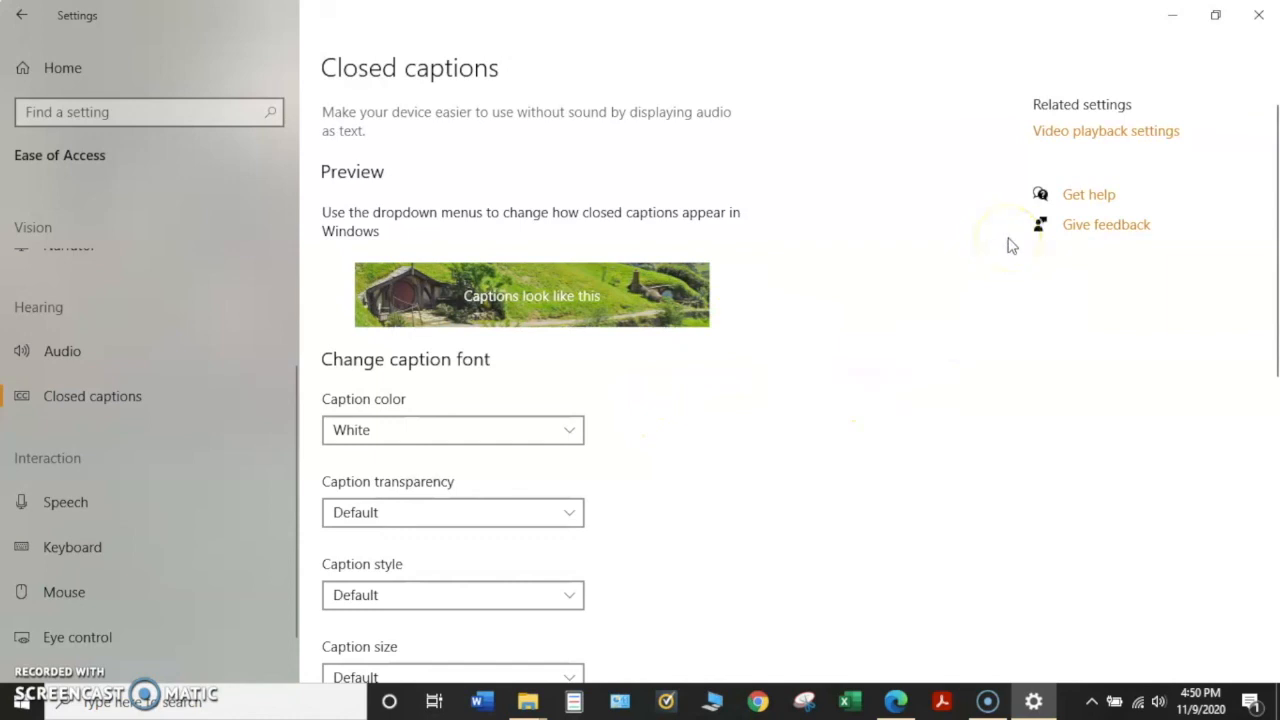
{"action": "mouse_move", "coordinate": [1036, 220]}
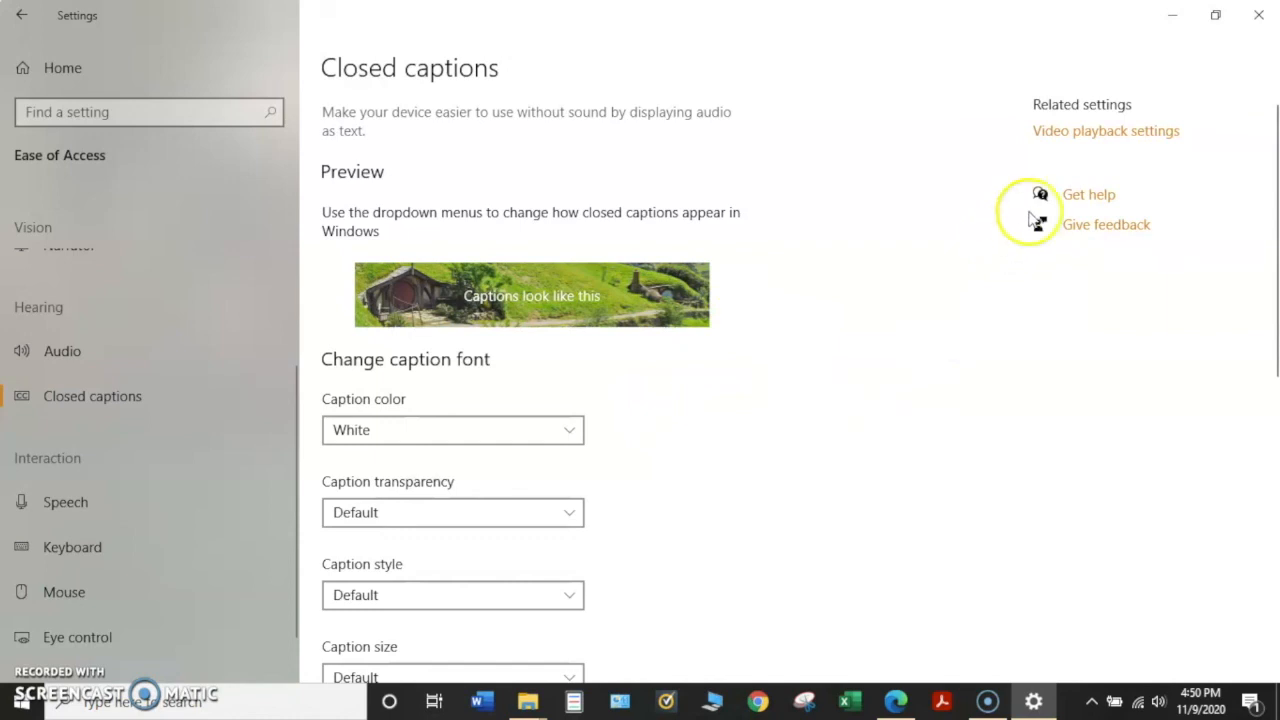